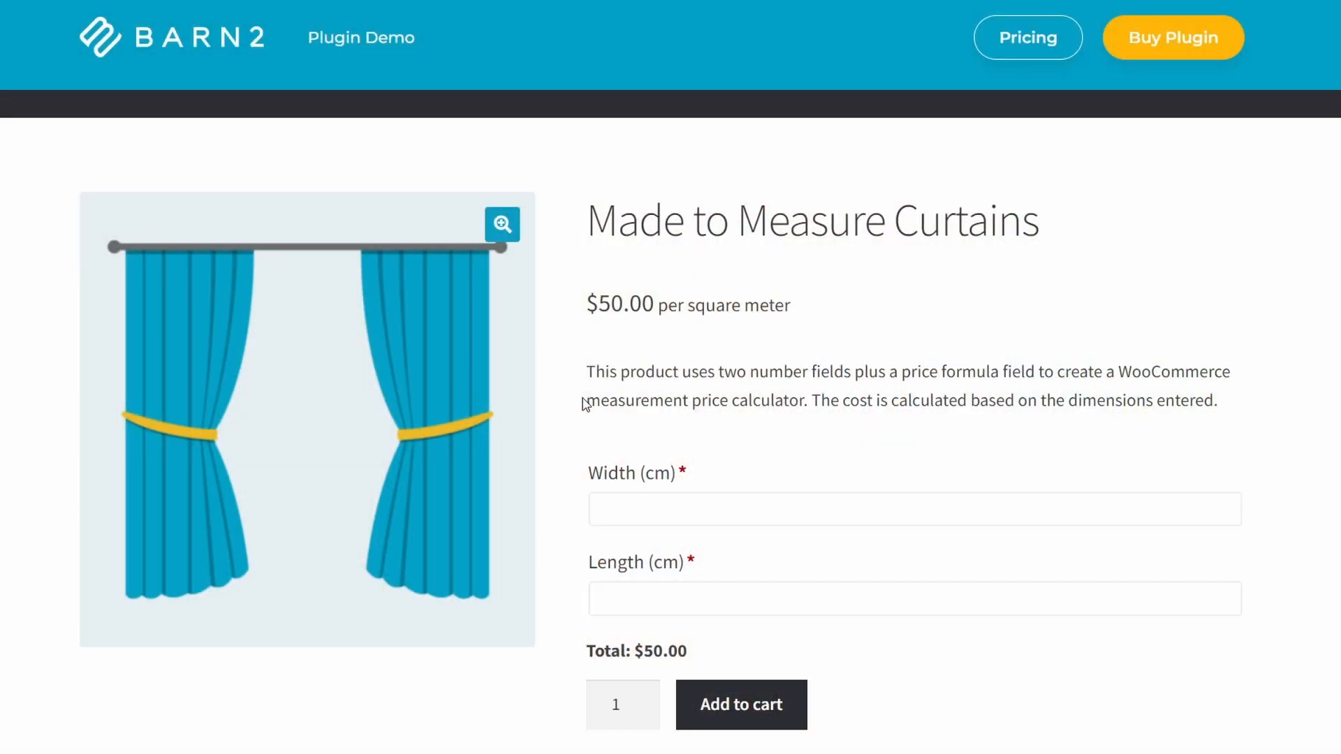
{"action": "mouse_move", "coordinate": [856, 366]}
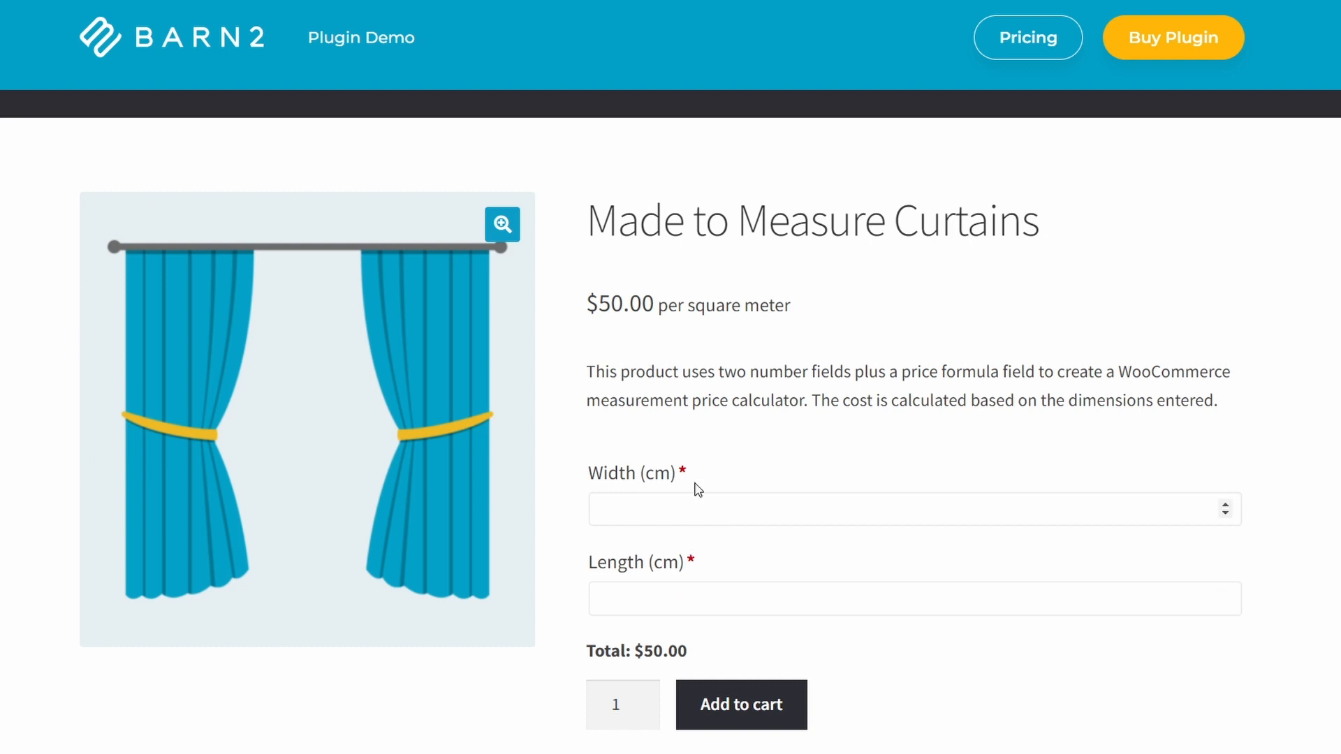
Enter width 200 cm and length 300 cm on the Made to Measure Curtains product, totalling $350.00
{"action": "type", "text": "200"}
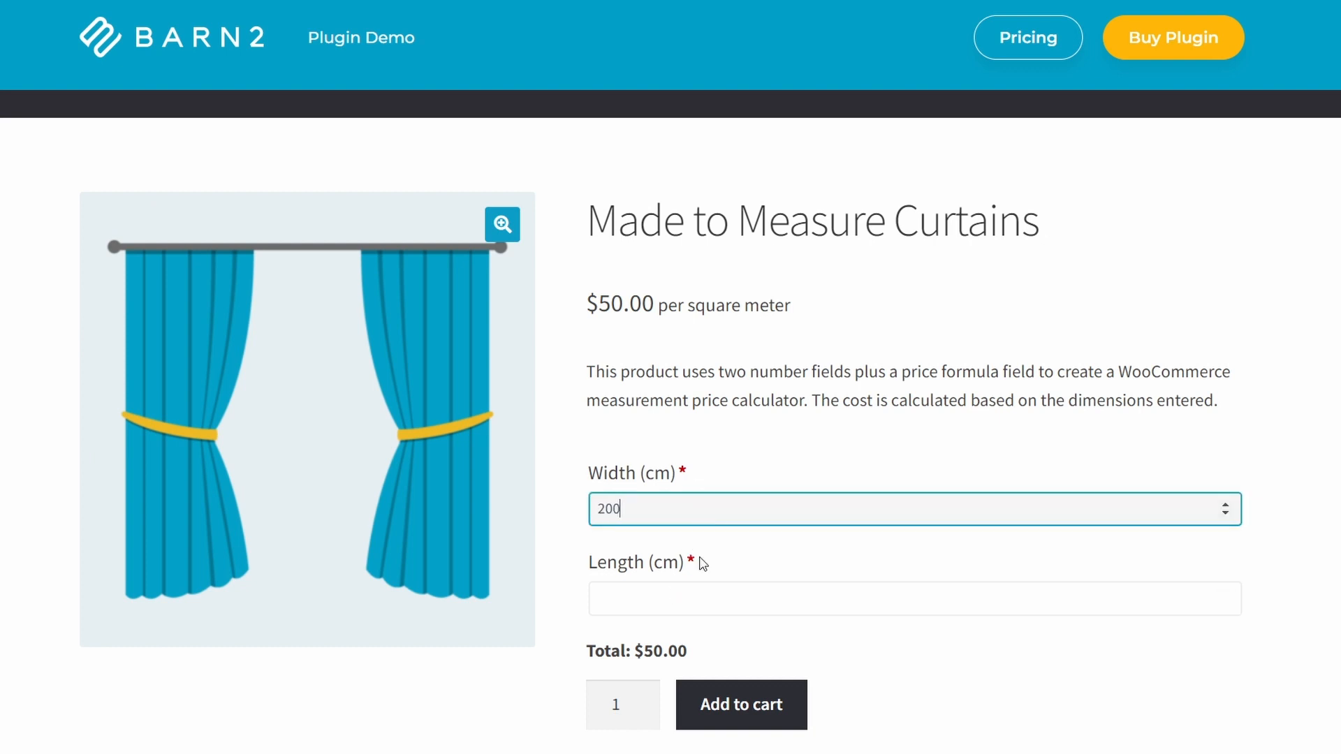
{"action": "type", "text": "3"}
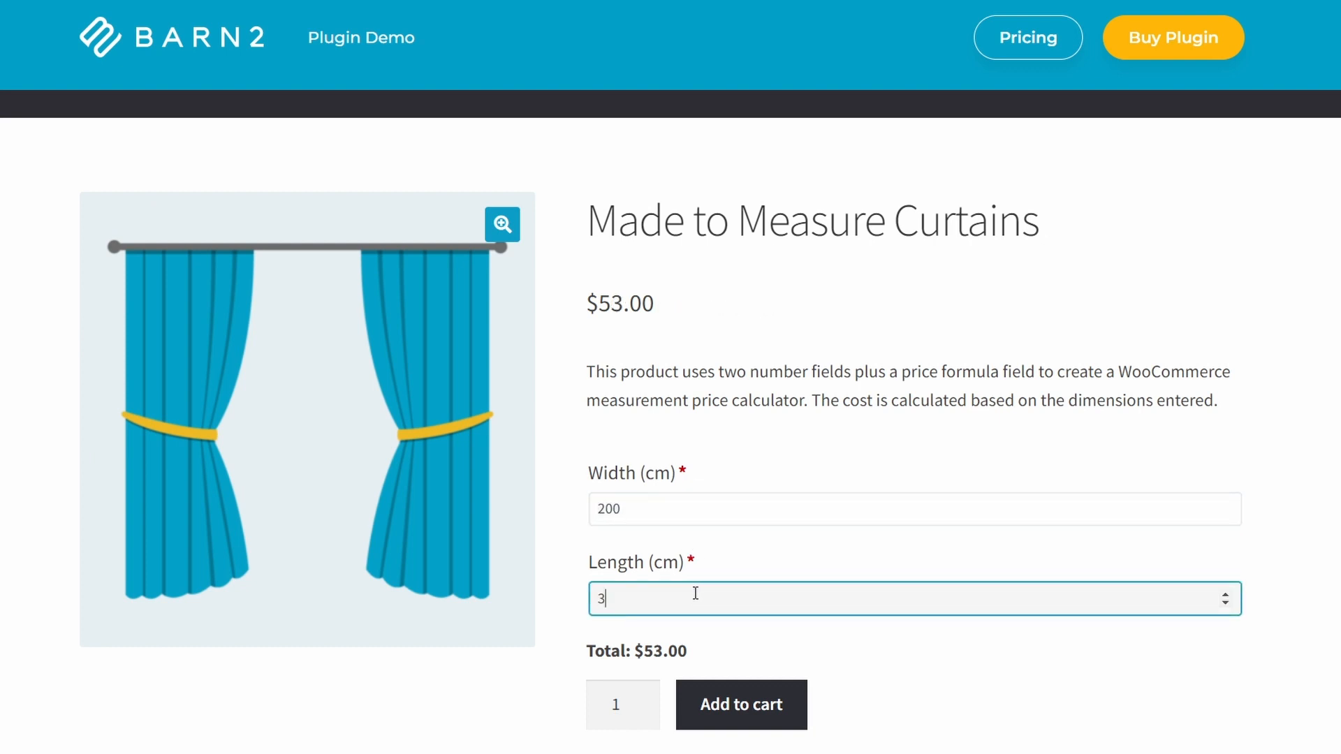
{"action": "type", "text": "00"}
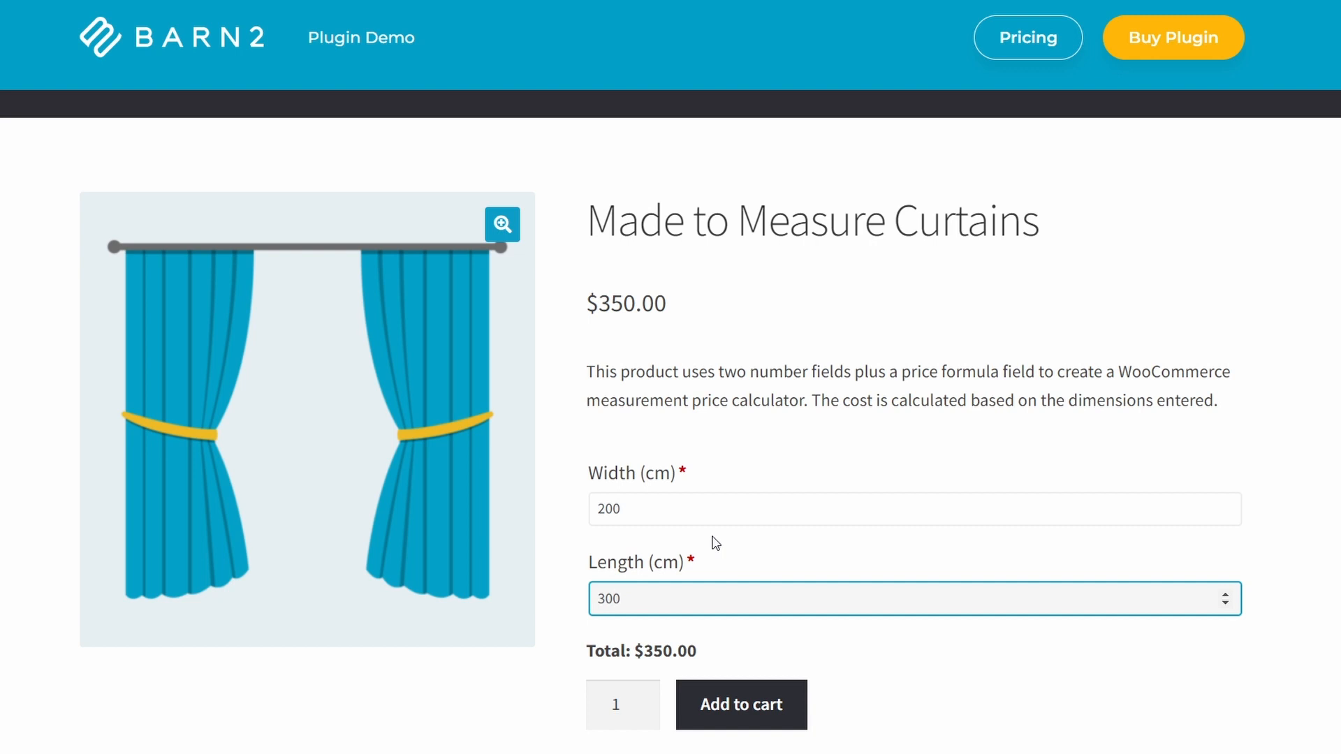
{"action": "mouse_move", "coordinate": [771, 556]}
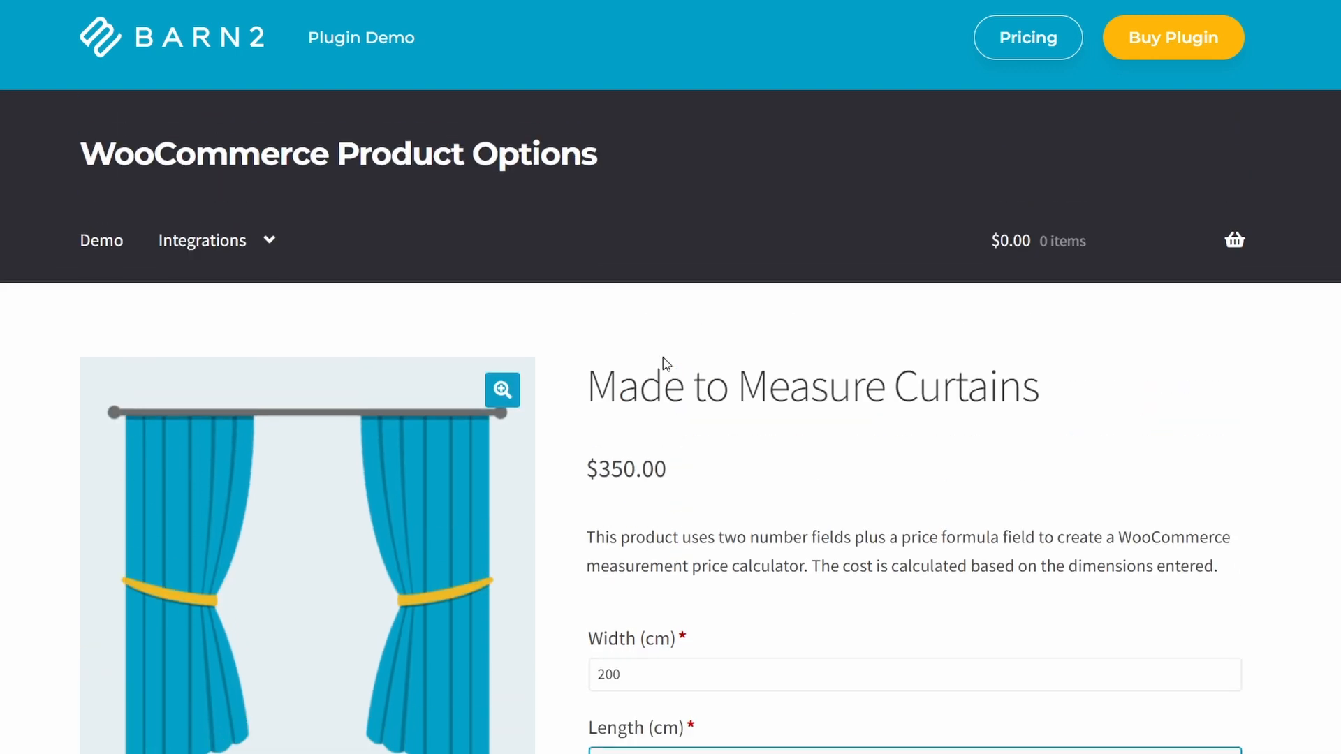
{"action": "mouse_move", "coordinate": [572, 169]}
{"action": "type", "text": "300"}
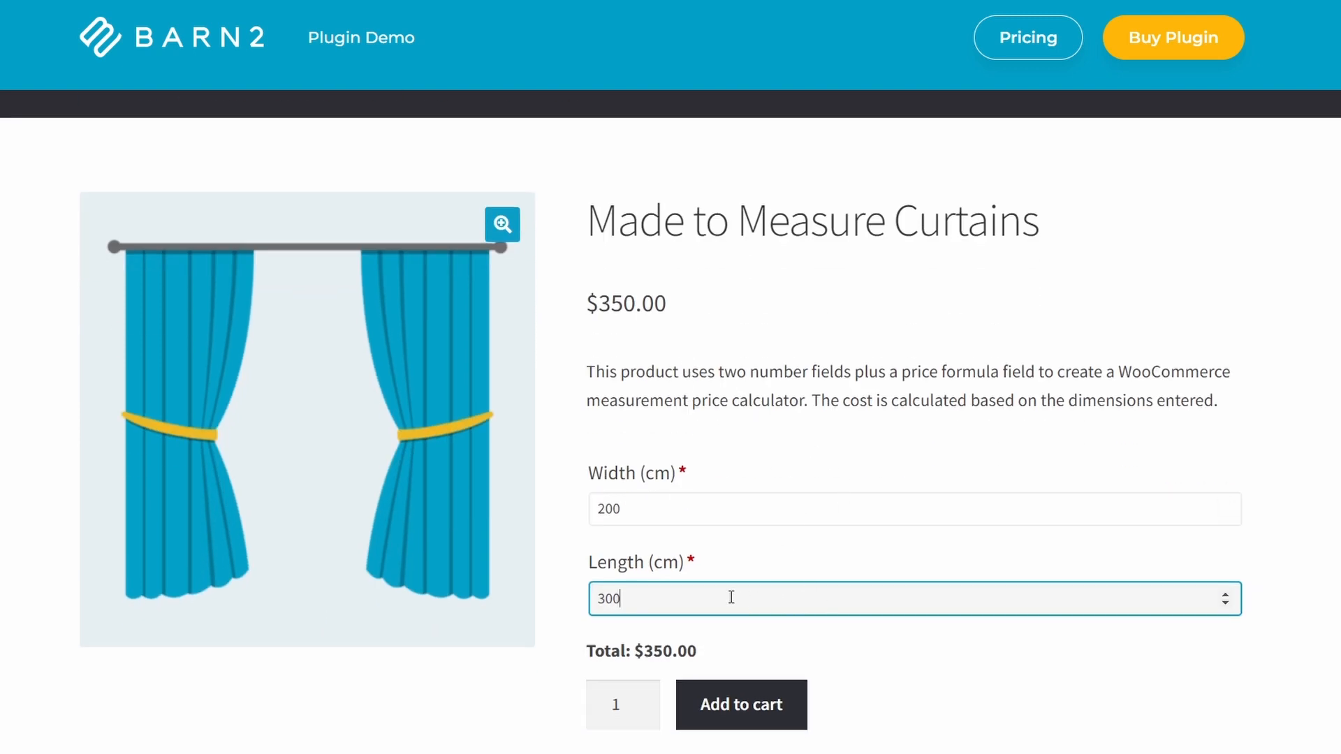
{"action": "mouse_move", "coordinate": [718, 590]}
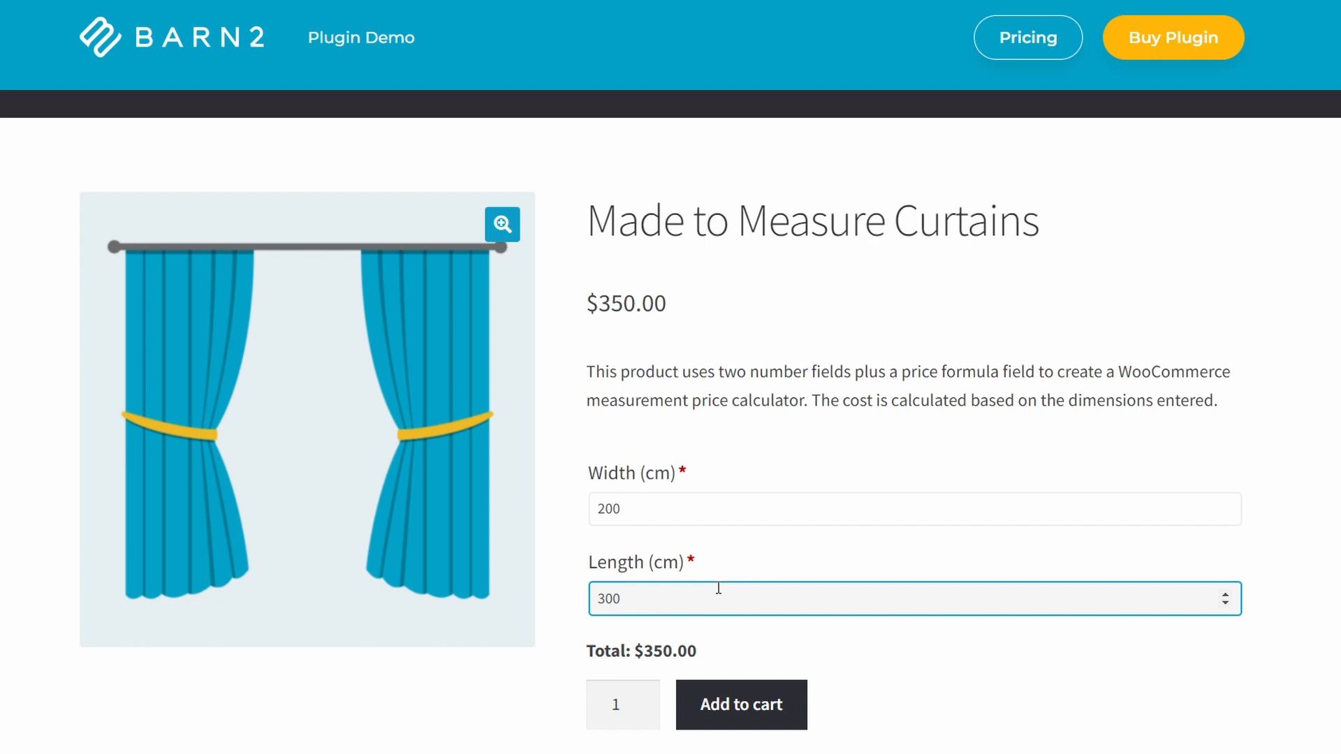
{"action": "mouse_move", "coordinate": [683, 638]}
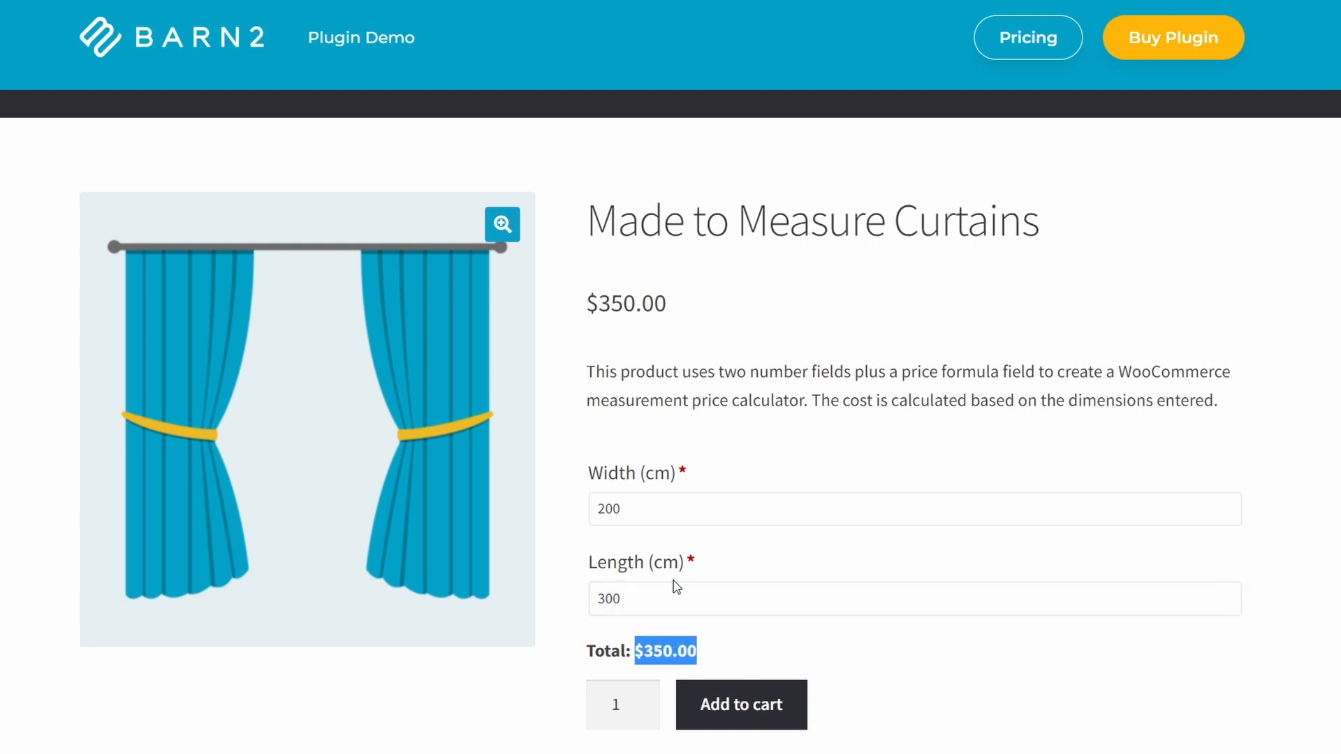
{"action": "left_click", "coordinate": [855, 599]}
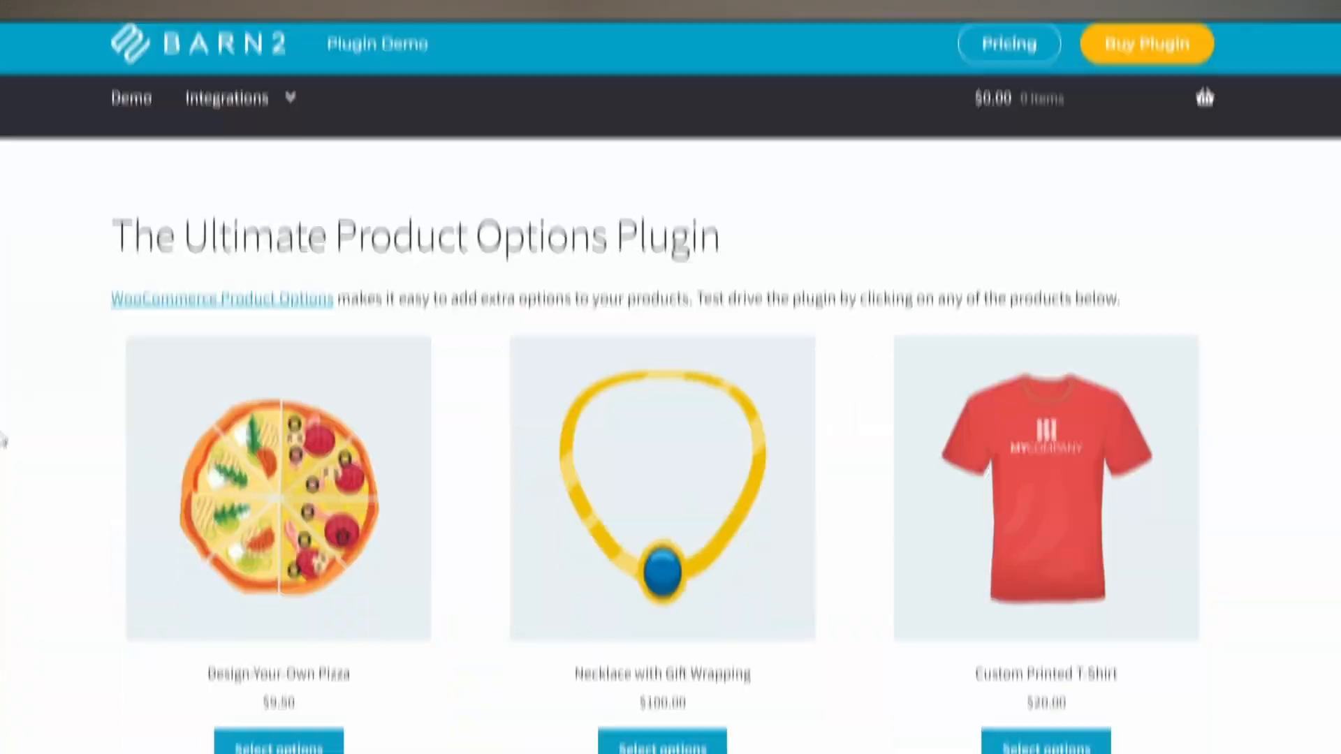
View the Design-Your-Own Pizza product and choose the Stuffed crust
{"action": "left_click", "coordinate": [276, 491]}
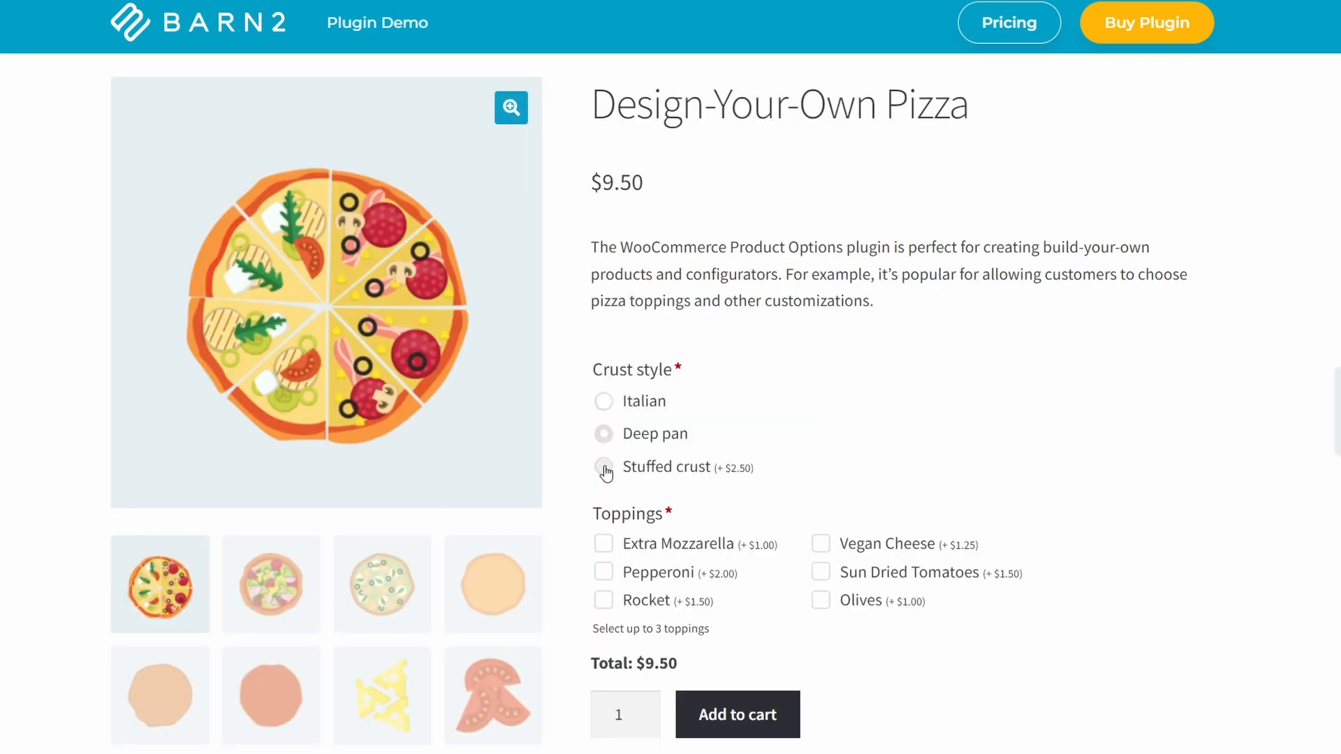
{"action": "left_click", "coordinate": [603, 468]}
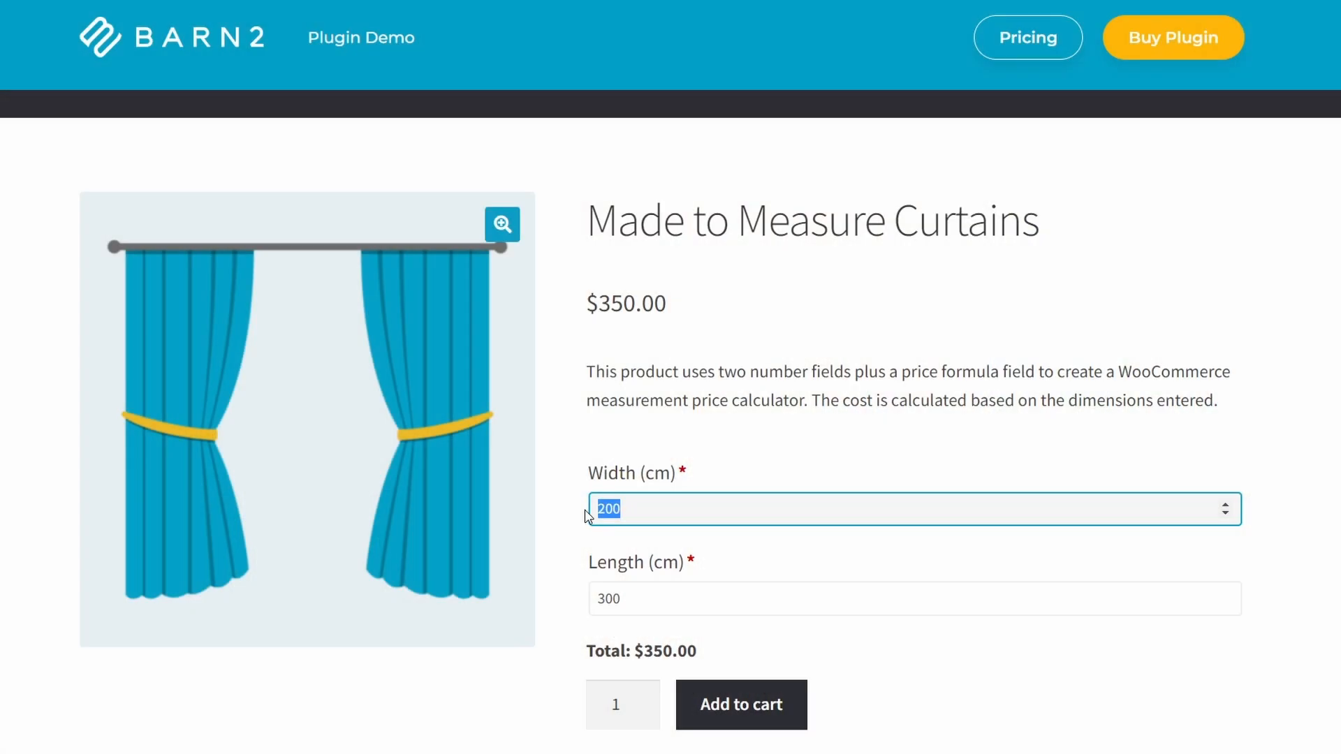
Change the curtains to 150 cm wide by 100 cm long, bringing the total to $125.00
{"action": "type", "text": "150"}
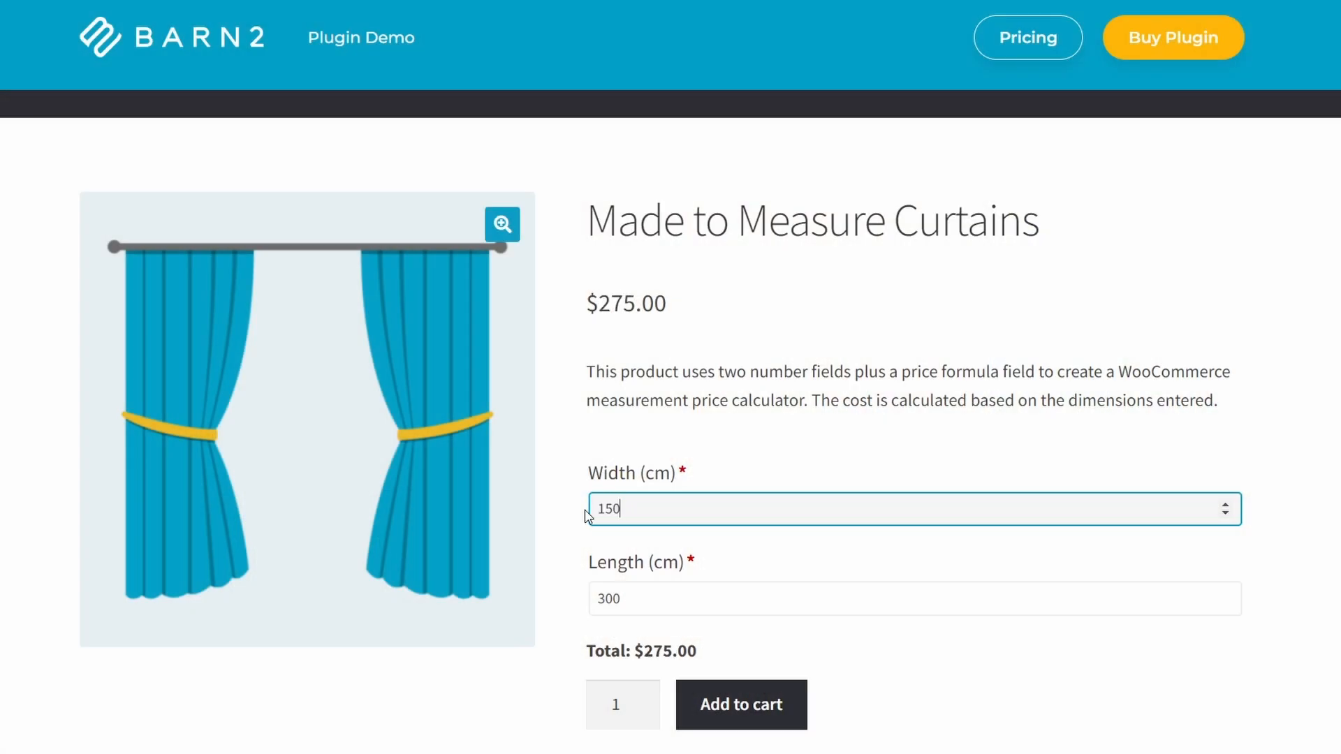
{"action": "mouse_move", "coordinate": [696, 644]}
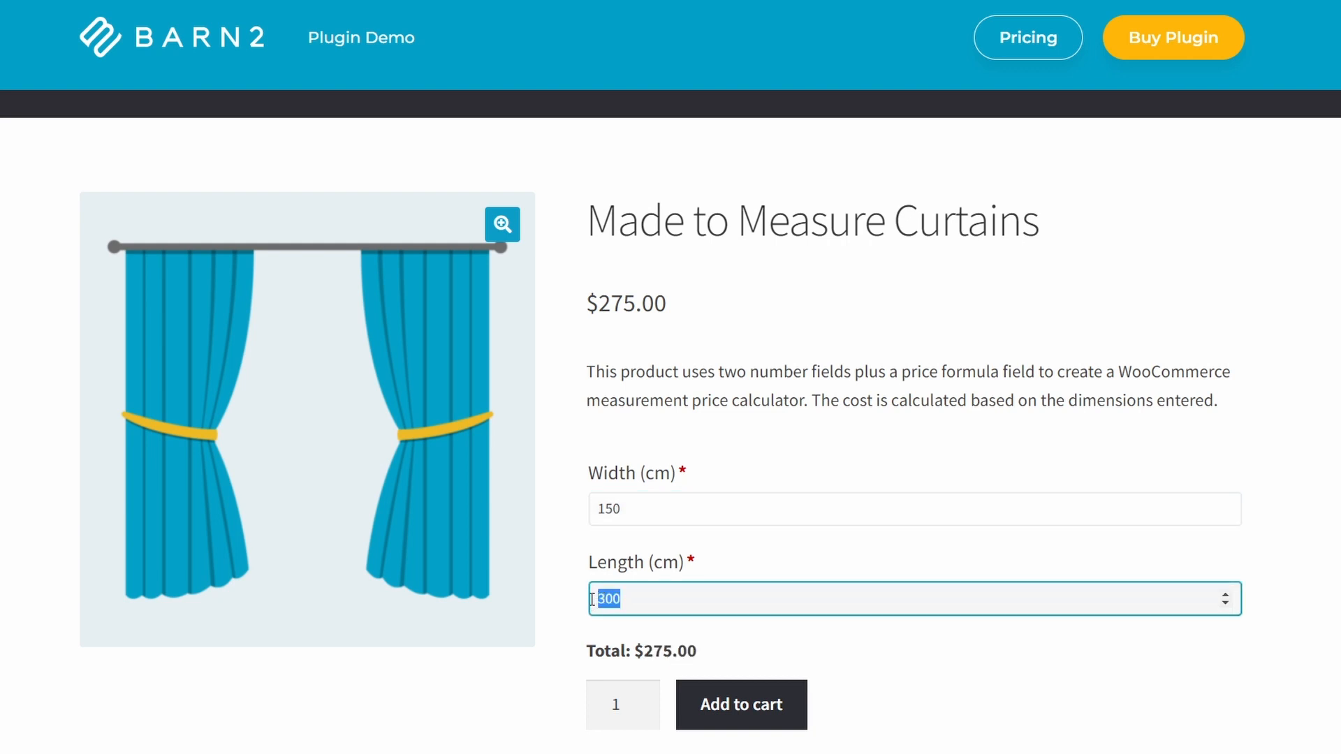
{"action": "type", "text": "100"}
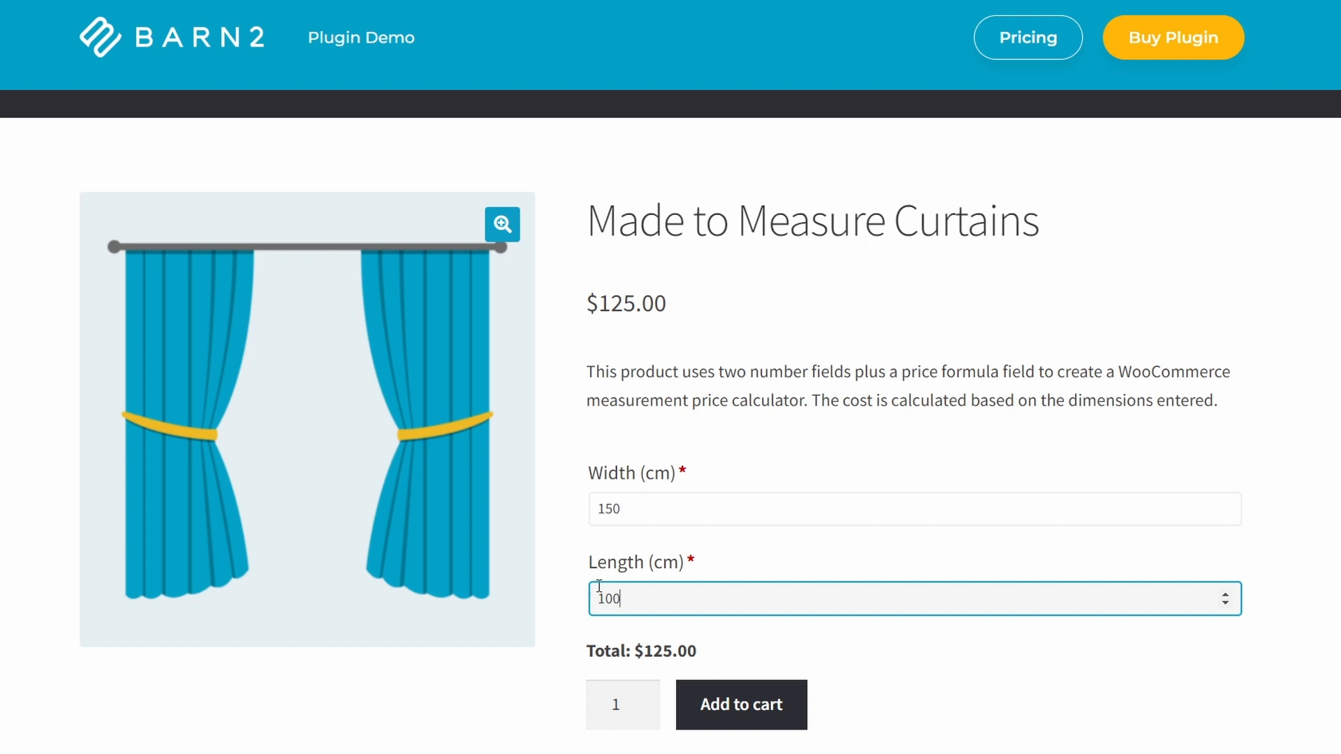
{"action": "mouse_move", "coordinate": [714, 642]}
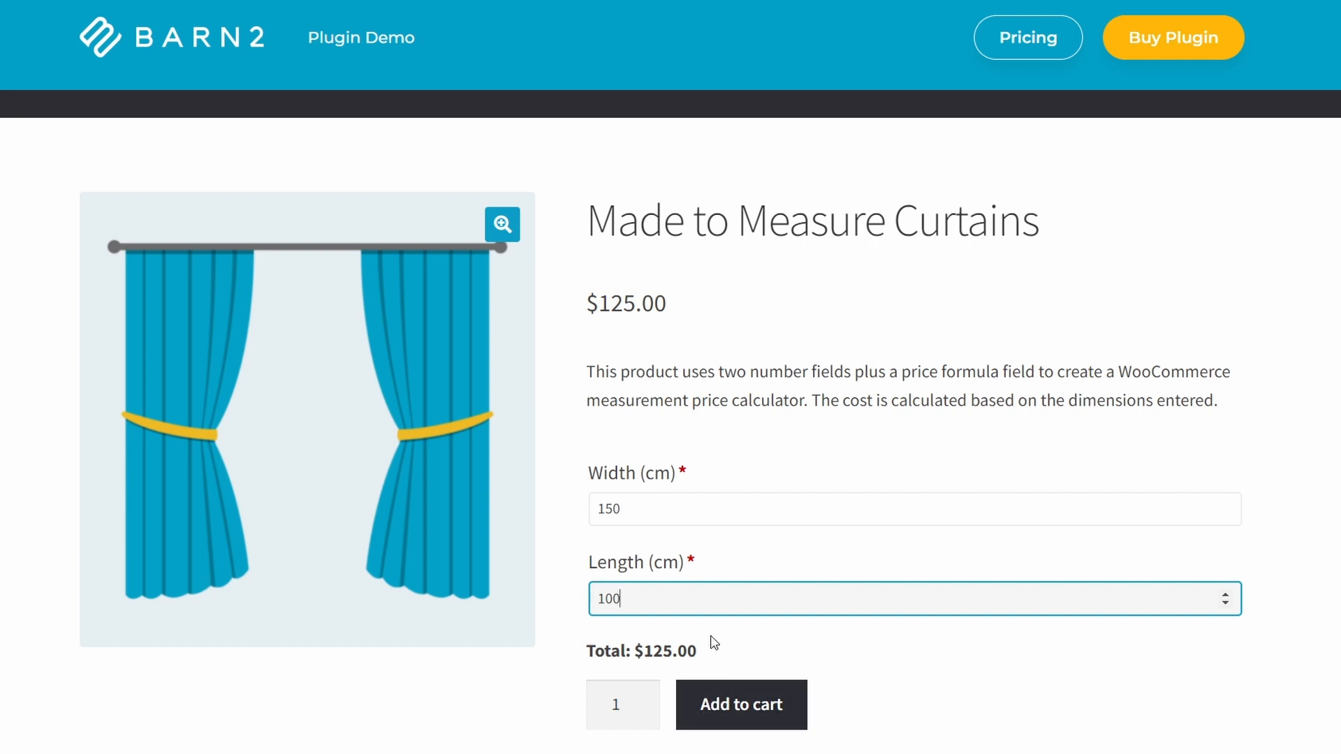
{"action": "mouse_move", "coordinate": [662, 585]}
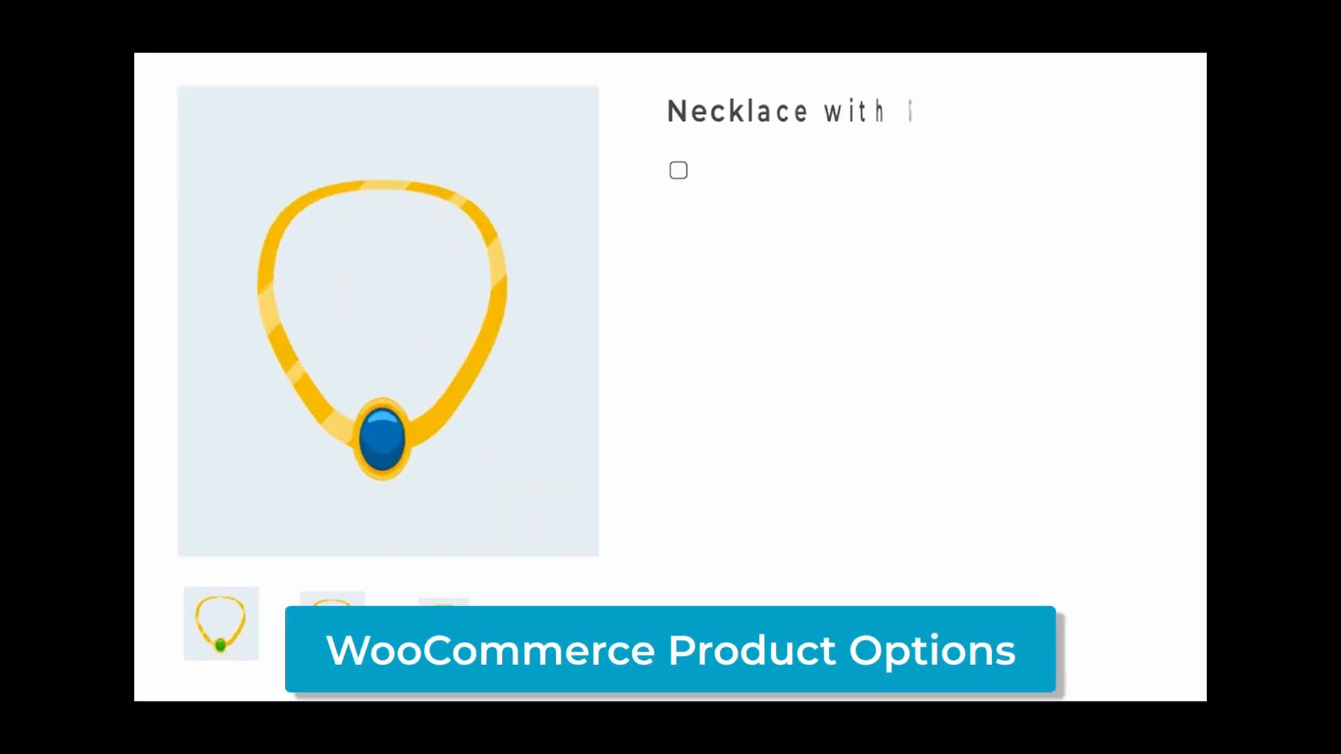
Request gift wrapping with a pink ribbon and the gift tag message 'Happy Birthday'
{"action": "left_click", "coordinate": [677, 170]}
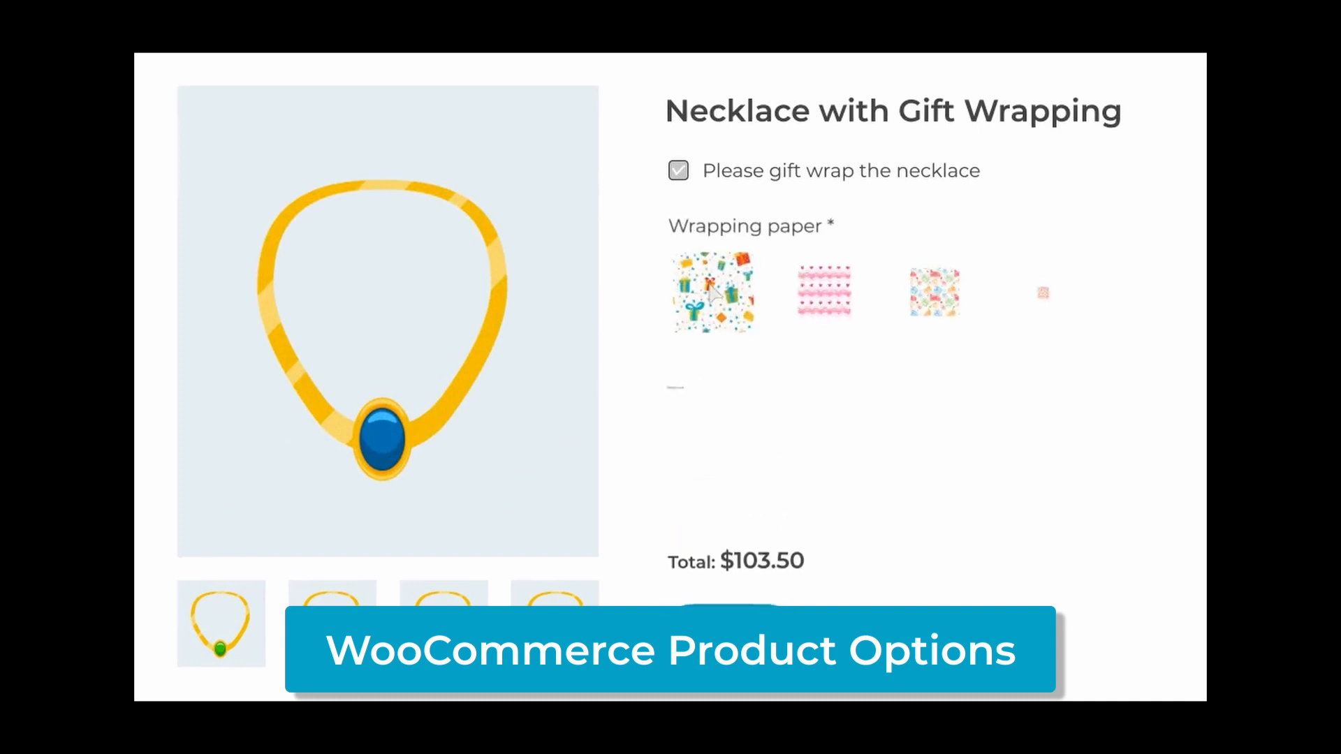
{"action": "left_click", "coordinate": [712, 290]}
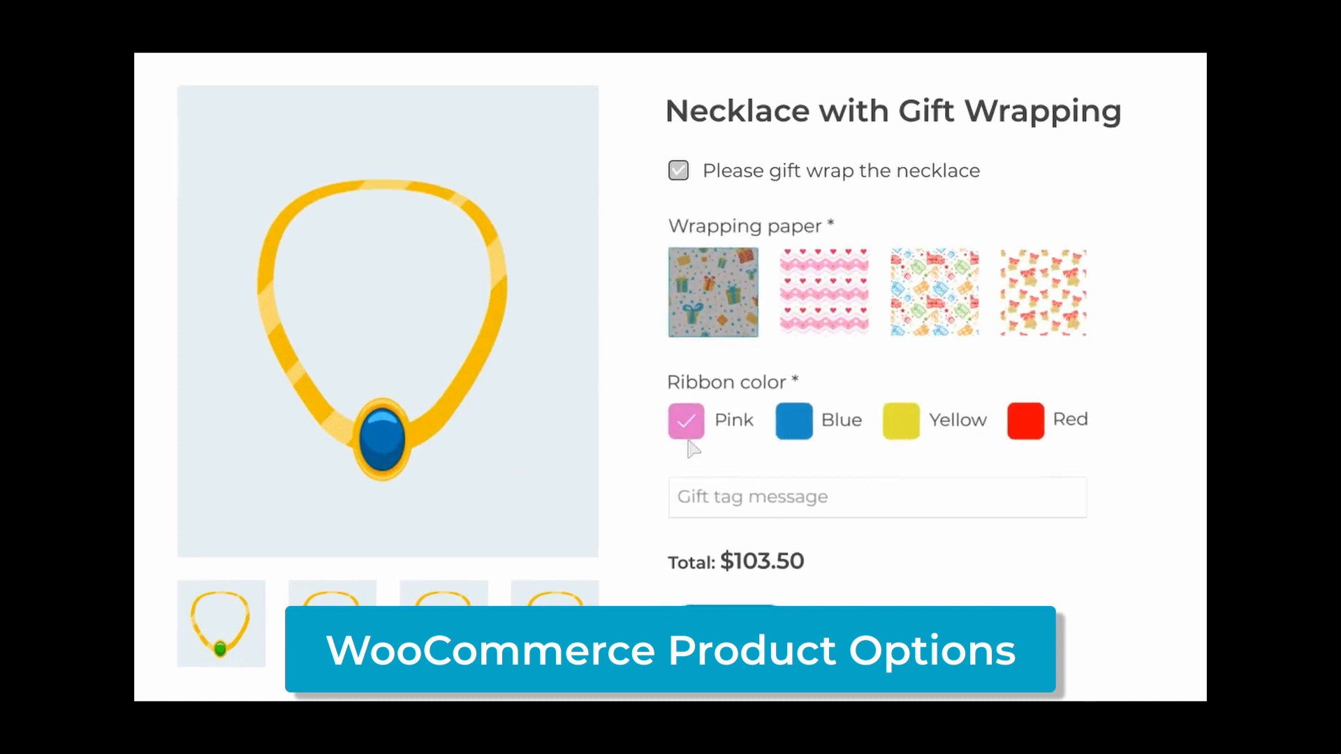
{"action": "type", "text": "Happy Birthday"}
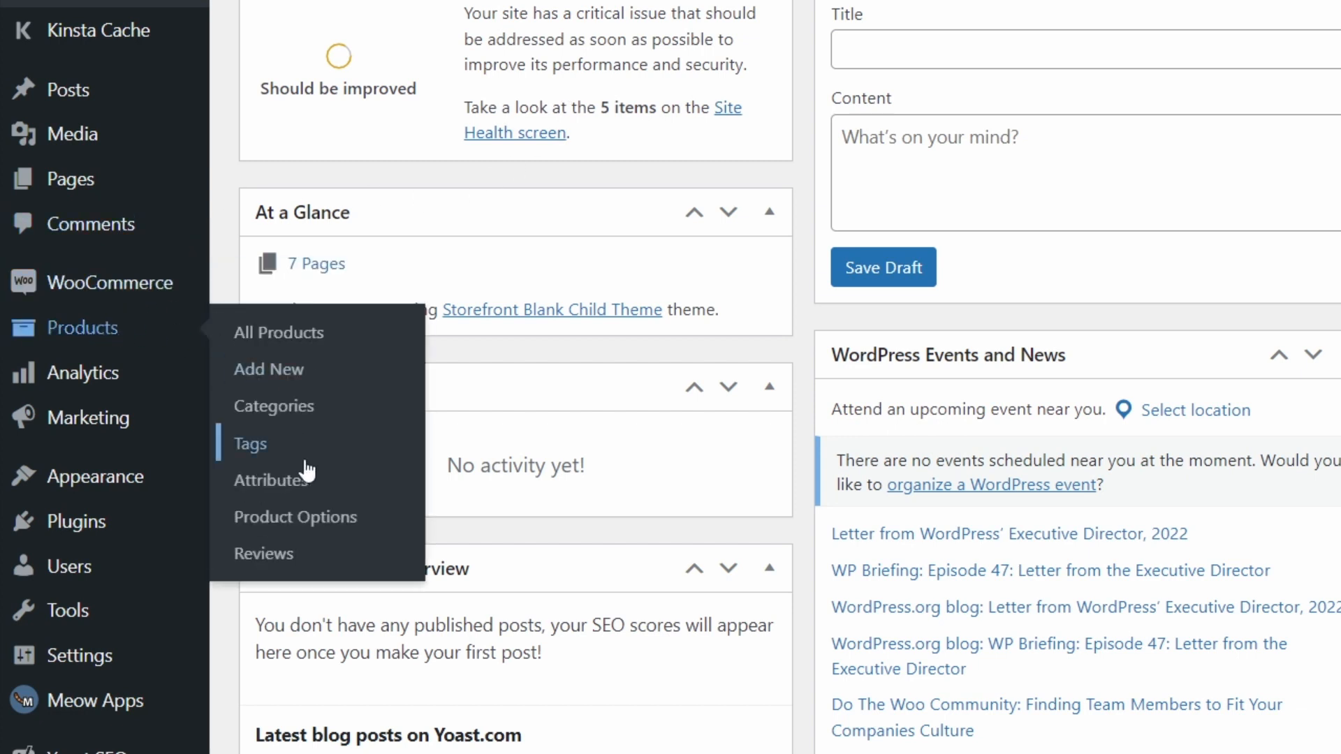
Go to Products > Product Options and manage the Curtains group's options
{"action": "left_click", "coordinate": [296, 517]}
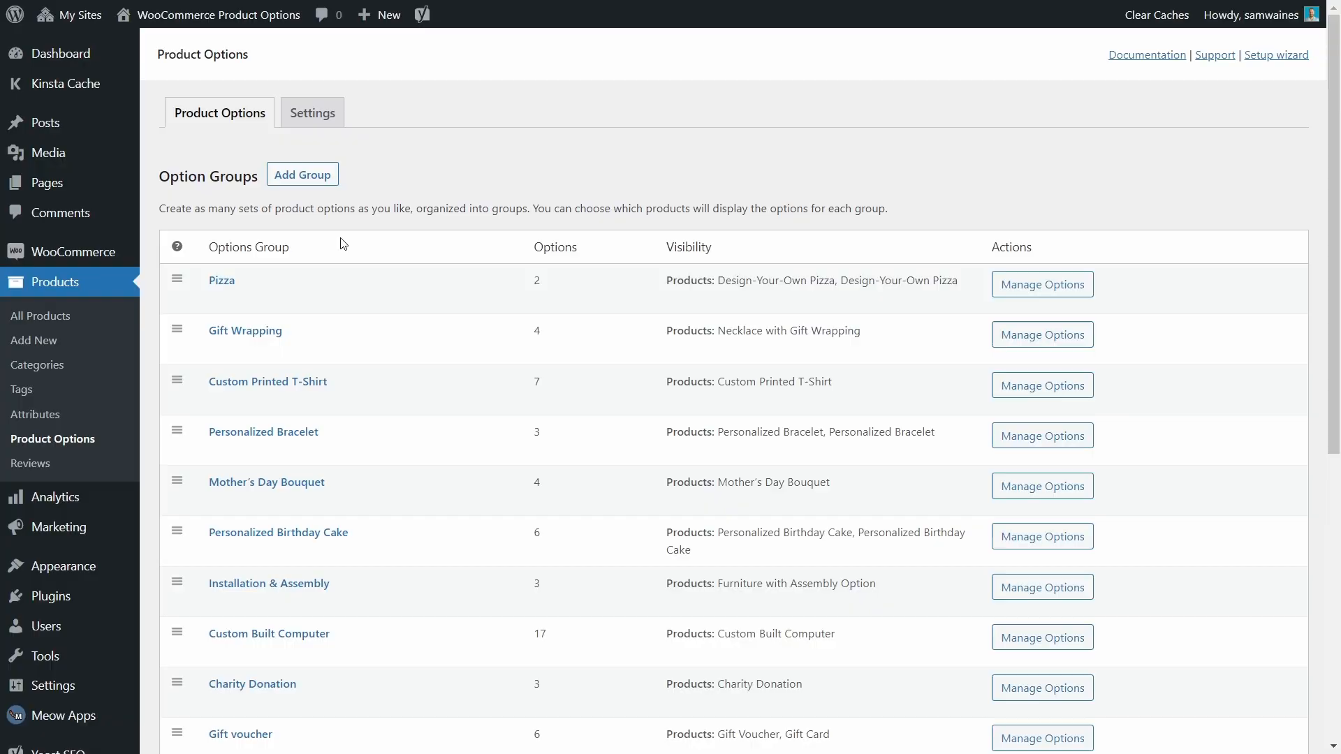
{"action": "mouse_move", "coordinate": [222, 279]}
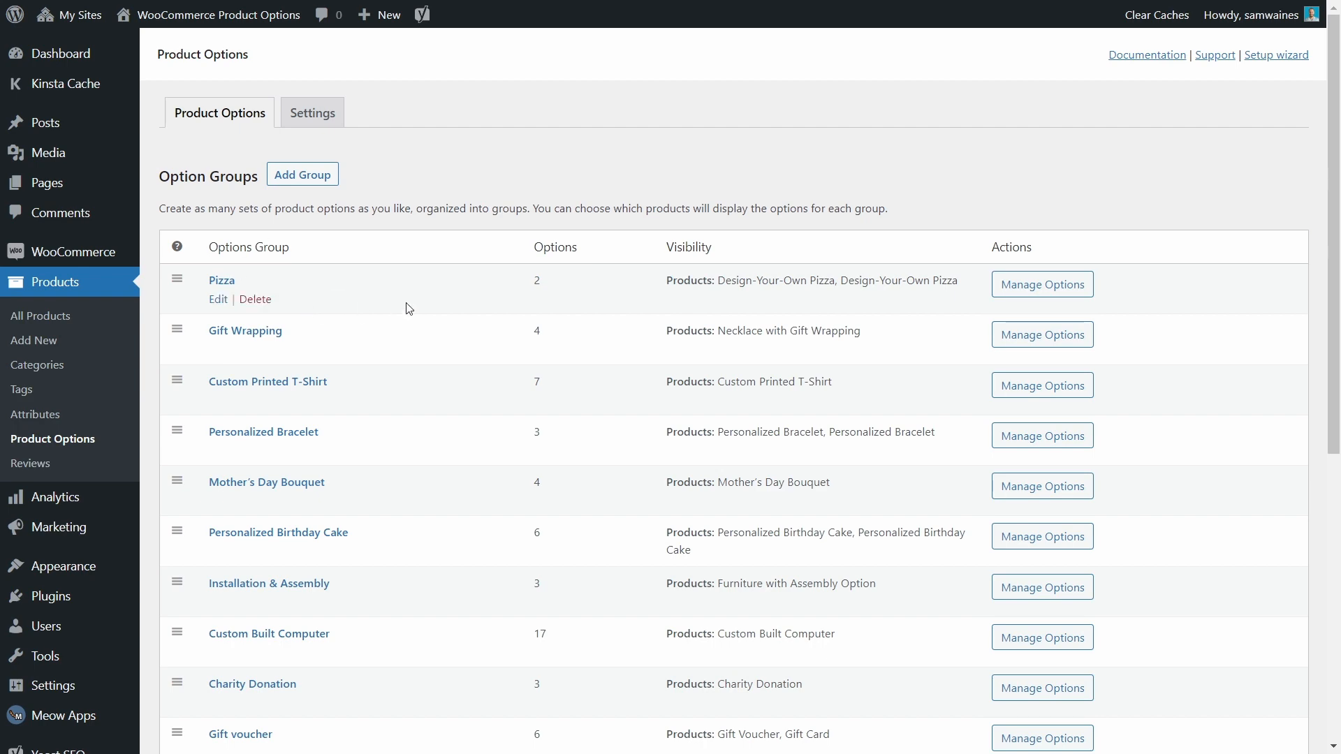
{"action": "scroll", "scroll_direction": "down", "scroll_amount": 3}
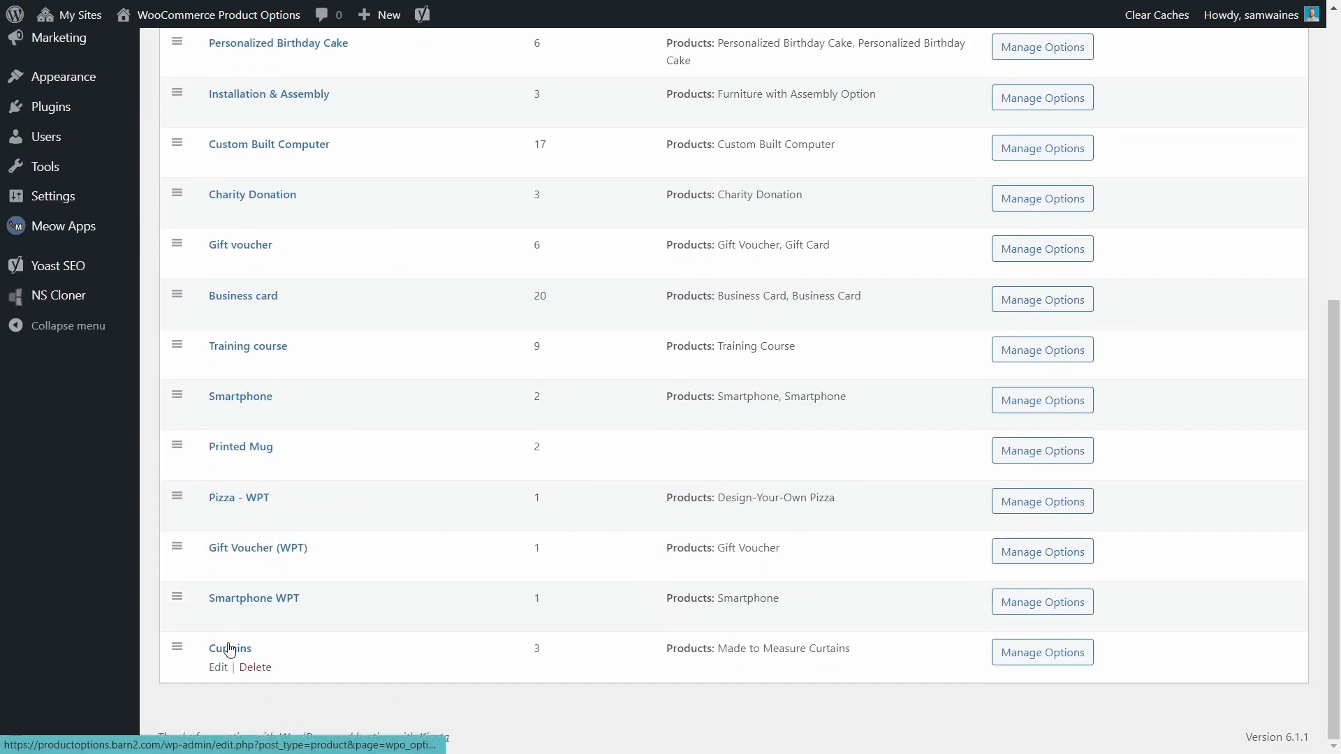
{"action": "mouse_move", "coordinate": [1042, 653]}
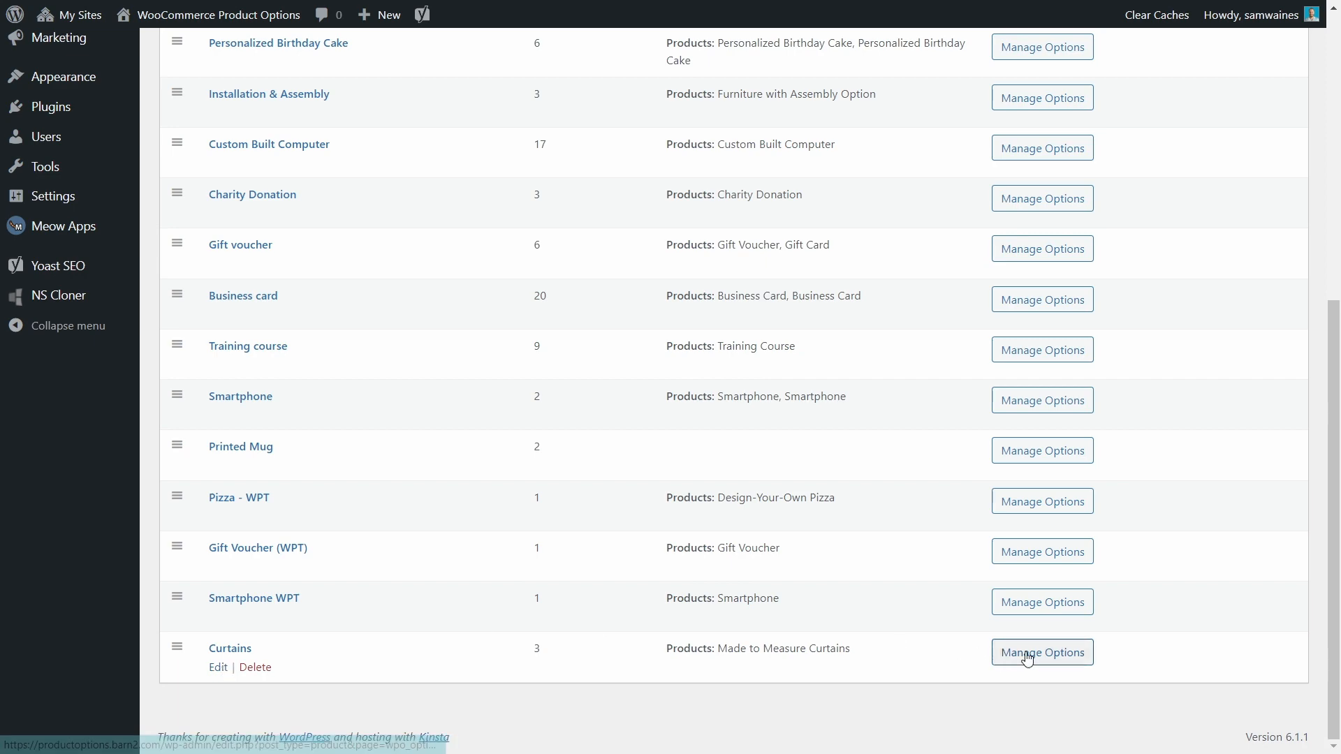
{"action": "left_click", "coordinate": [1043, 652]}
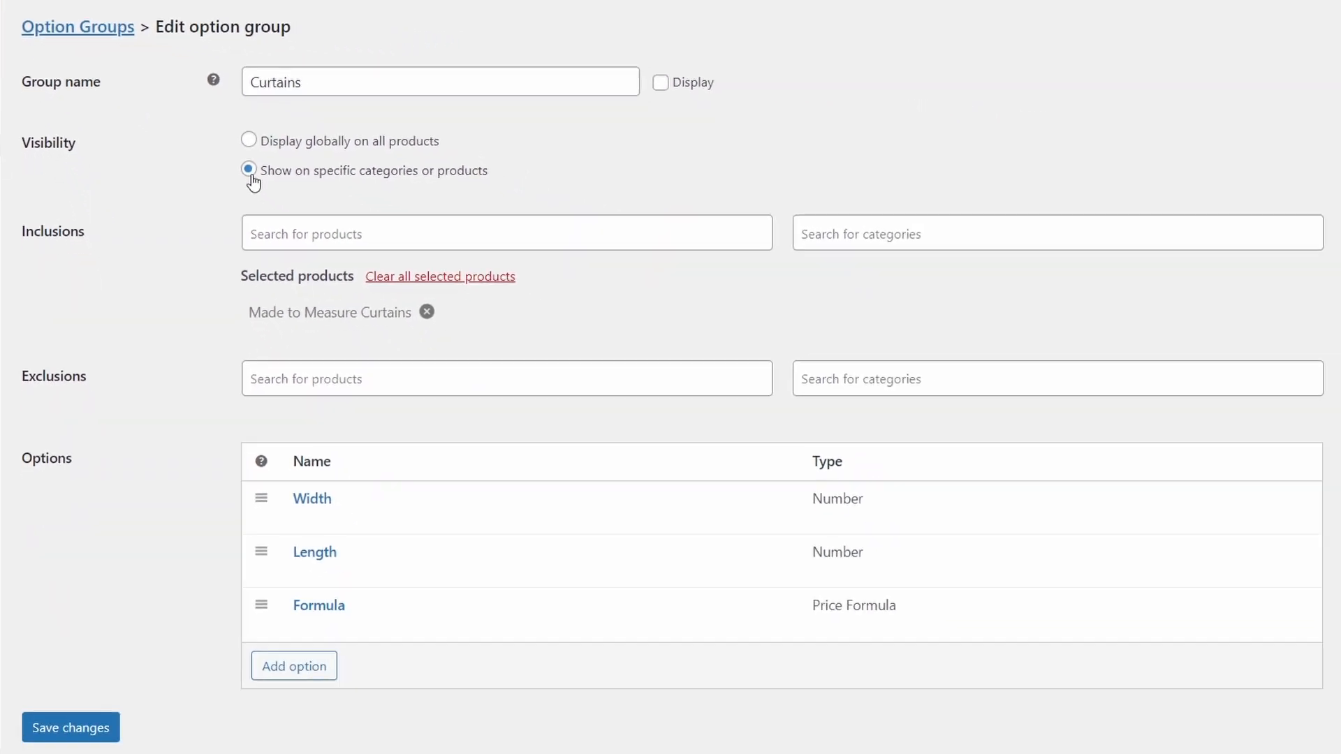
{"action": "mouse_move", "coordinate": [208, 281]}
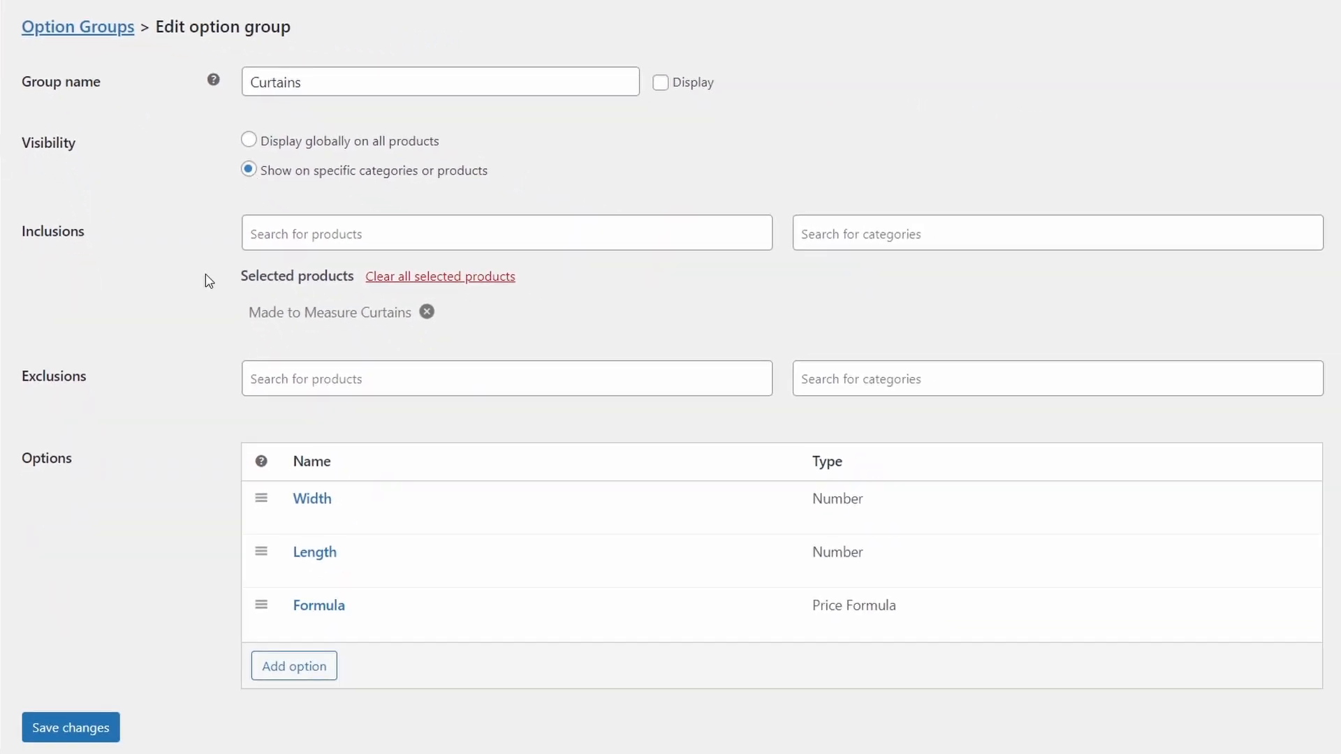
{"action": "mouse_move", "coordinate": [248, 327]}
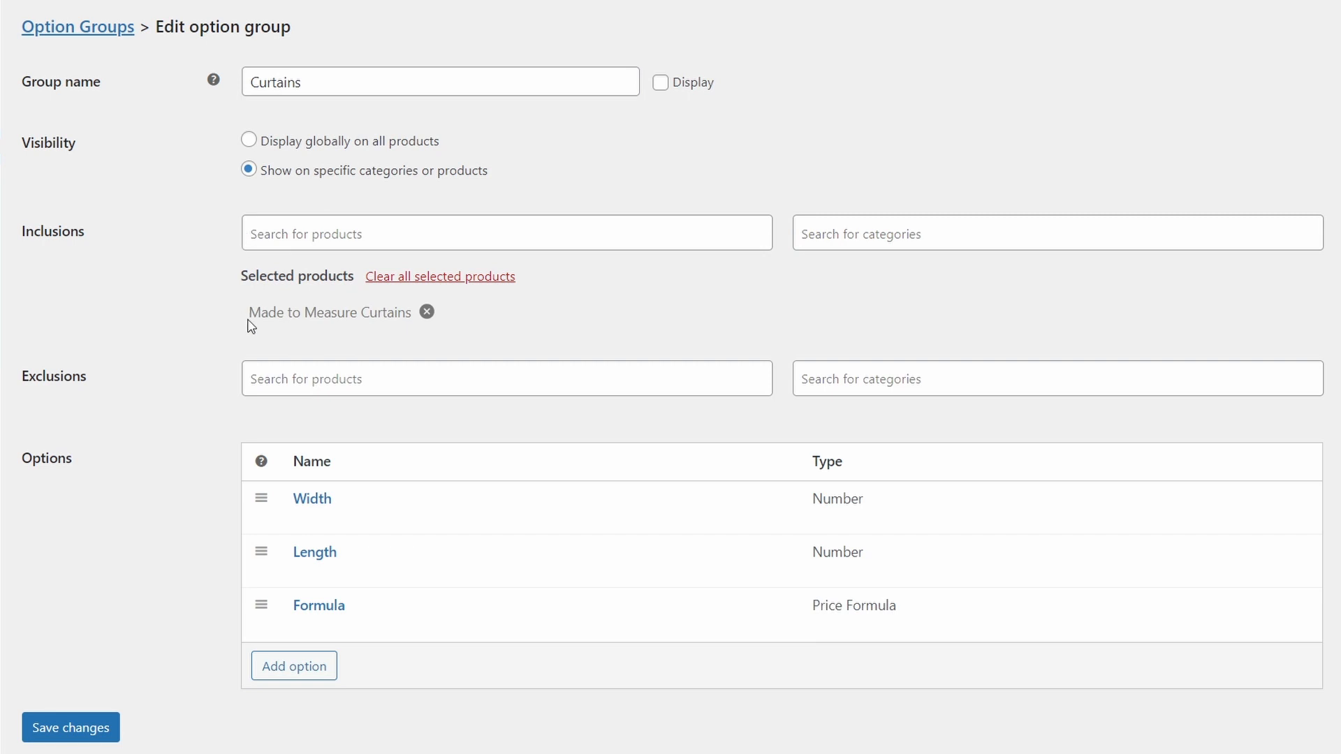
{"action": "mouse_move", "coordinate": [368, 320]}
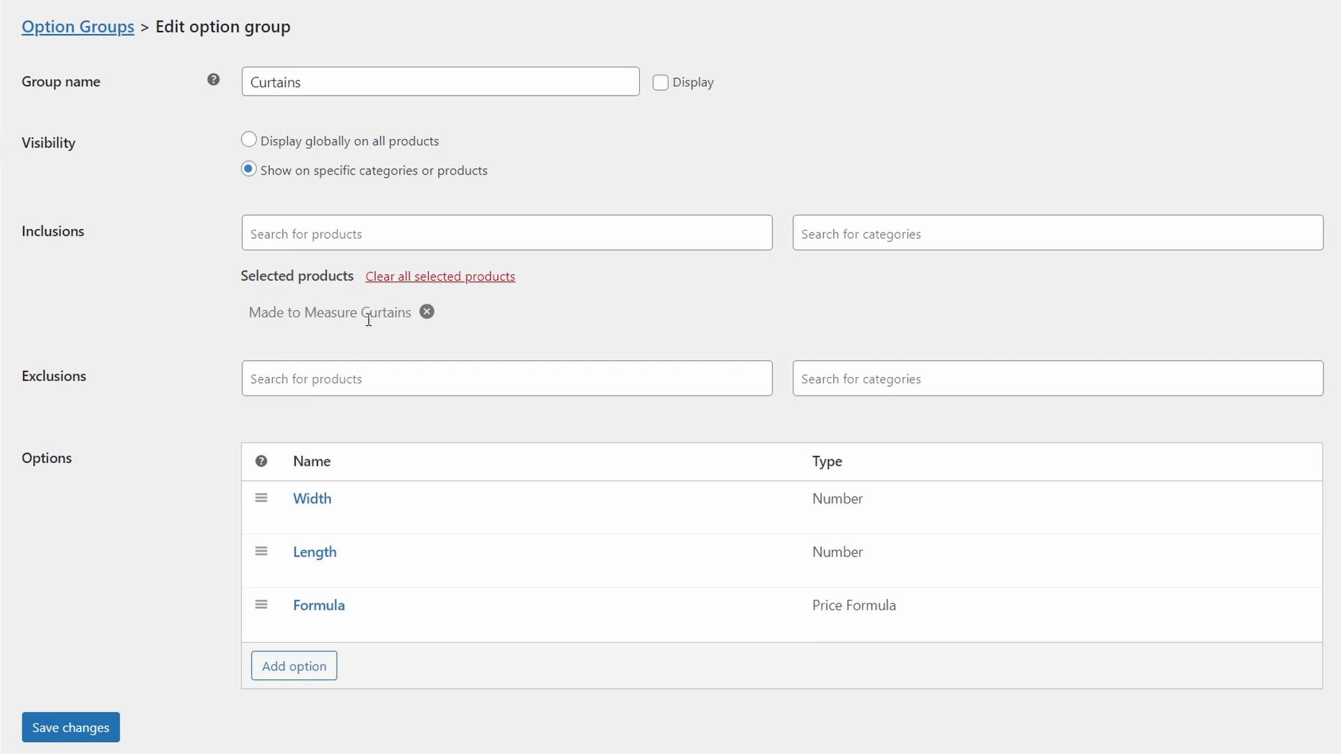
{"action": "mouse_move", "coordinate": [344, 310]}
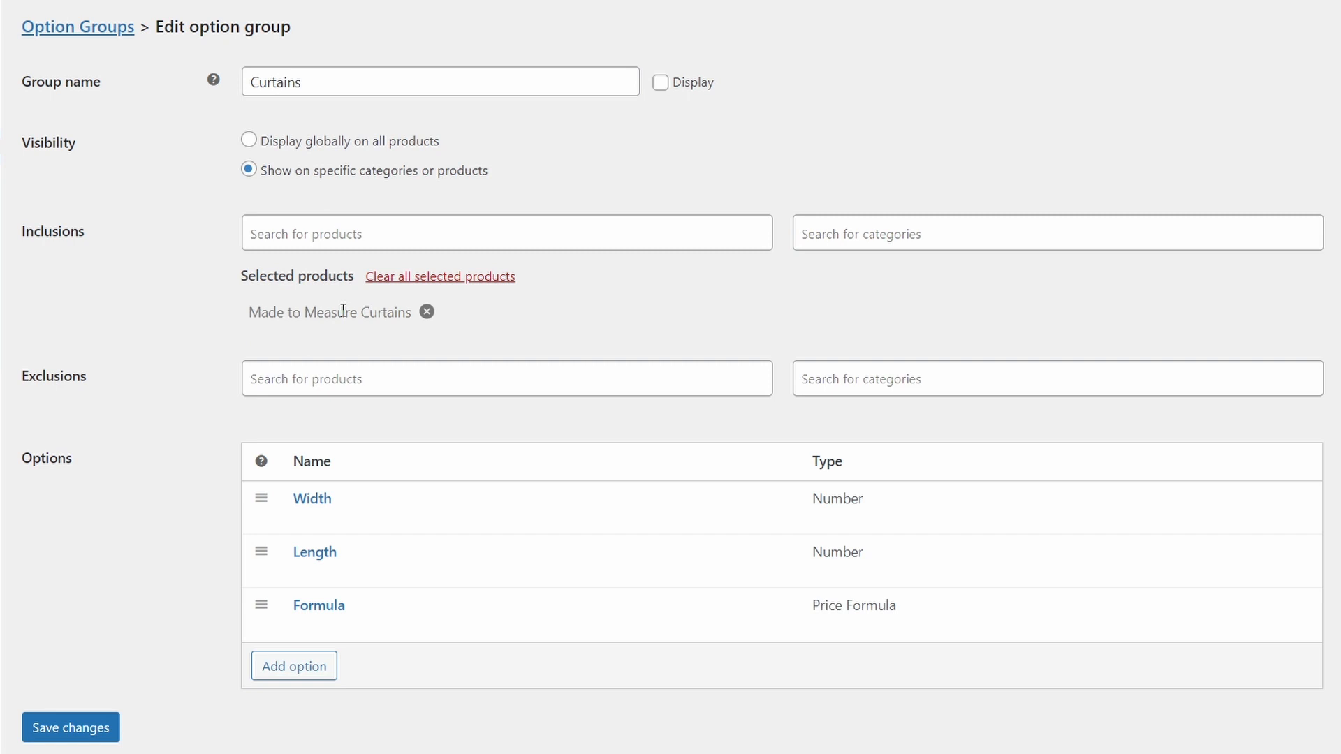
{"action": "mouse_move", "coordinate": [693, 349]}
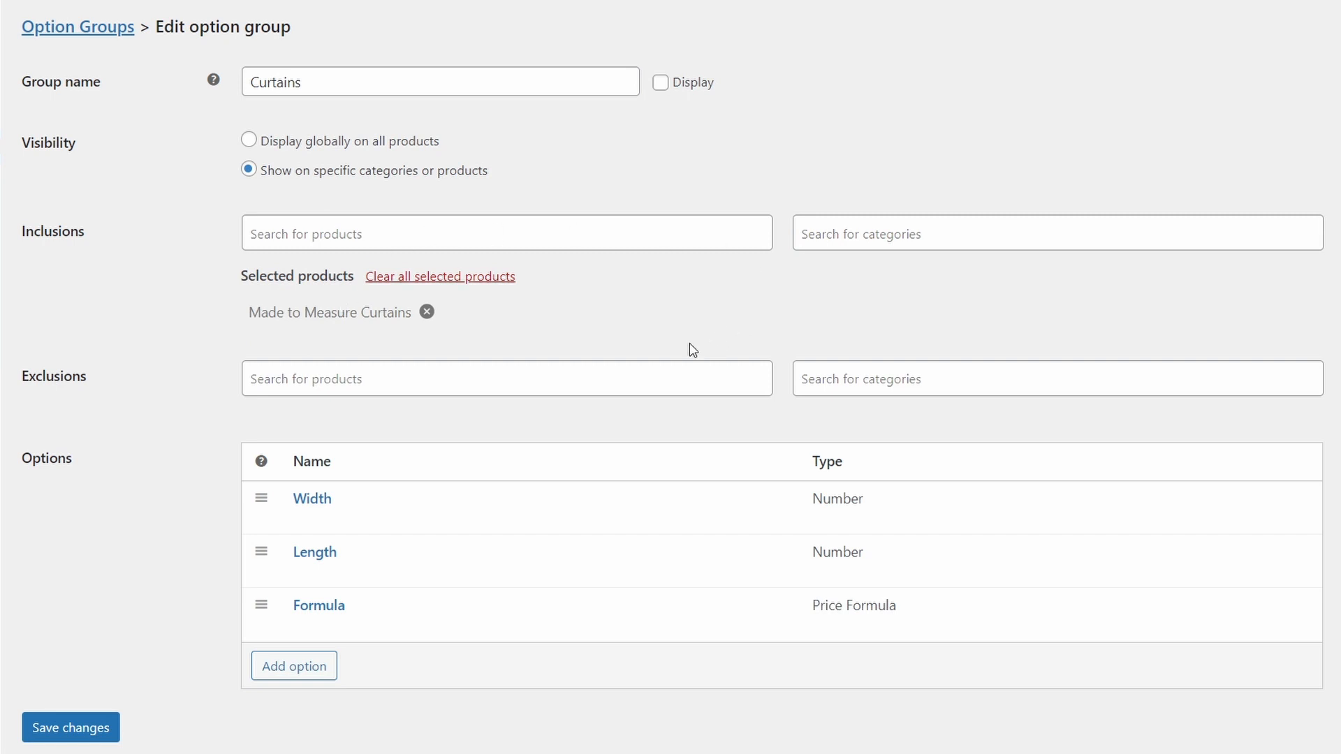
{"action": "mouse_move", "coordinate": [287, 427]}
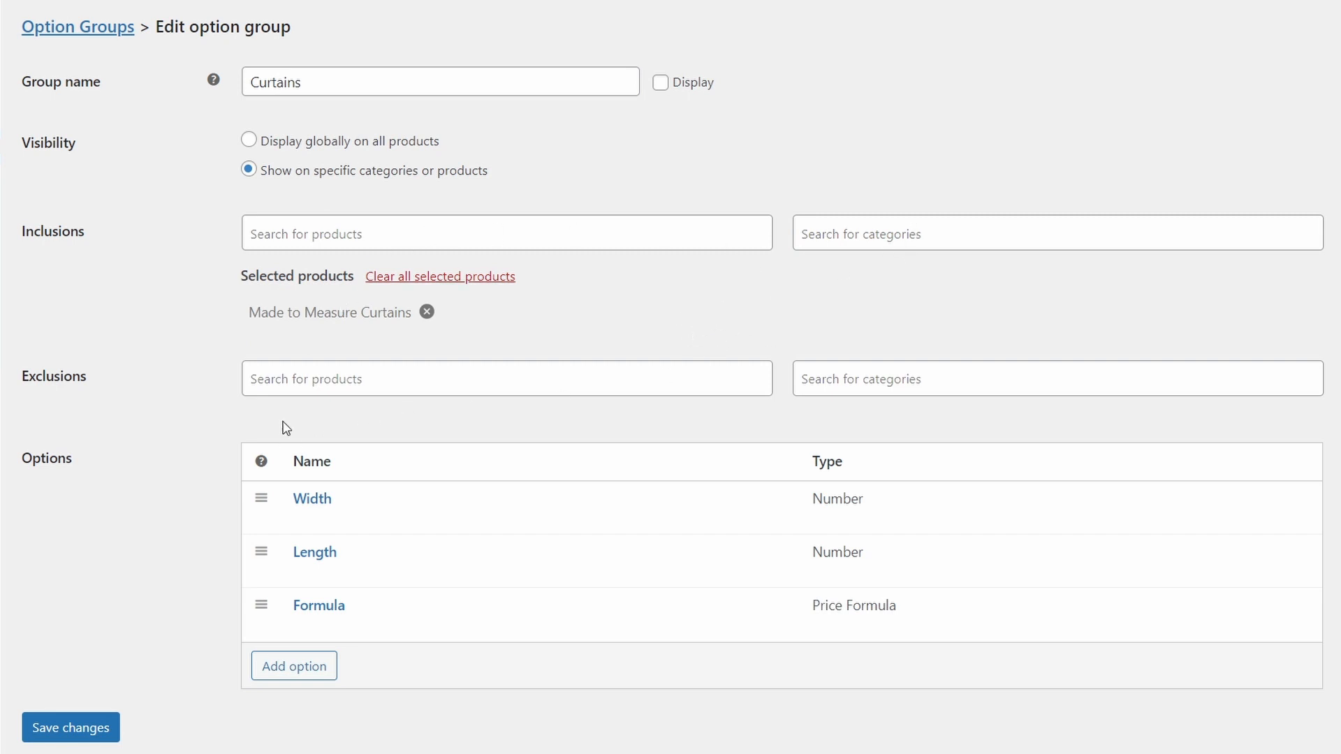
{"action": "mouse_move", "coordinate": [102, 384]}
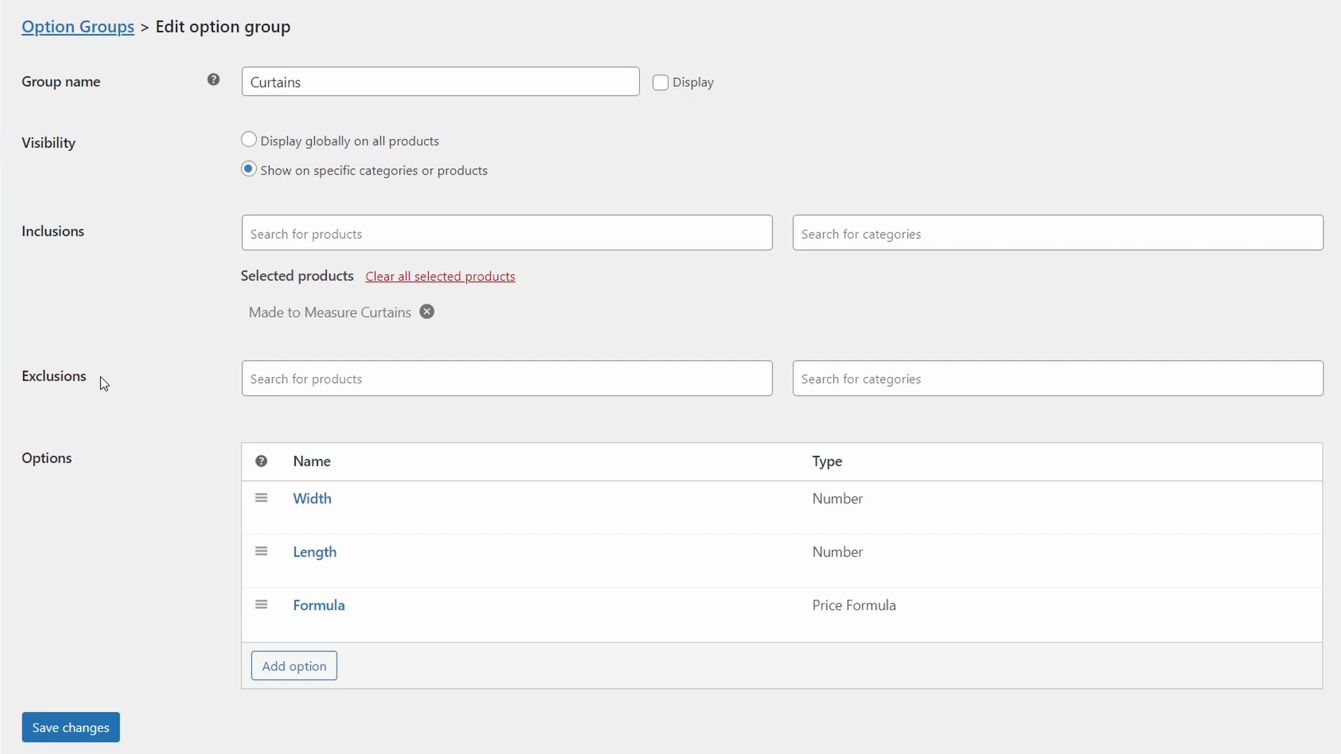
{"action": "mouse_move", "coordinate": [177, 446]}
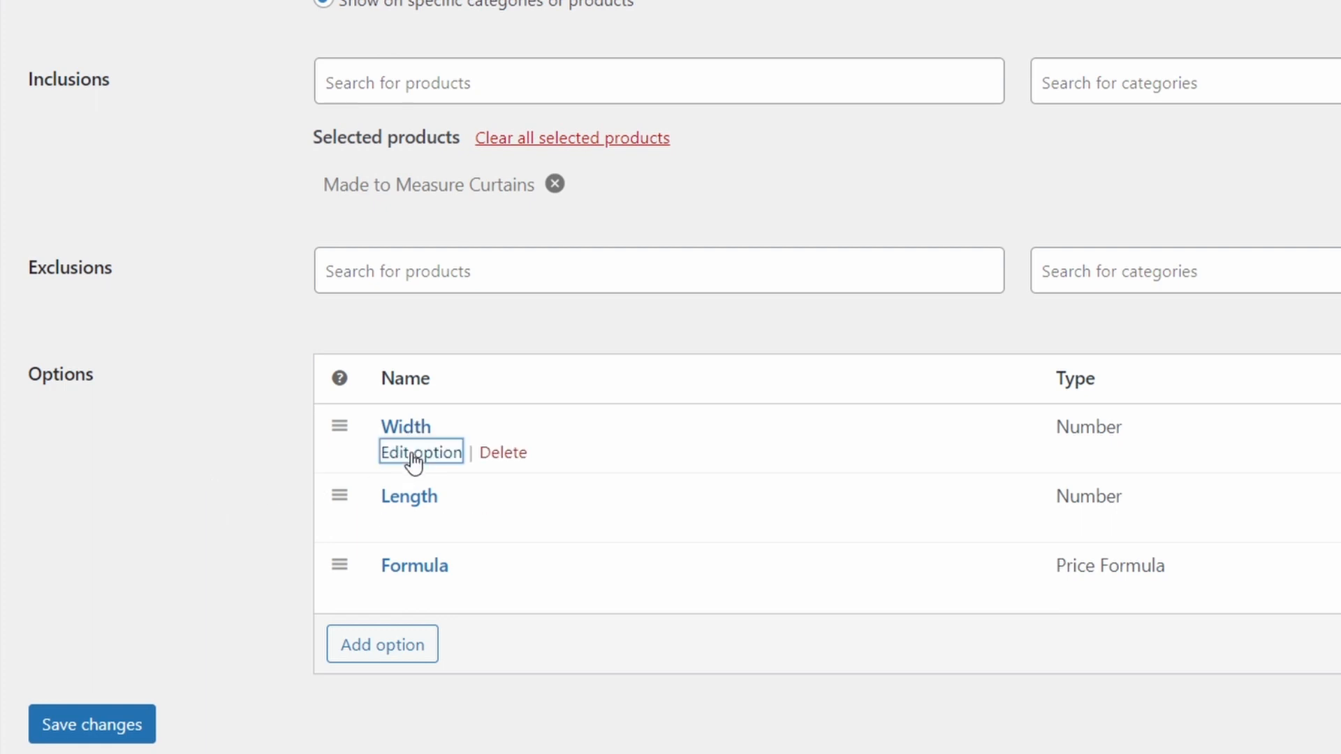
Review the Width (cm) Number option's settings and switch its Advanced settings on
{"action": "left_click", "coordinate": [420, 451]}
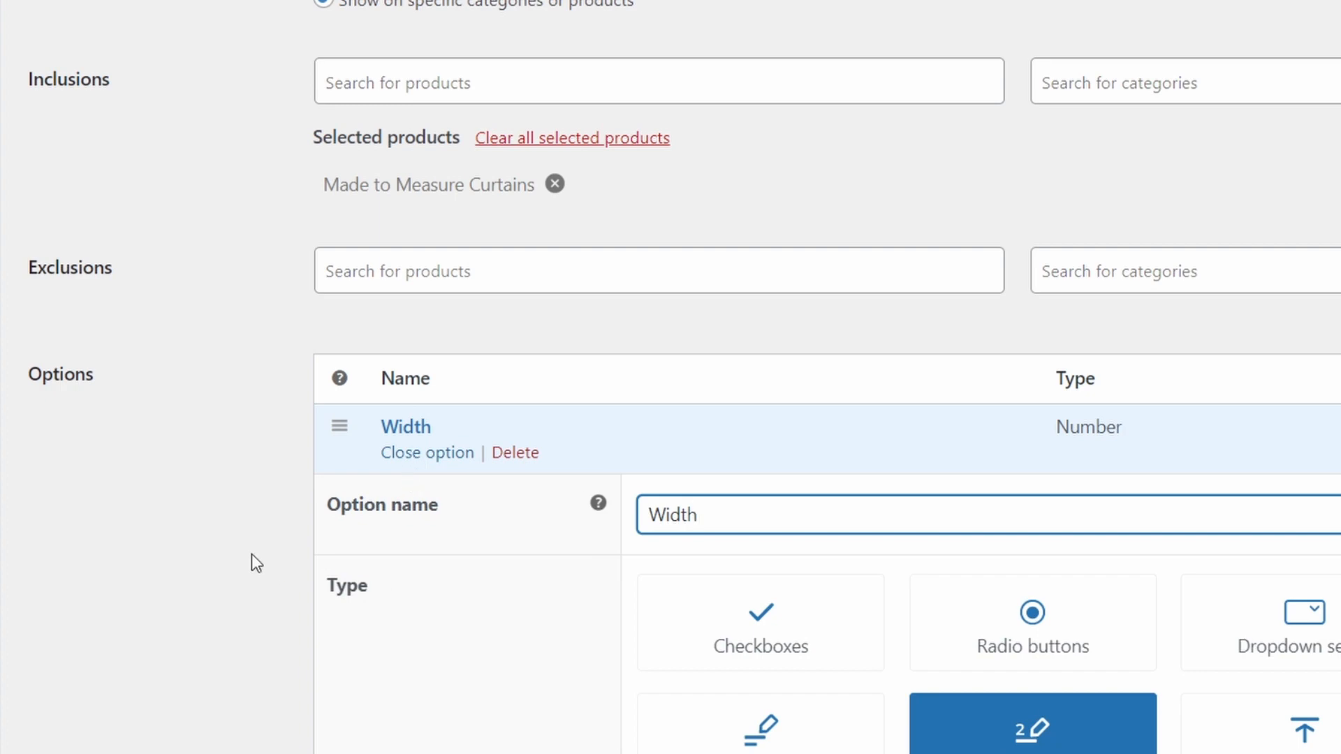
{"action": "scroll", "scroll_direction": "down", "scroll_amount": 3}
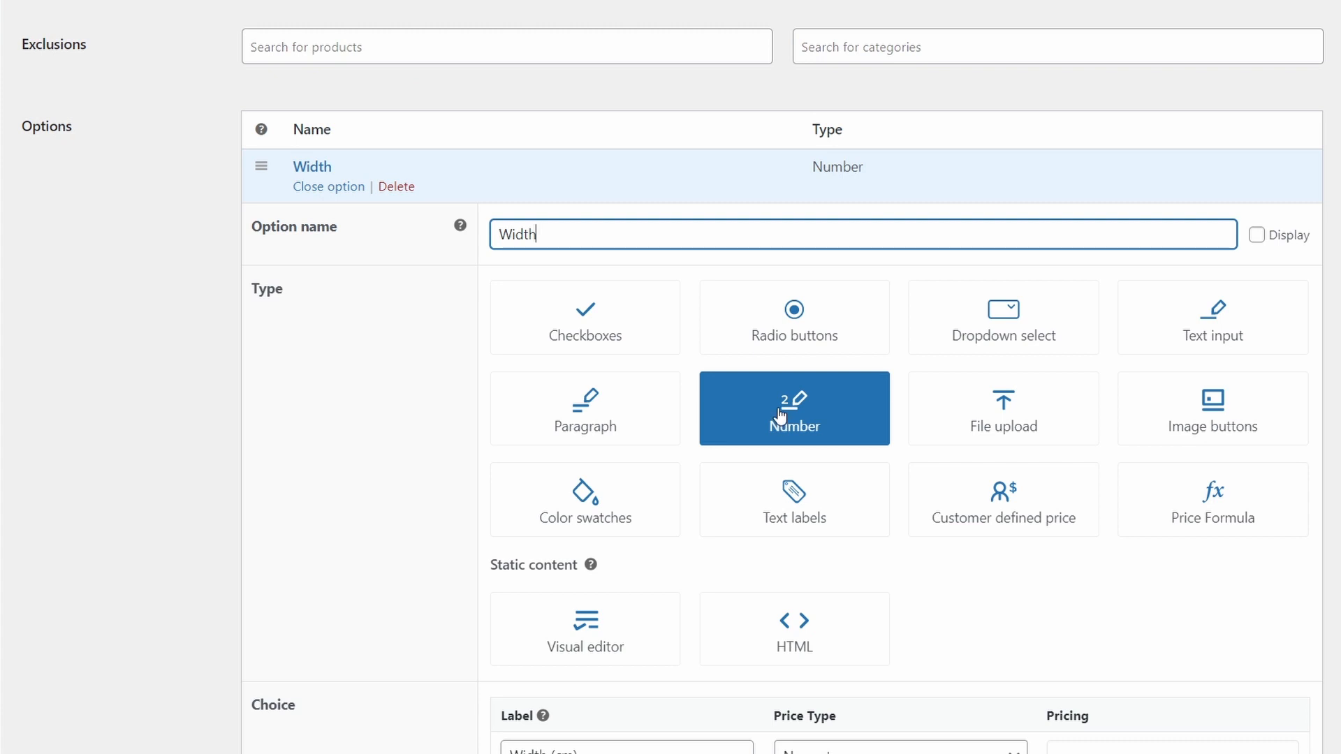
{"action": "mouse_move", "coordinate": [795, 414]}
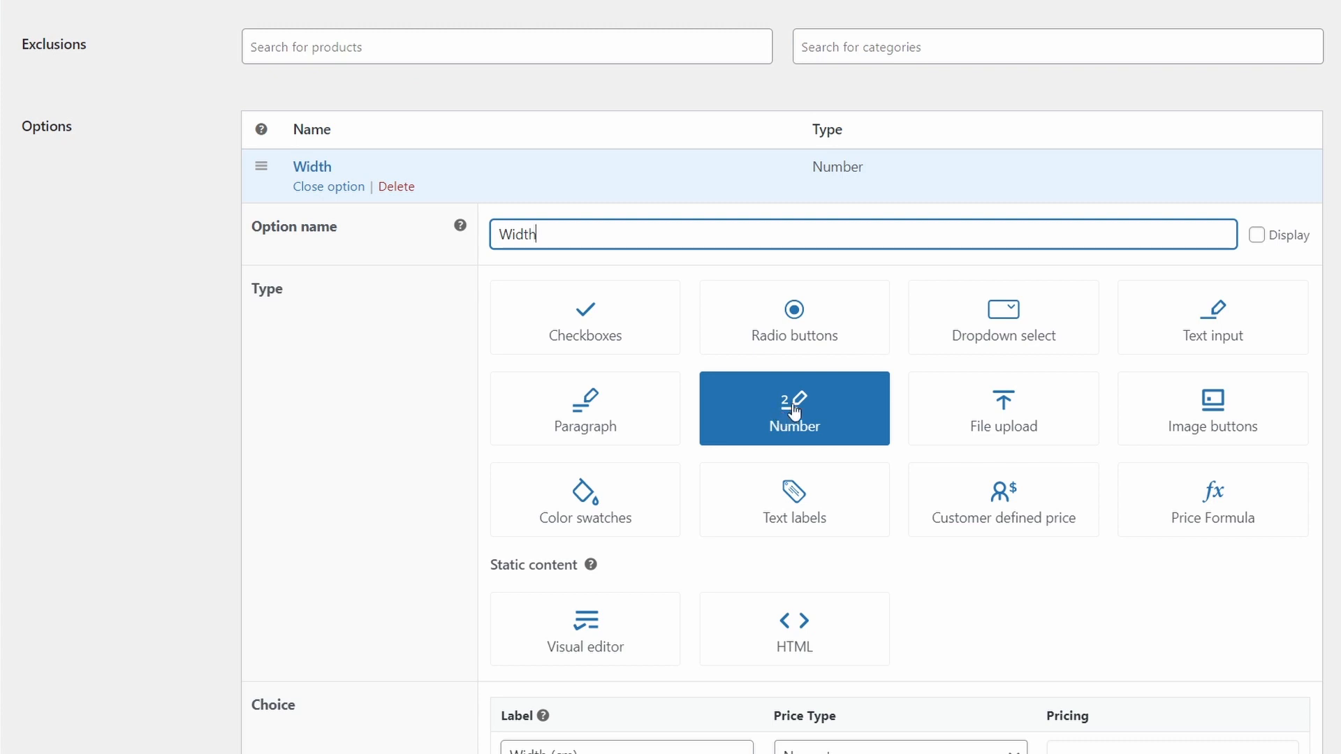
{"action": "scroll", "scroll_direction": "down", "scroll_amount": 3}
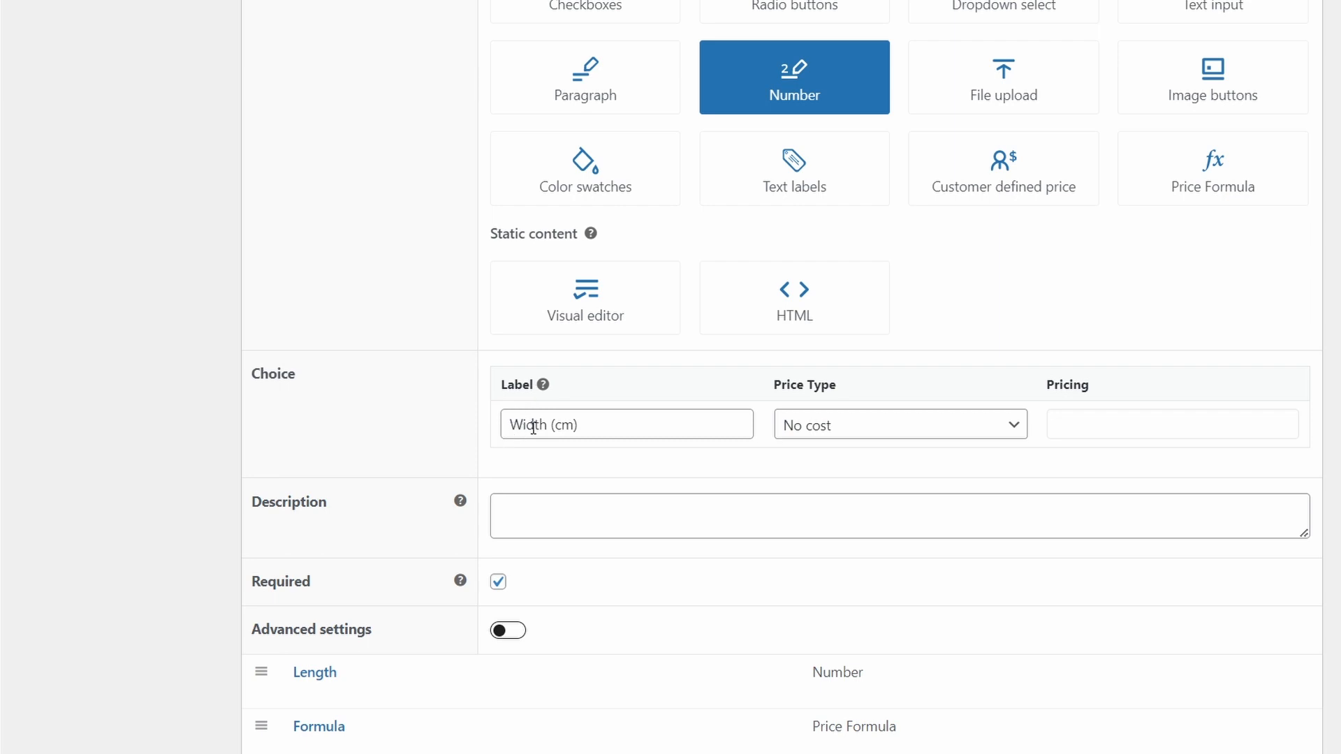
{"action": "mouse_move", "coordinate": [563, 421]}
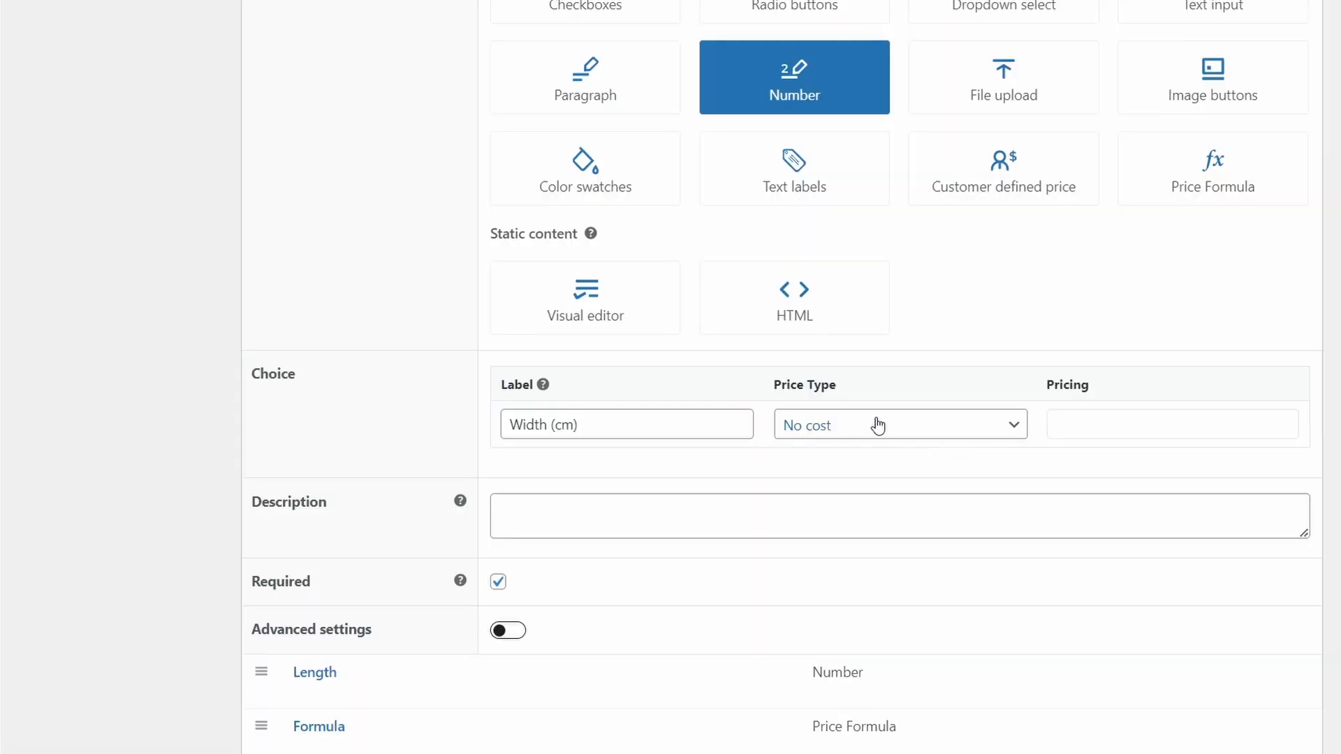
{"action": "mouse_move", "coordinate": [571, 468]}
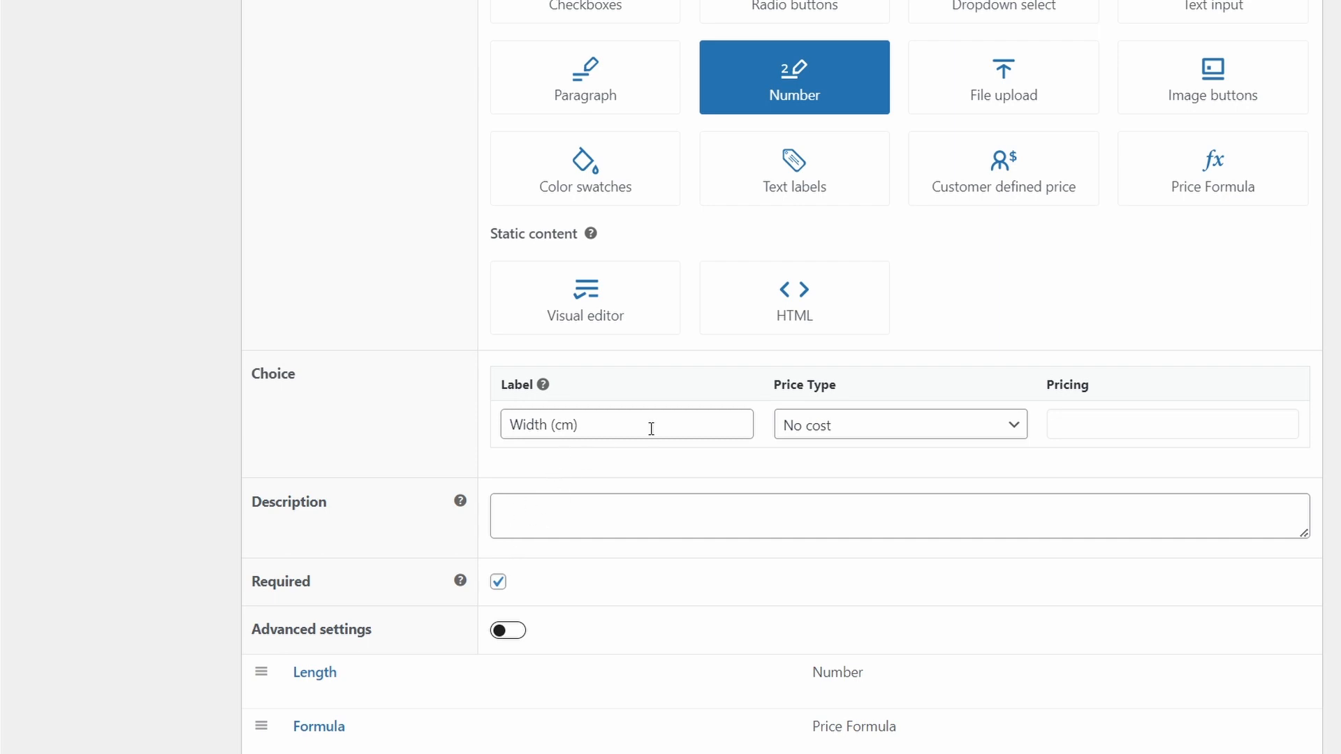
{"action": "mouse_move", "coordinate": [604, 474]}
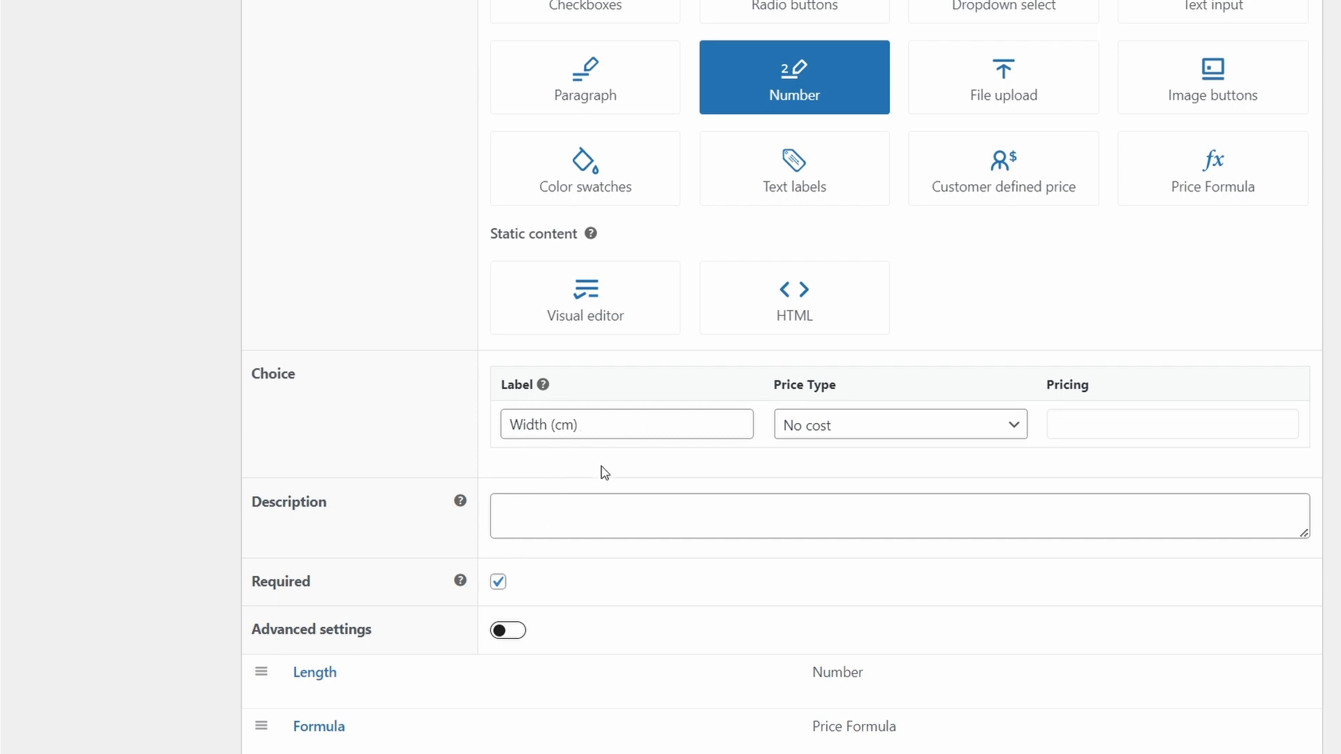
{"action": "scroll", "scroll_direction": "down", "scroll_amount": 3}
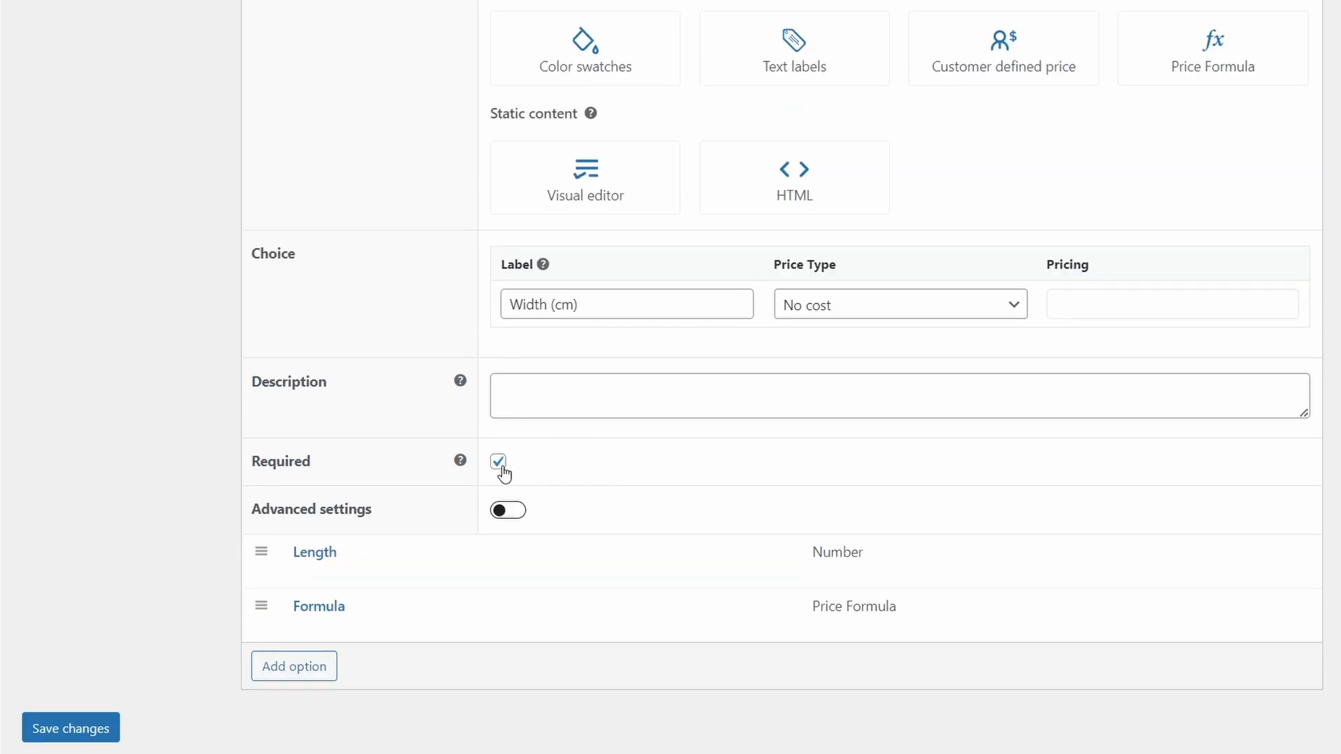
{"action": "mouse_move", "coordinate": [588, 470]}
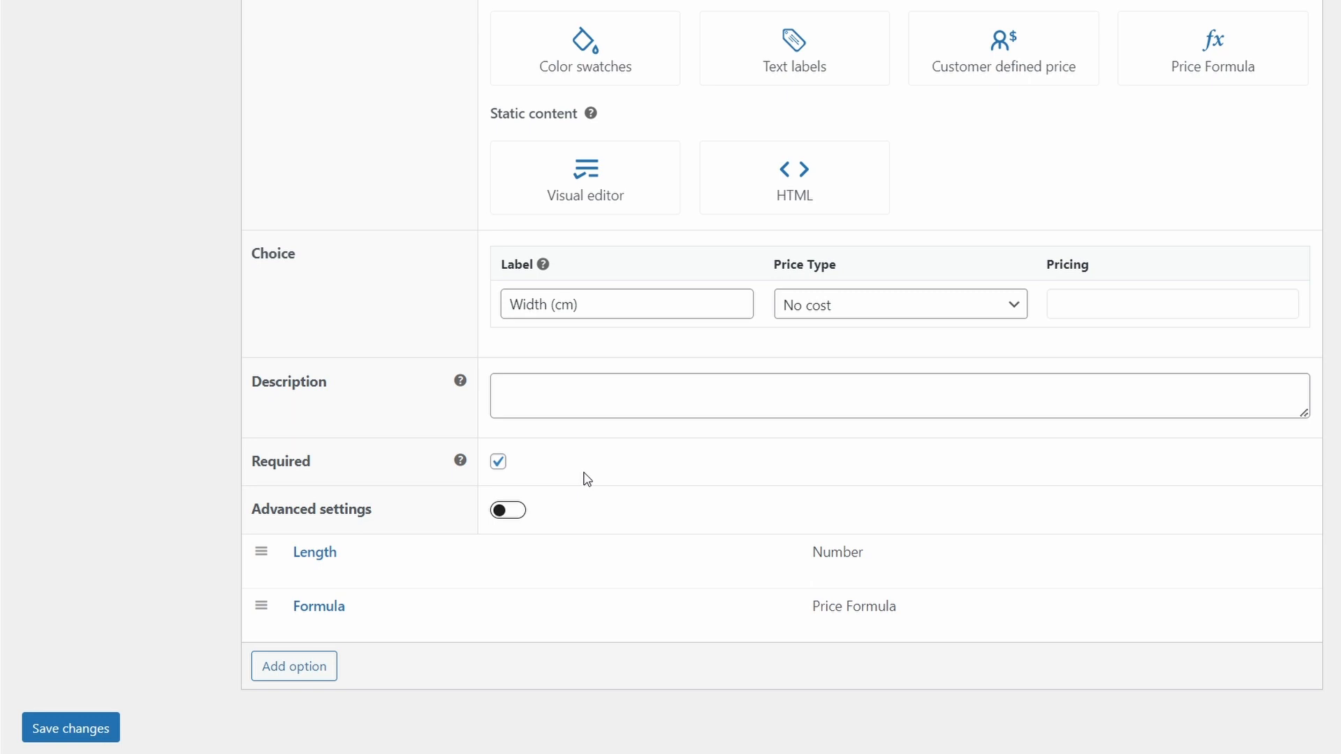
{"action": "left_click", "coordinate": [507, 510]}
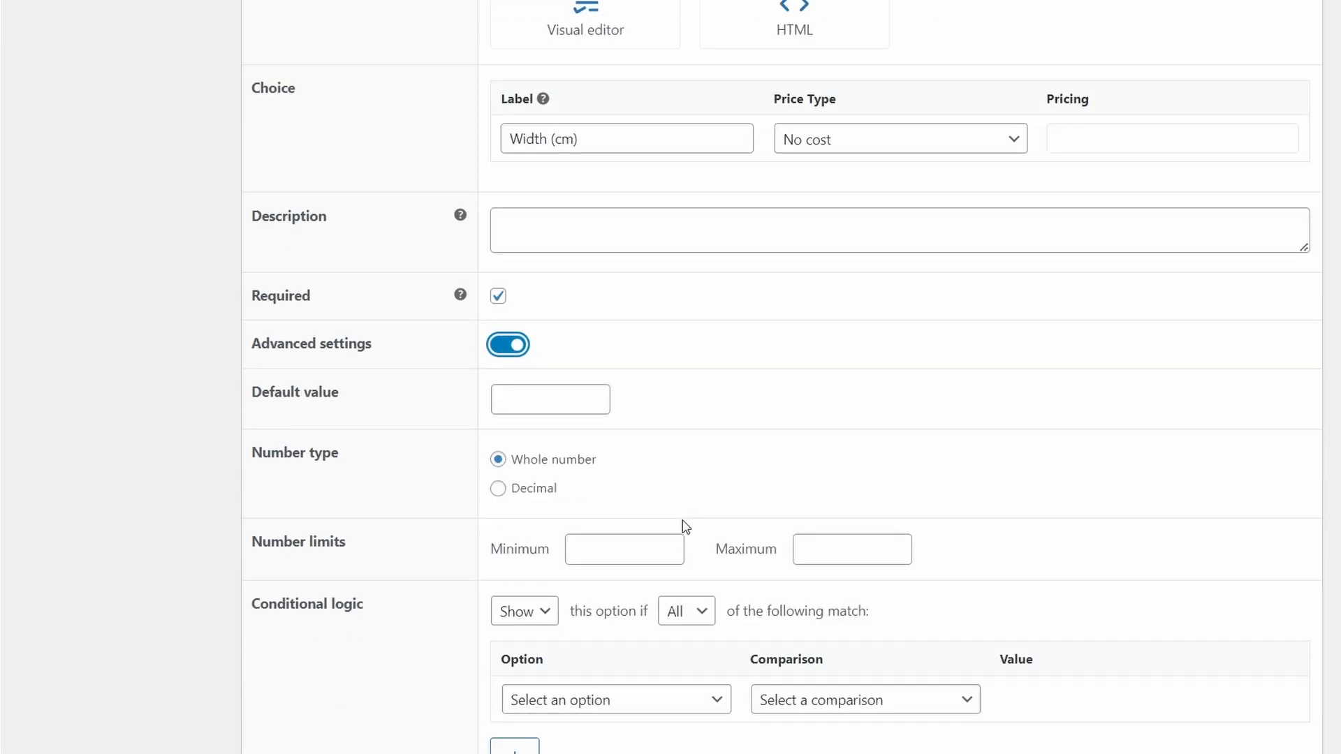
{"action": "scroll", "scroll_direction": "down", "scroll_amount": 3}
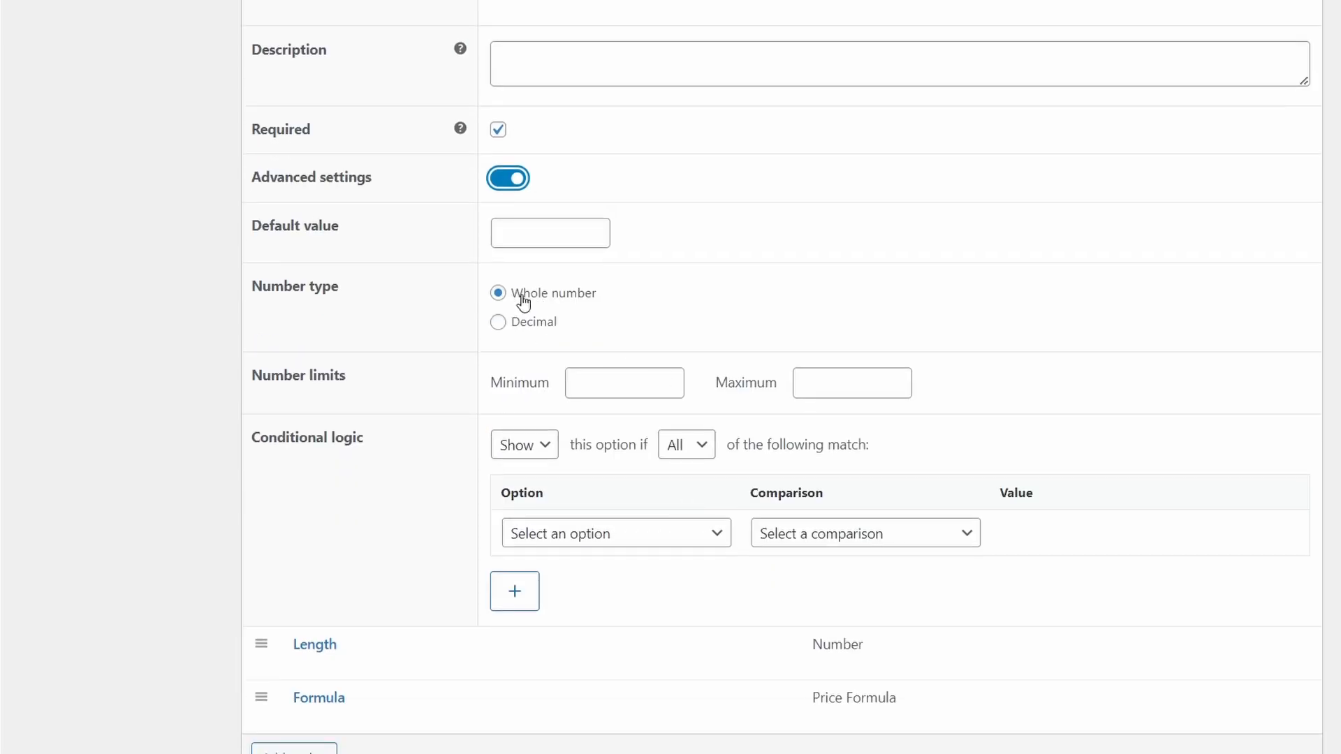
{"action": "mouse_move", "coordinate": [500, 390]}
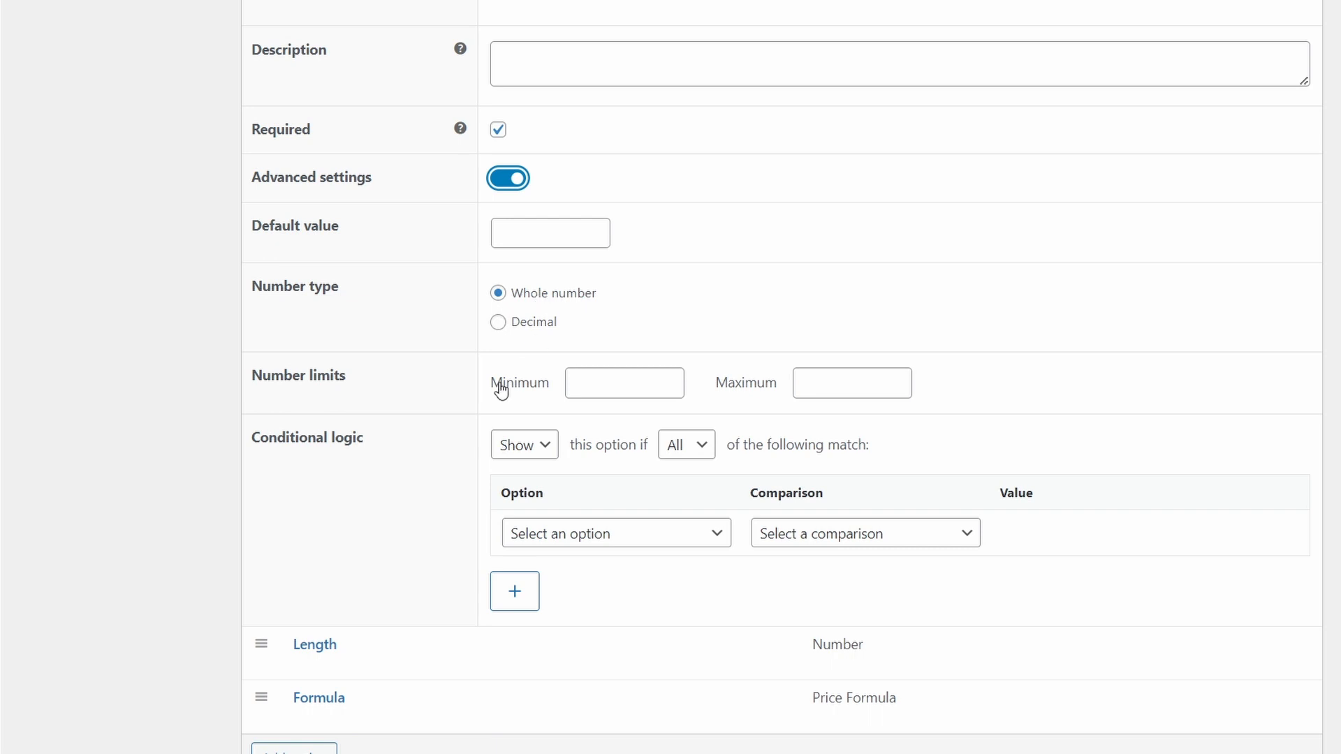
{"action": "mouse_move", "coordinate": [1008, 413]}
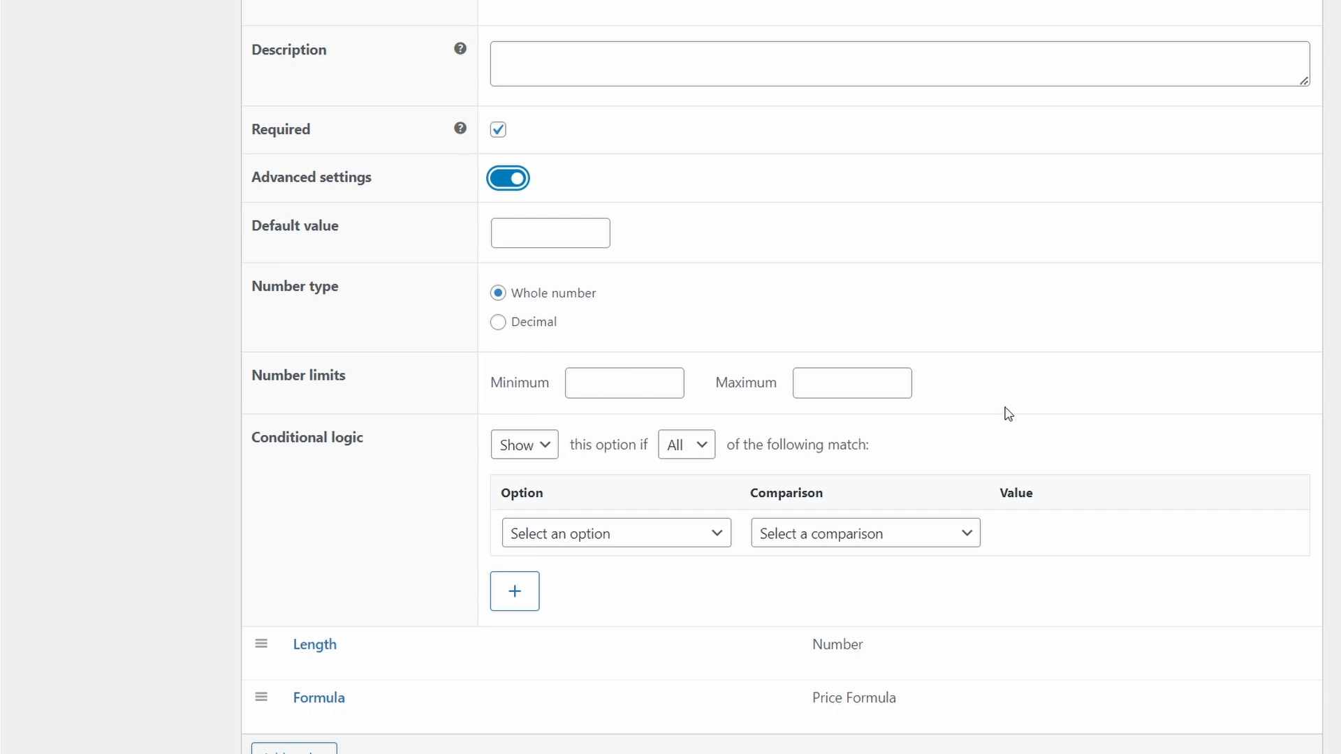
{"action": "mouse_move", "coordinate": [387, 502]}
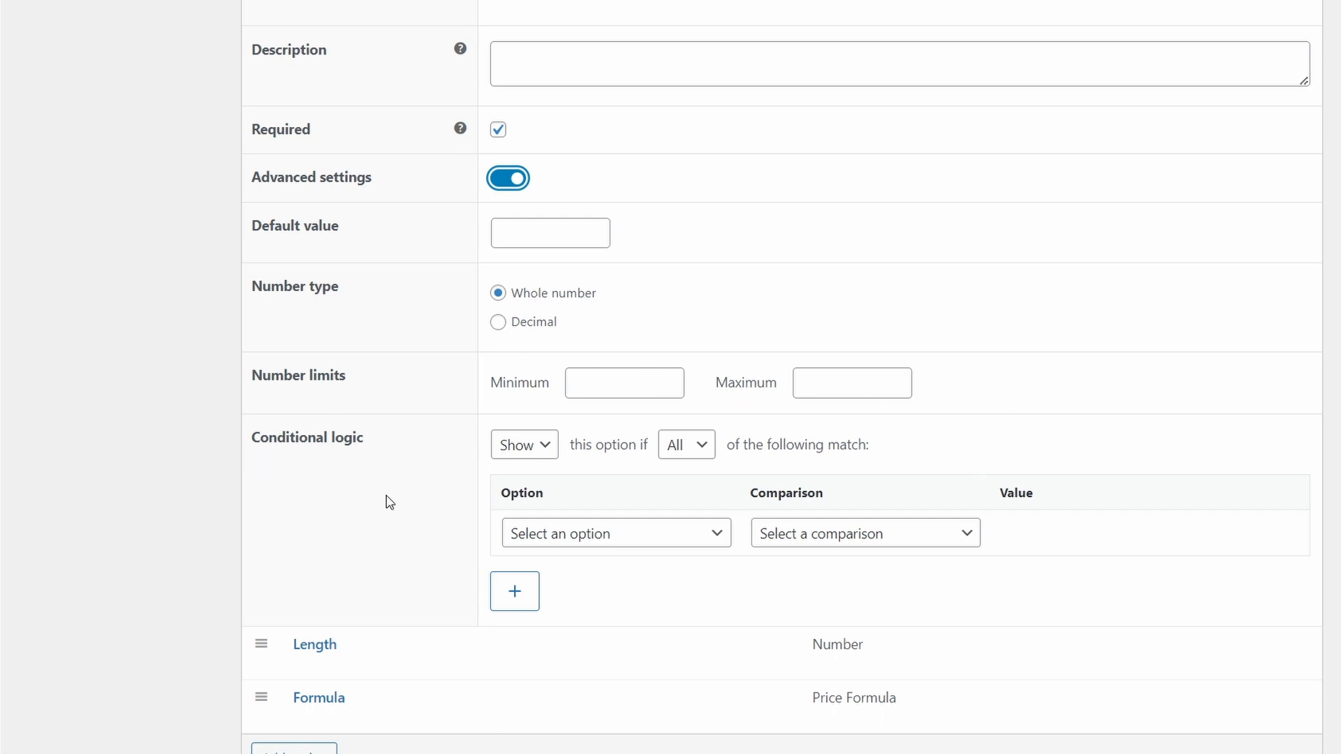
{"action": "mouse_move", "coordinate": [467, 508]}
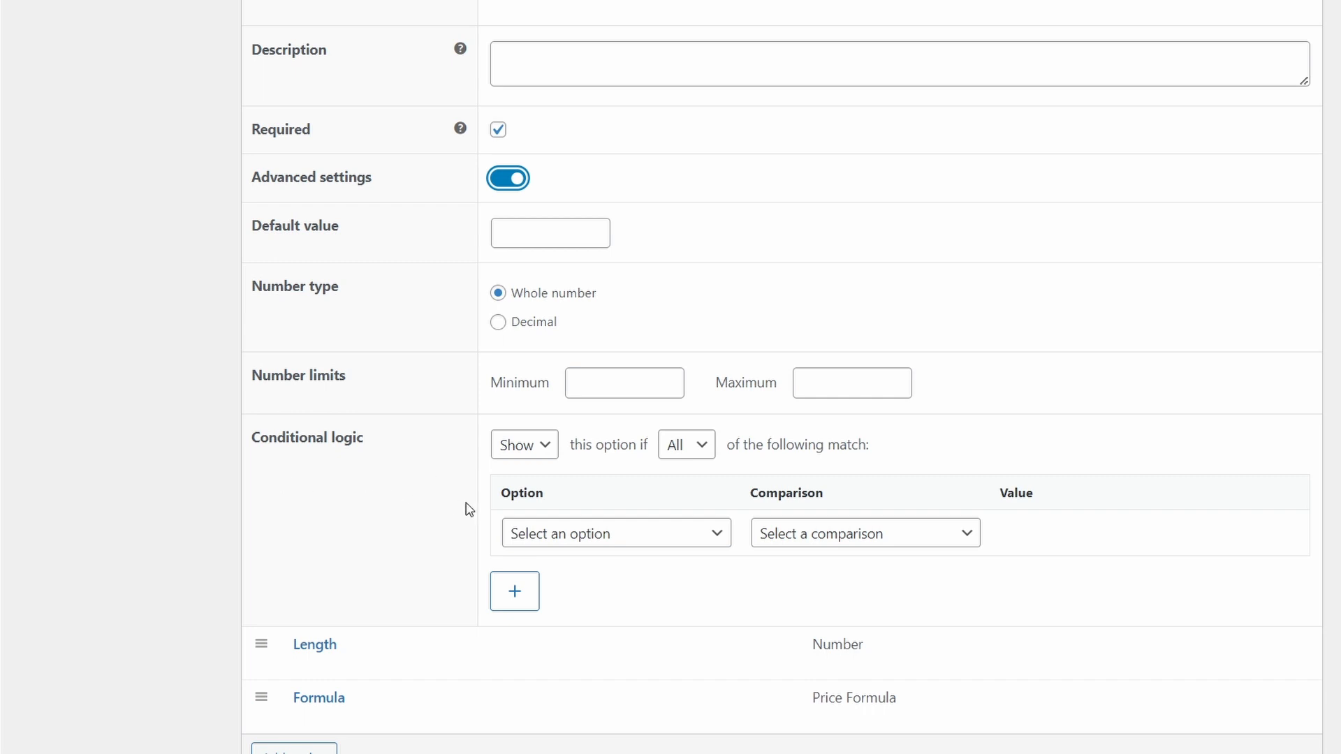
{"action": "mouse_move", "coordinate": [707, 506]}
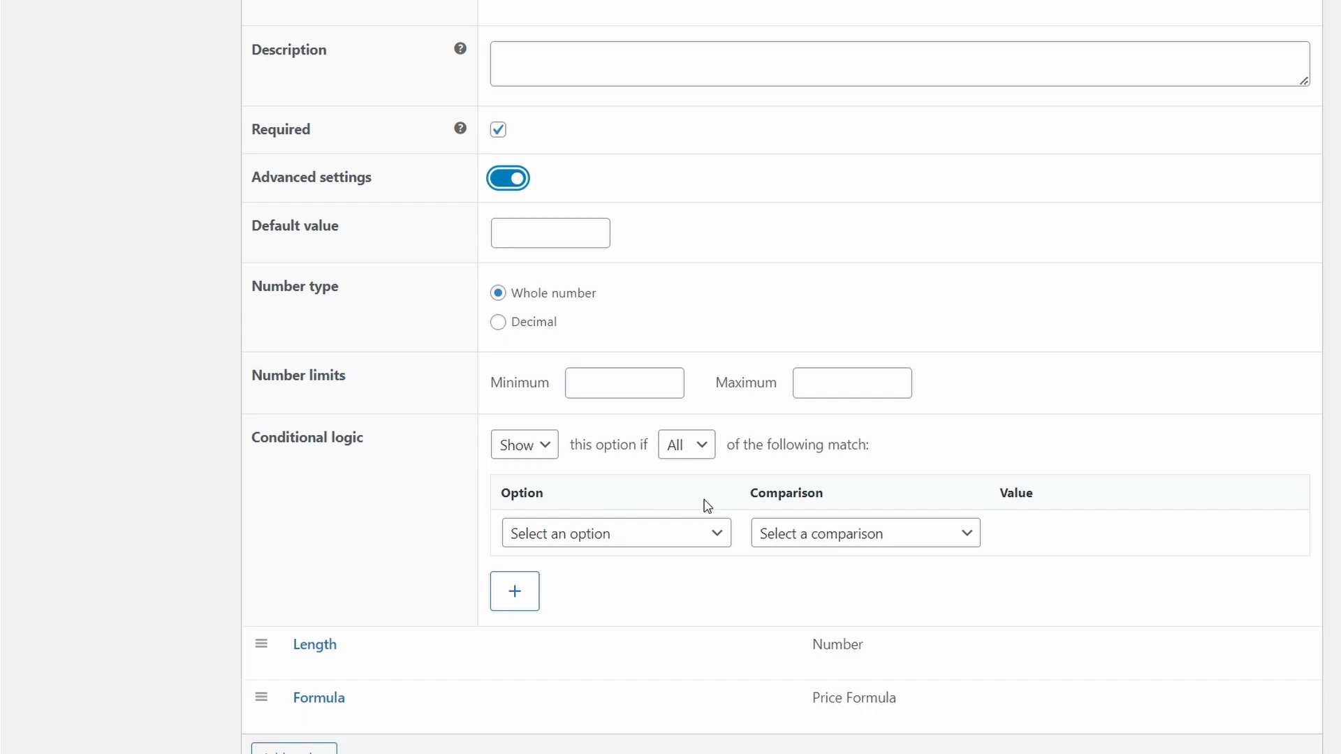
{"action": "mouse_move", "coordinate": [464, 566]}
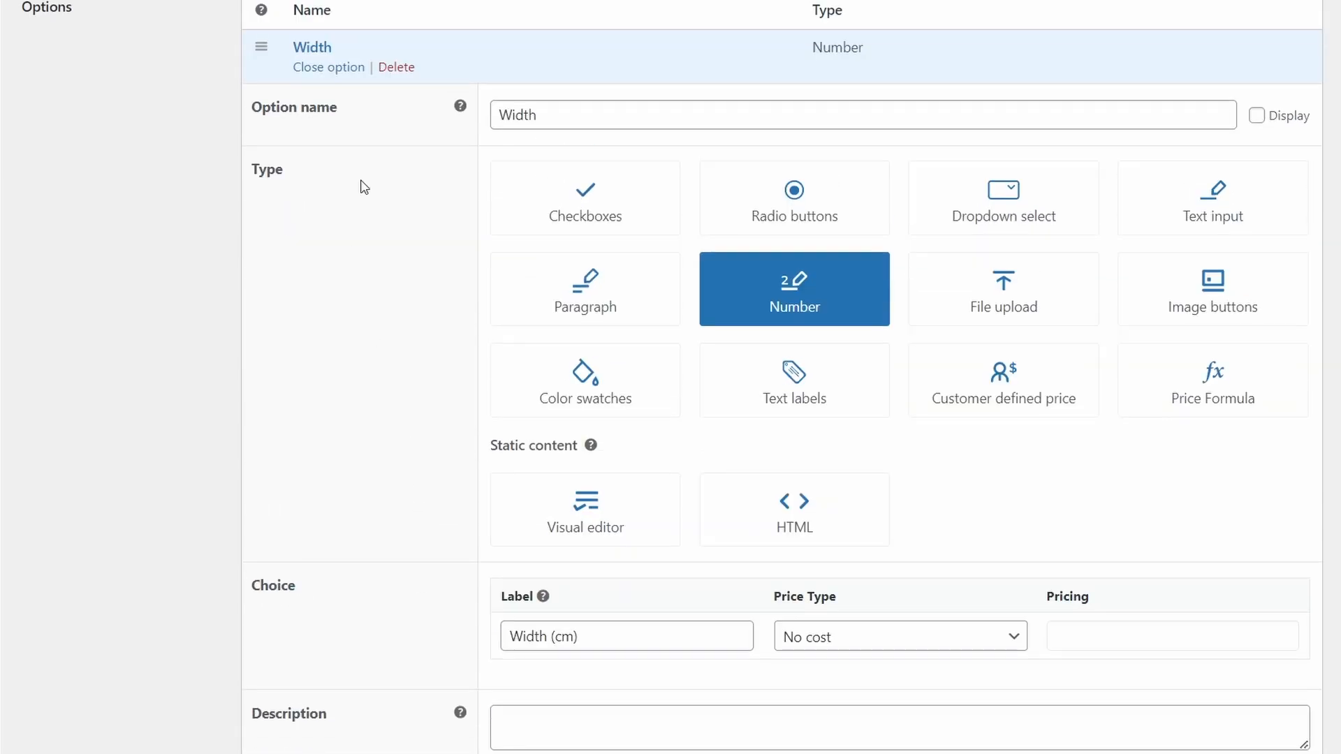
Collapse Width and expand the Length option, showing its Number field type
{"action": "left_click", "coordinate": [327, 67]}
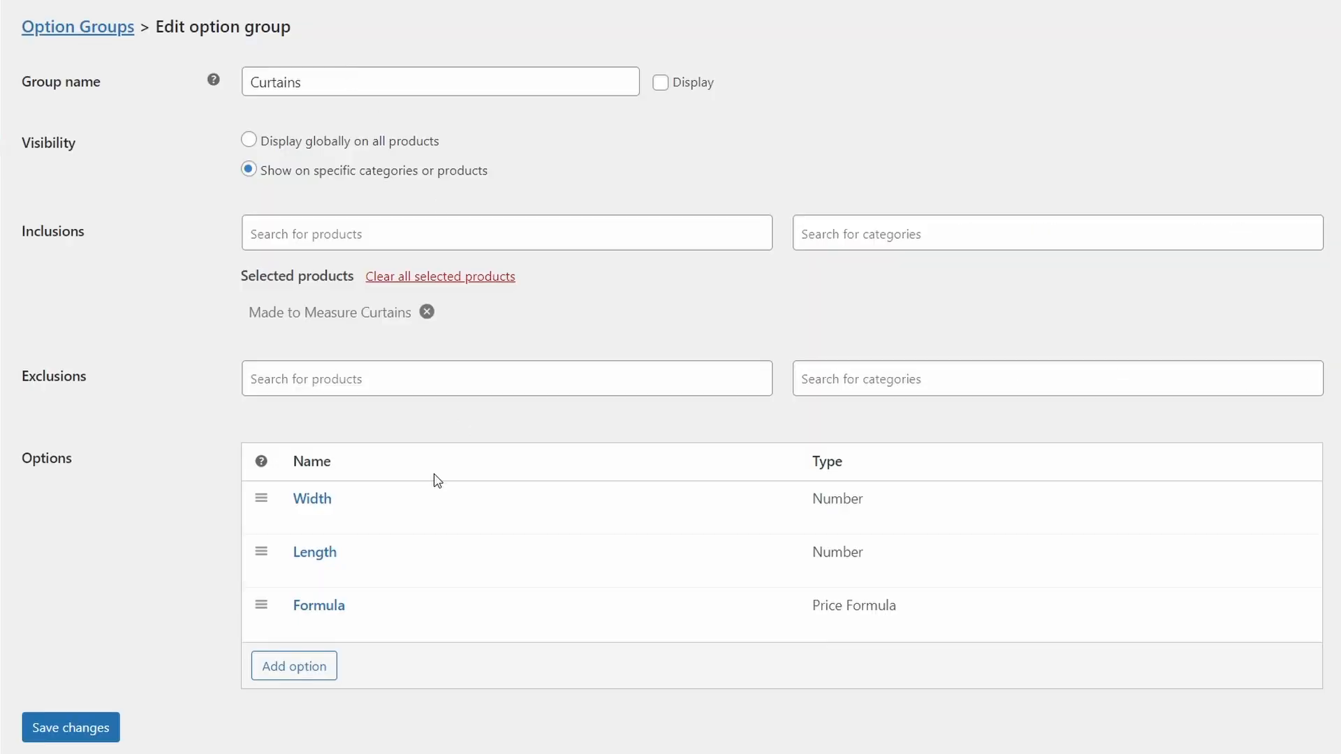
{"action": "mouse_move", "coordinate": [314, 552]}
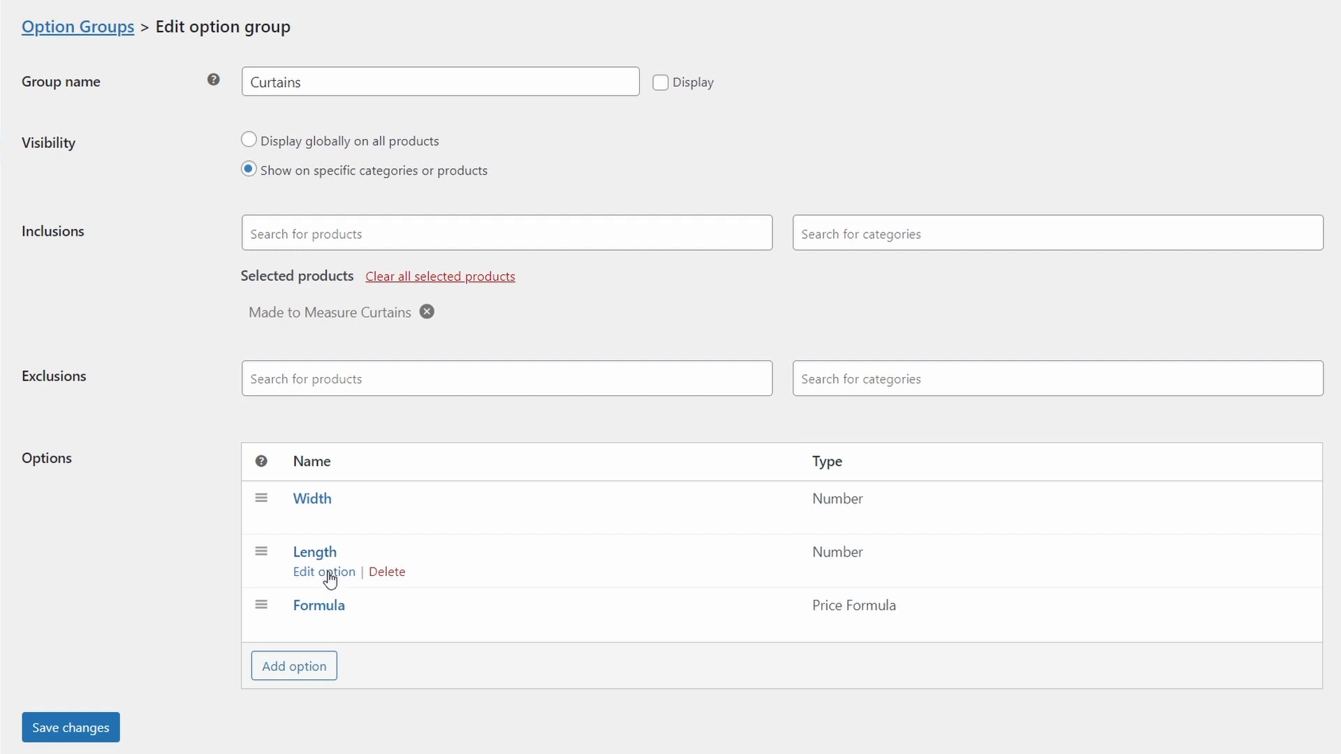
{"action": "left_click", "coordinate": [324, 572]}
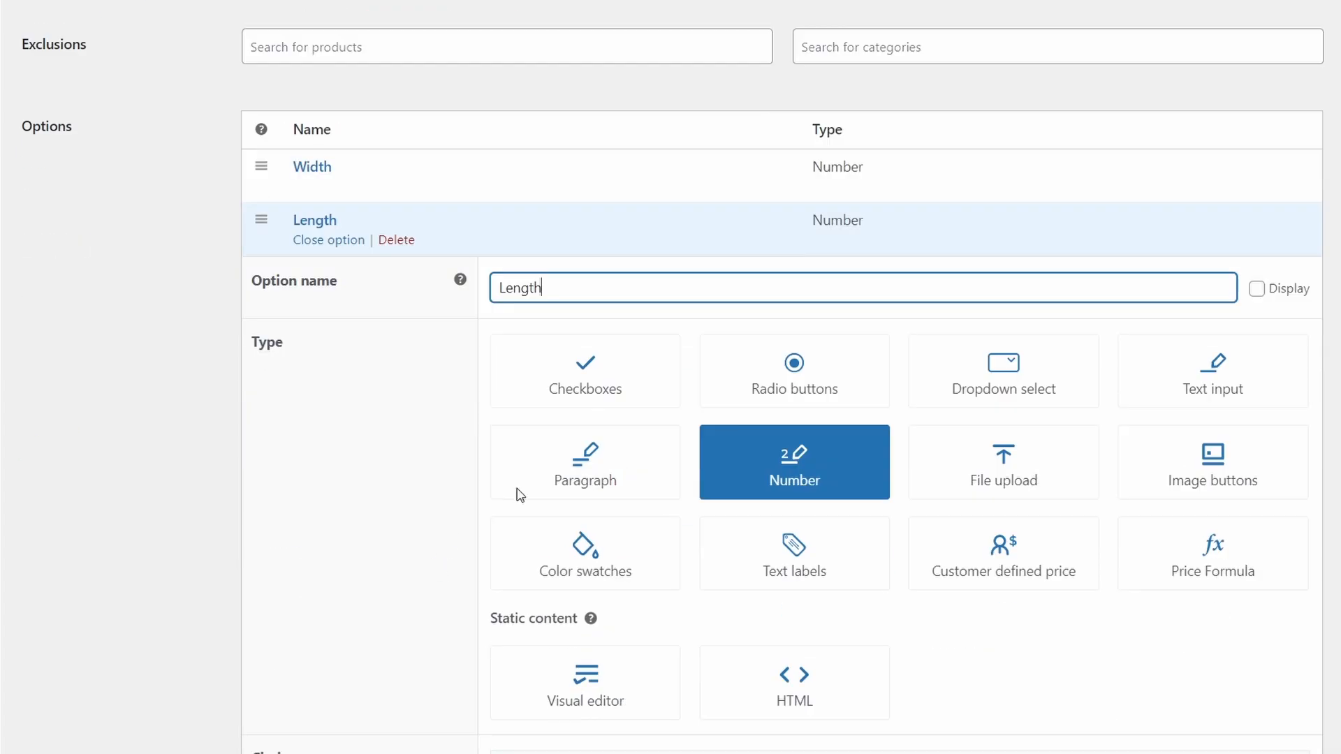
{"action": "mouse_move", "coordinate": [533, 345]}
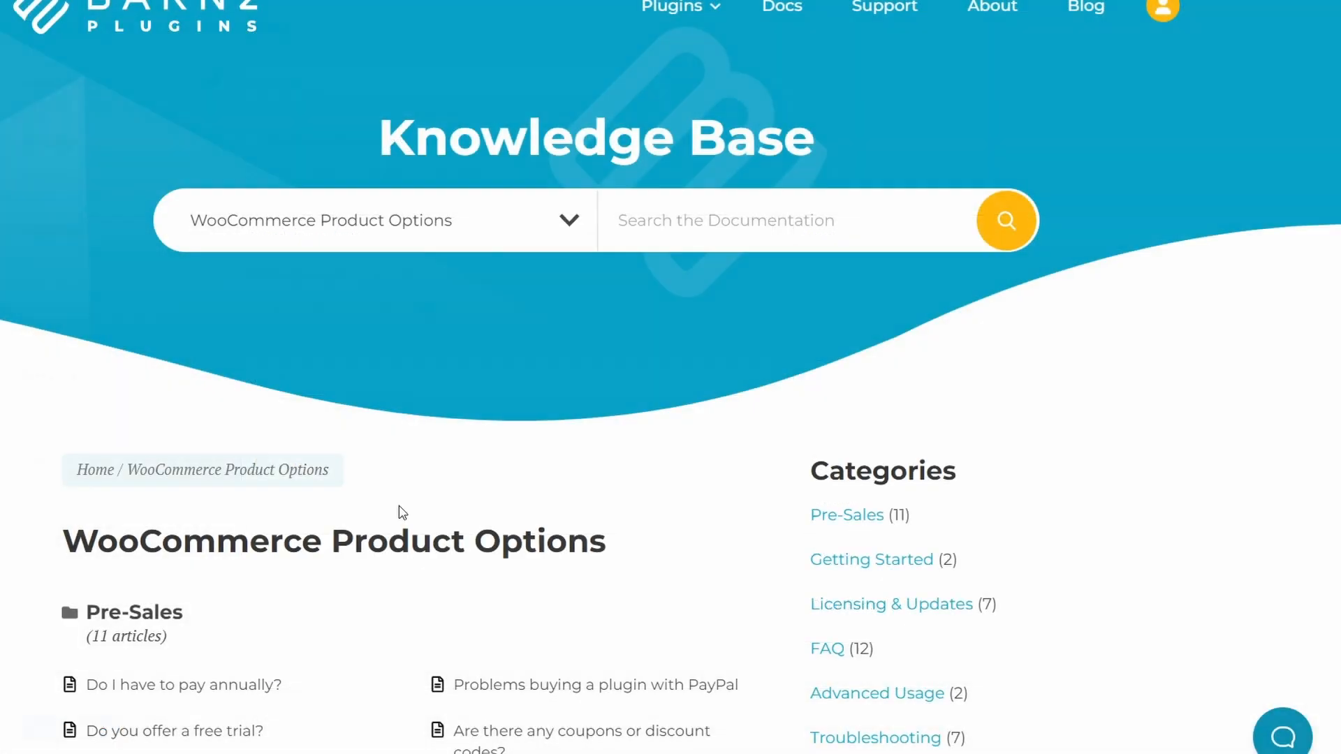
Scroll through the Barn2 Knowledge Base article categories for WooCommerce Product Options
{"action": "scroll", "scroll_direction": "down", "scroll_amount": 3}
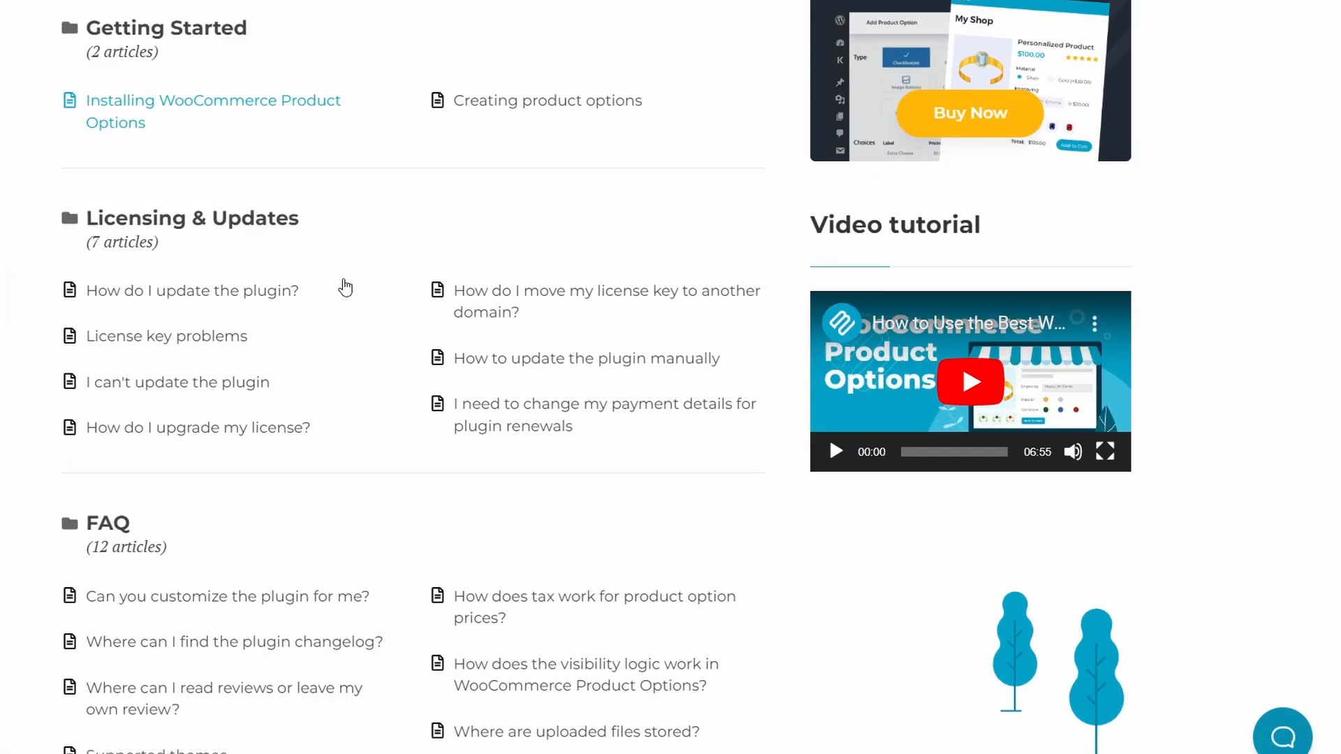
{"action": "scroll", "scroll_direction": "down", "scroll_amount": 3}
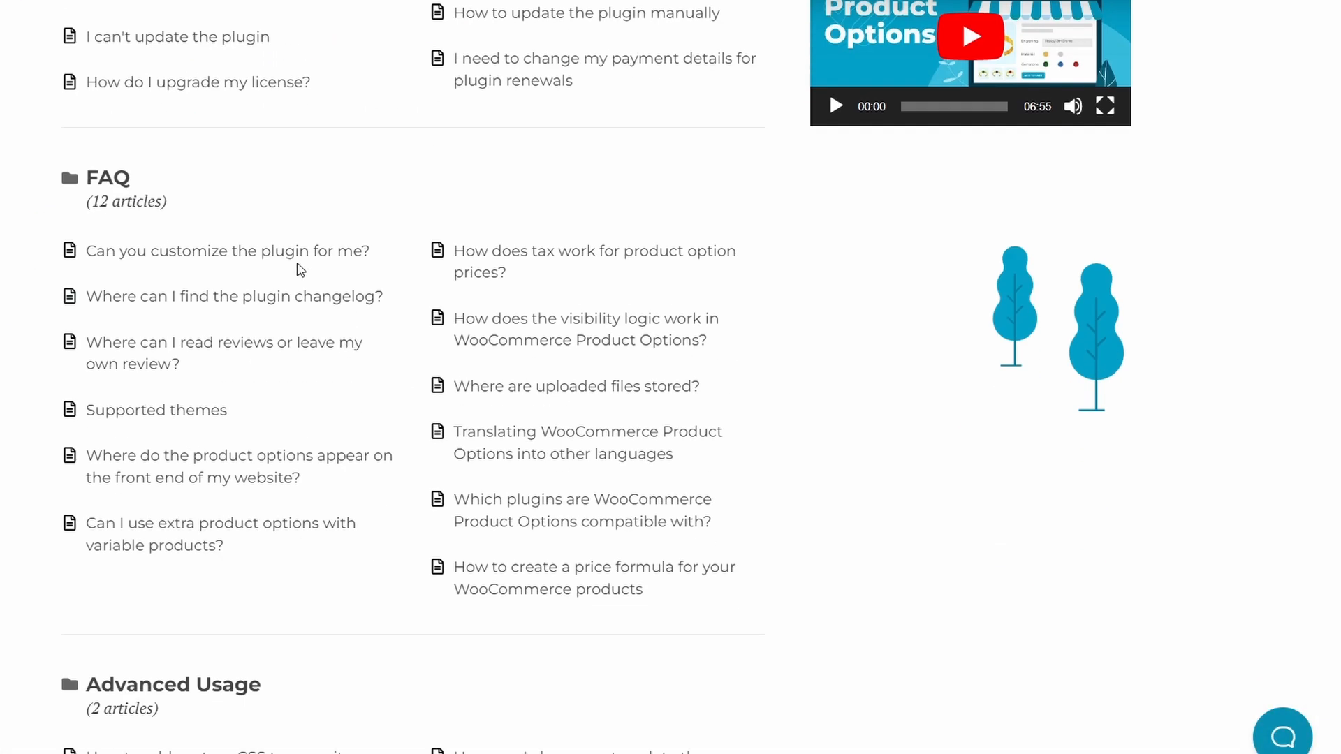
{"action": "scroll", "scroll_direction": "down", "scroll_amount": 3}
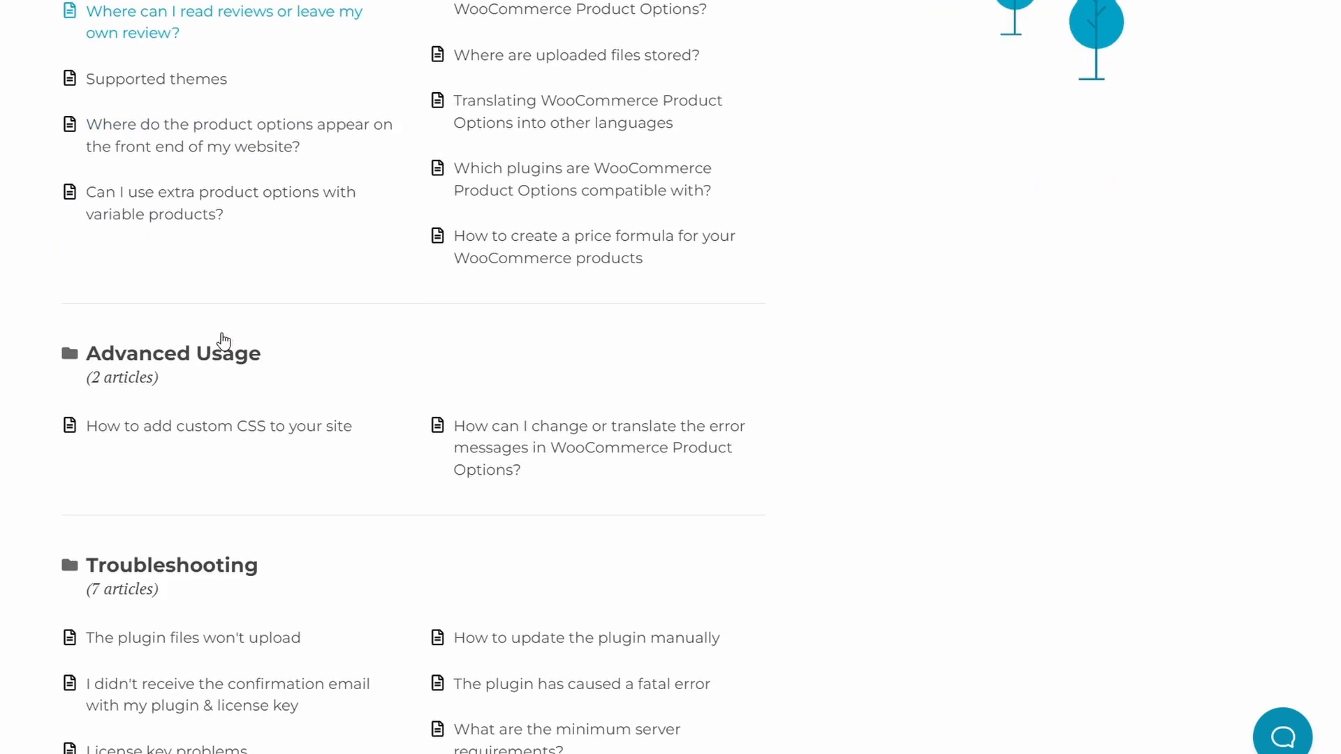
{"action": "scroll", "scroll_direction": "down", "scroll_amount": 3}
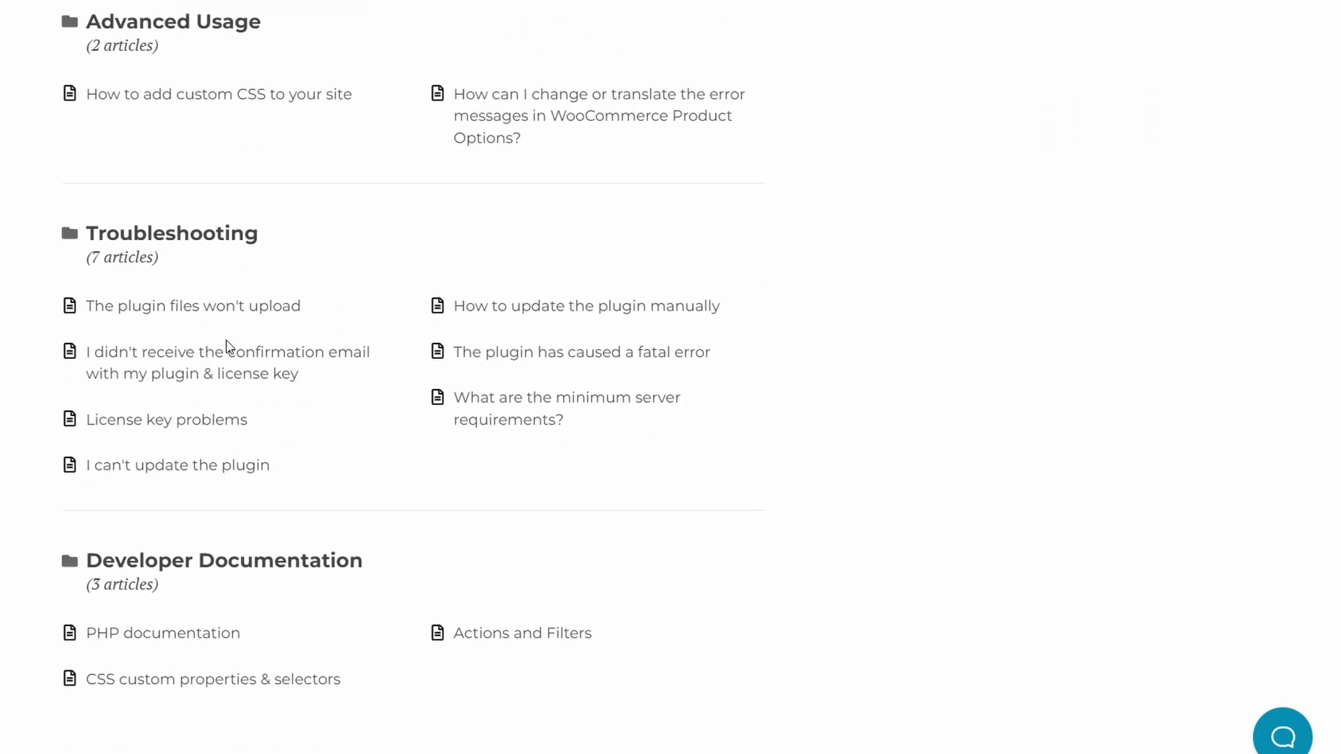
{"action": "scroll", "scroll_direction": "down", "scroll_amount": 3}
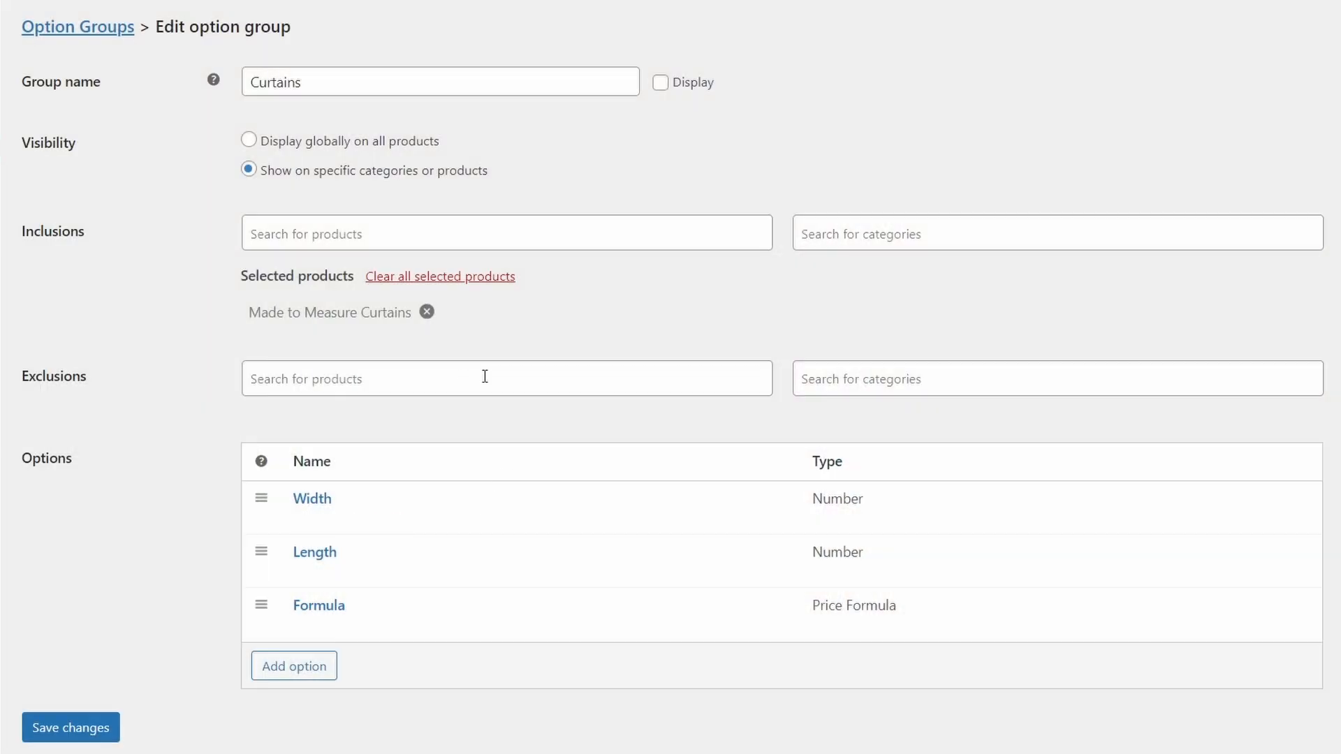
{"action": "mouse_move", "coordinate": [319, 605]}
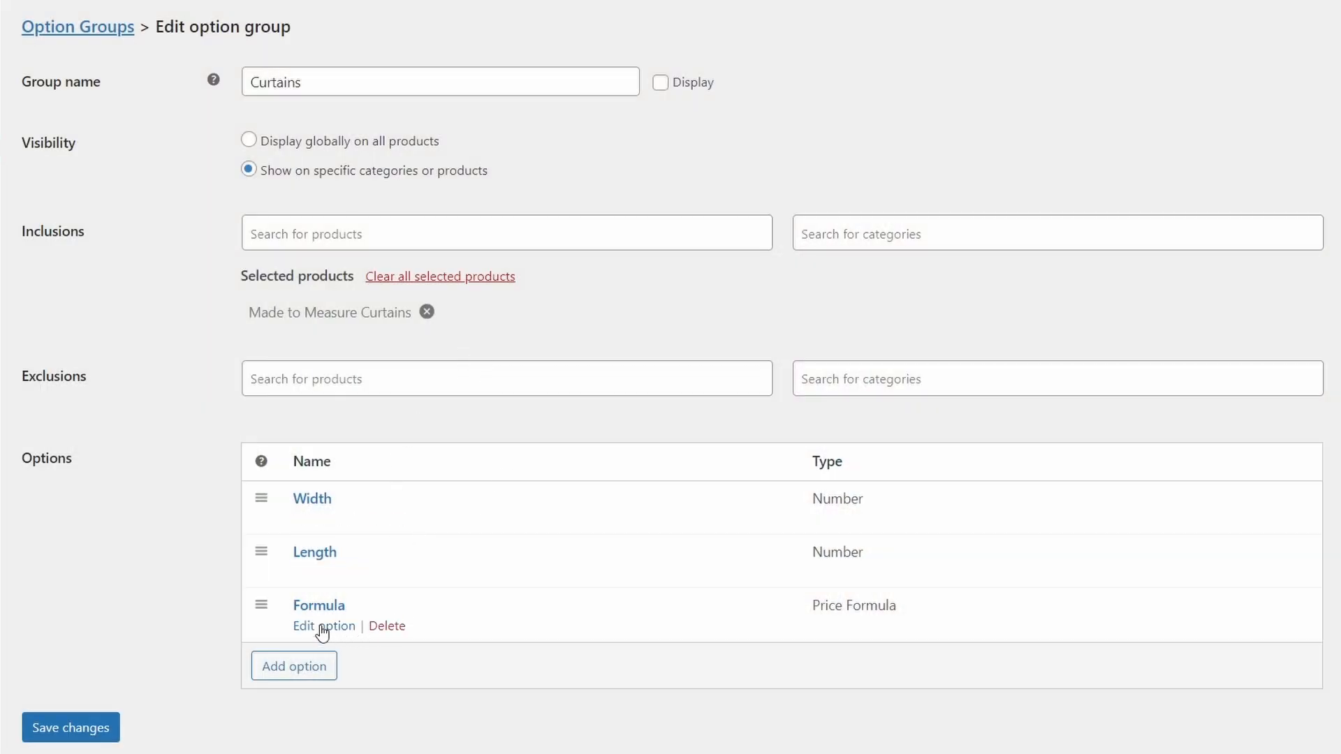
Expand the Formula option to its Price Formula (([Width]*[Length])/10000)*50 and 'per square meter' suffix
{"action": "left_click", "coordinate": [325, 626]}
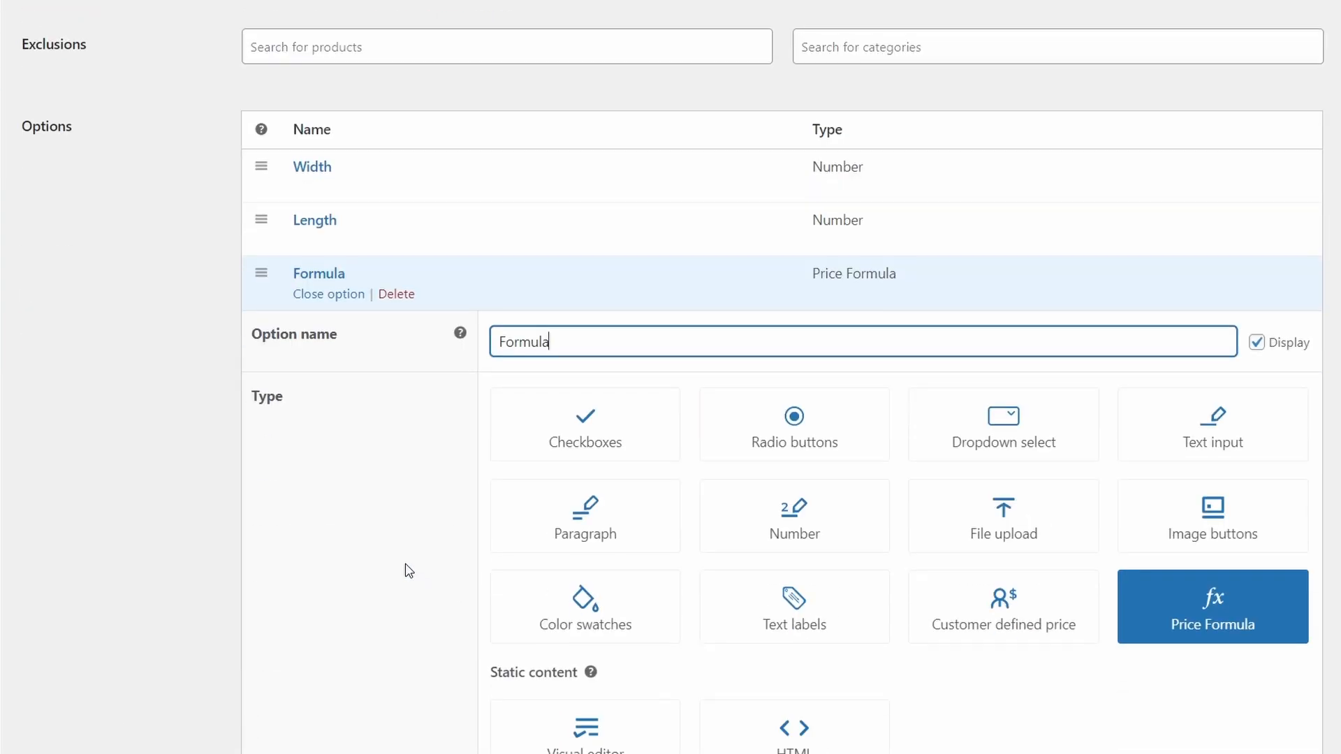
{"action": "scroll", "scroll_direction": "down", "scroll_amount": 3}
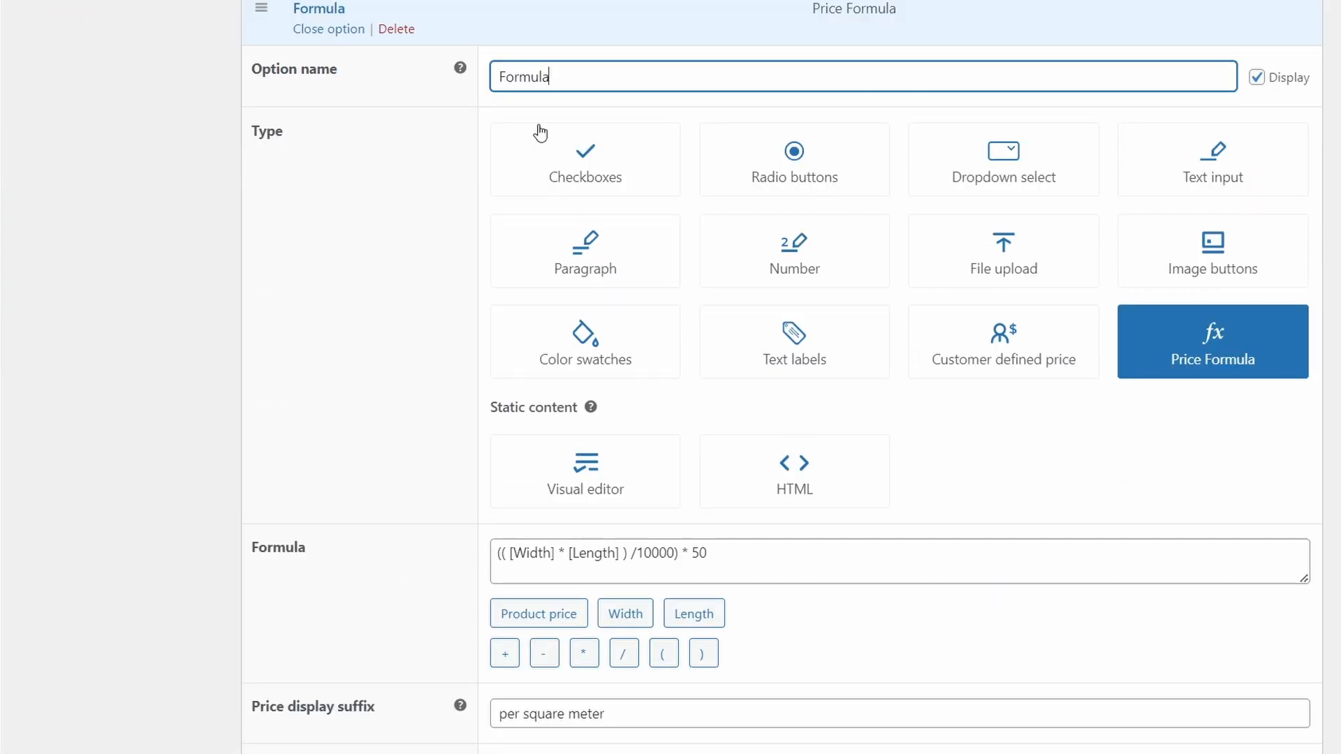
{"action": "mouse_move", "coordinate": [958, 161]}
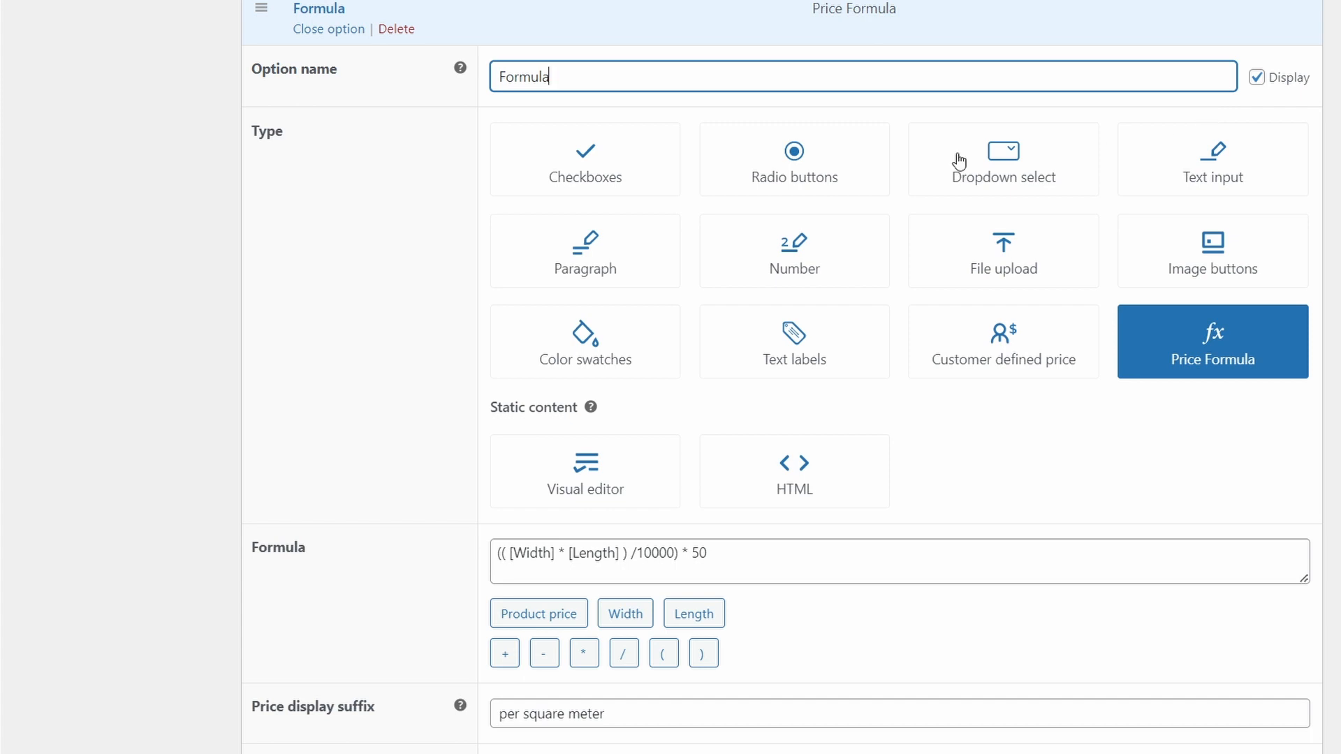
{"action": "mouse_move", "coordinate": [1200, 360]}
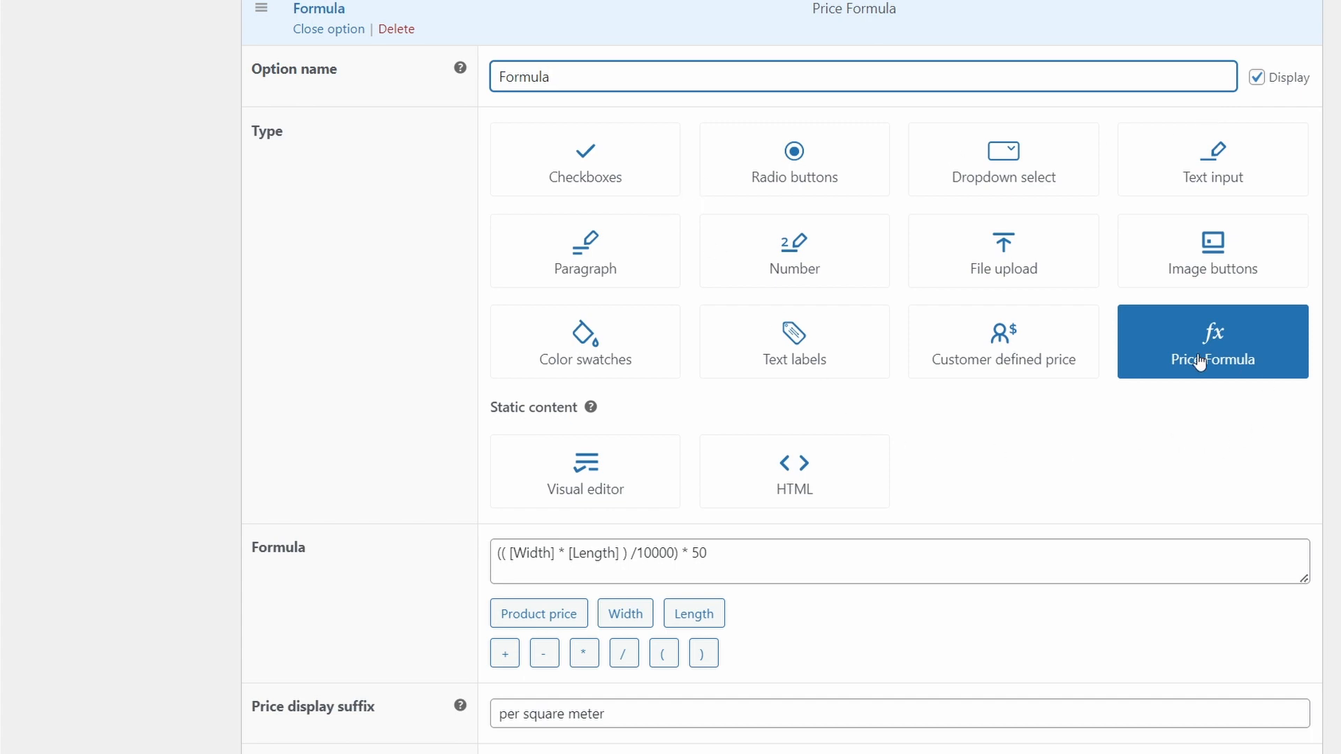
{"action": "mouse_move", "coordinate": [1239, 361]}
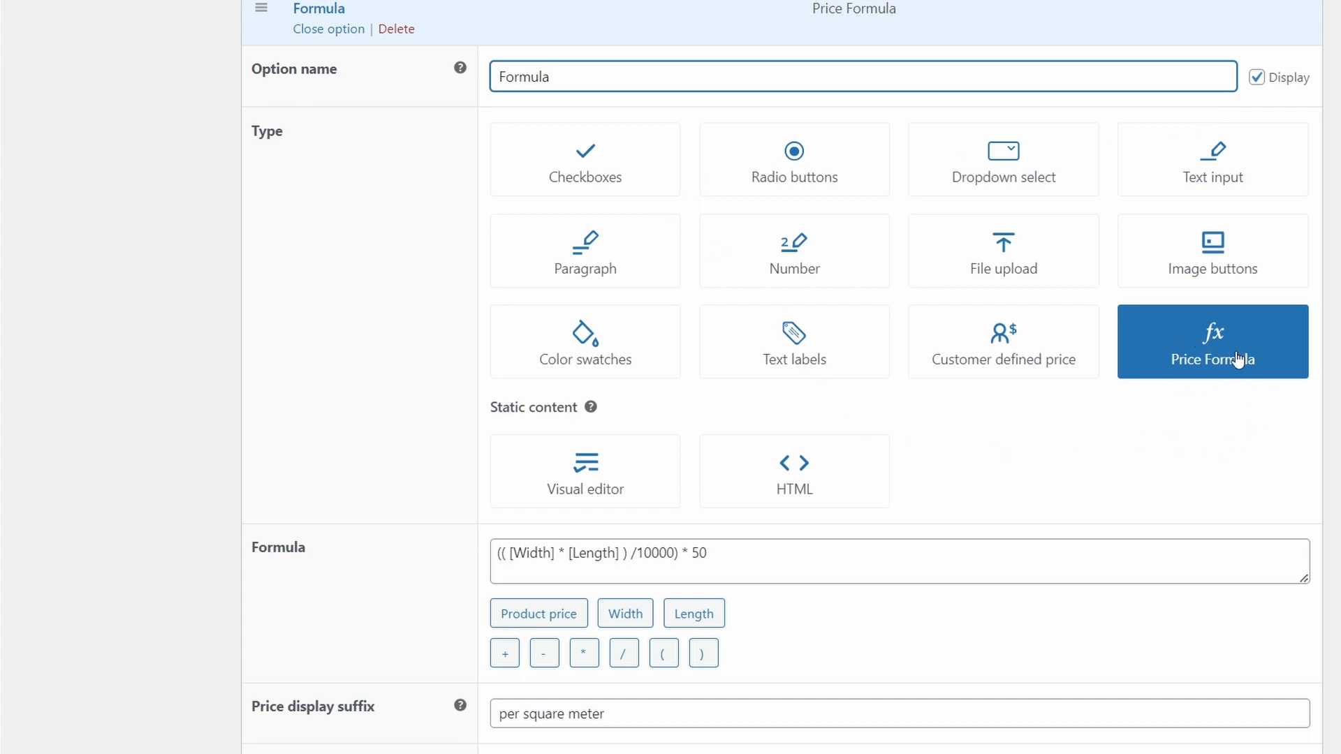
{"action": "scroll", "scroll_direction": "down", "scroll_amount": 3}
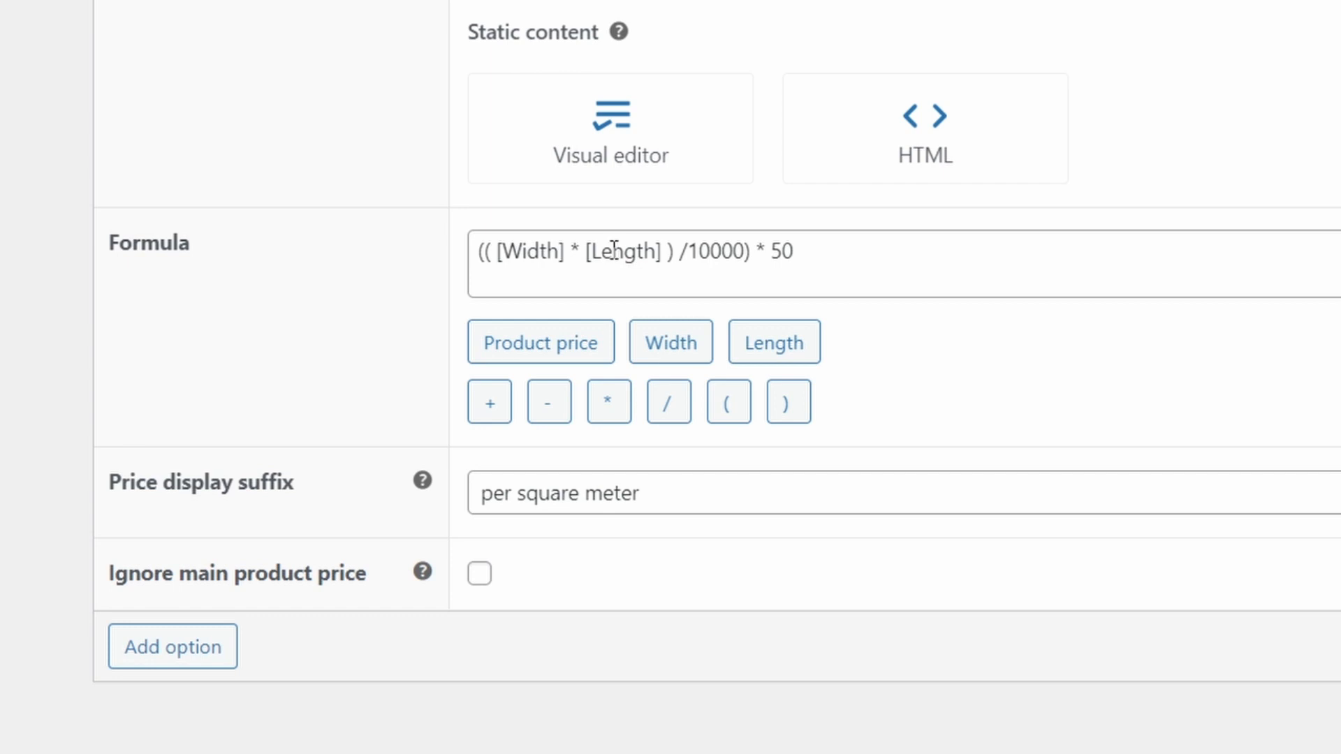
{"action": "mouse_move", "coordinate": [699, 261]}
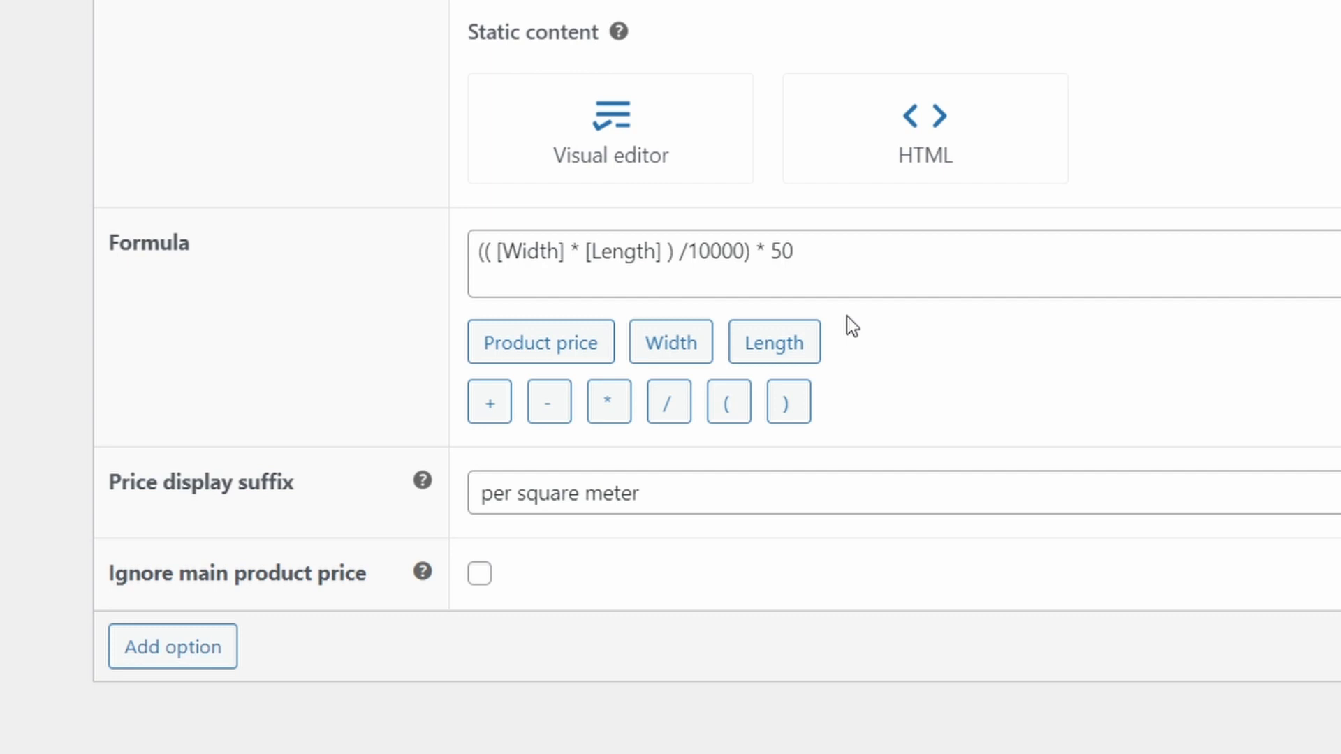
{"action": "mouse_move", "coordinate": [813, 289]}
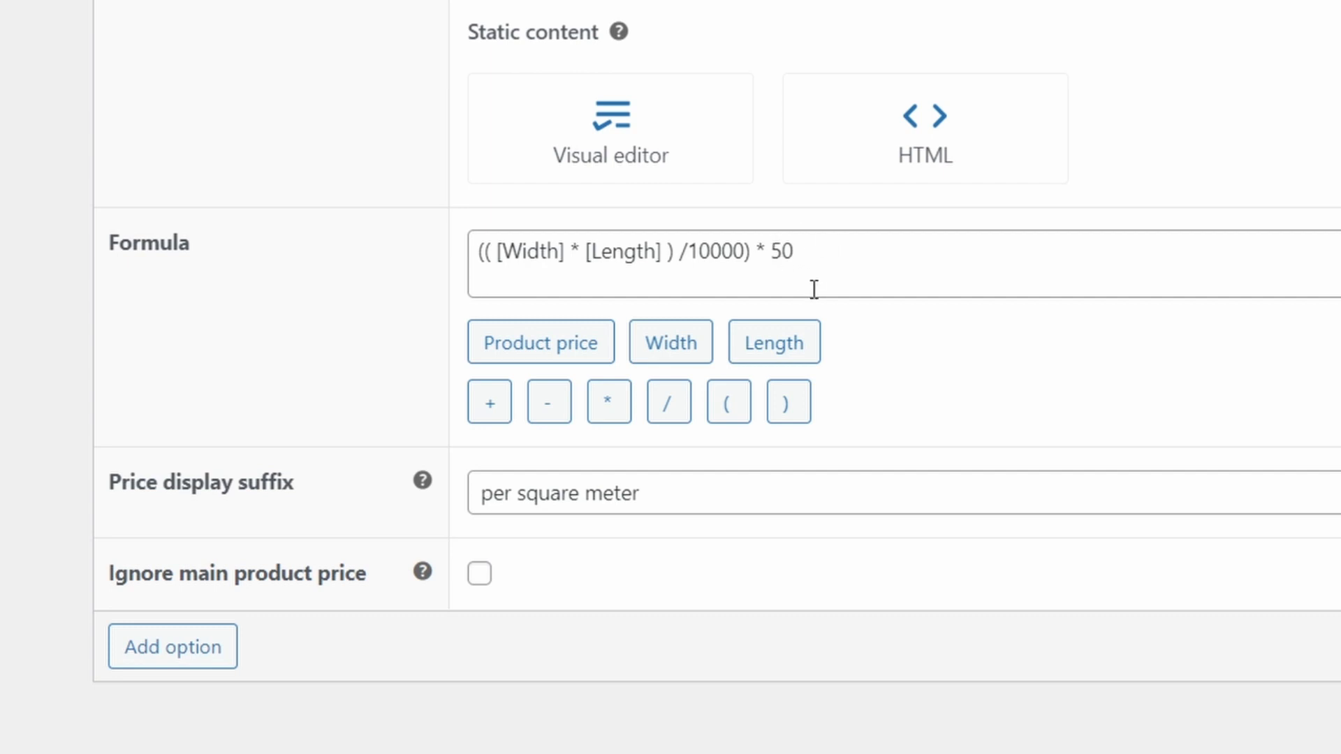
{"action": "mouse_move", "coordinate": [830, 331]}
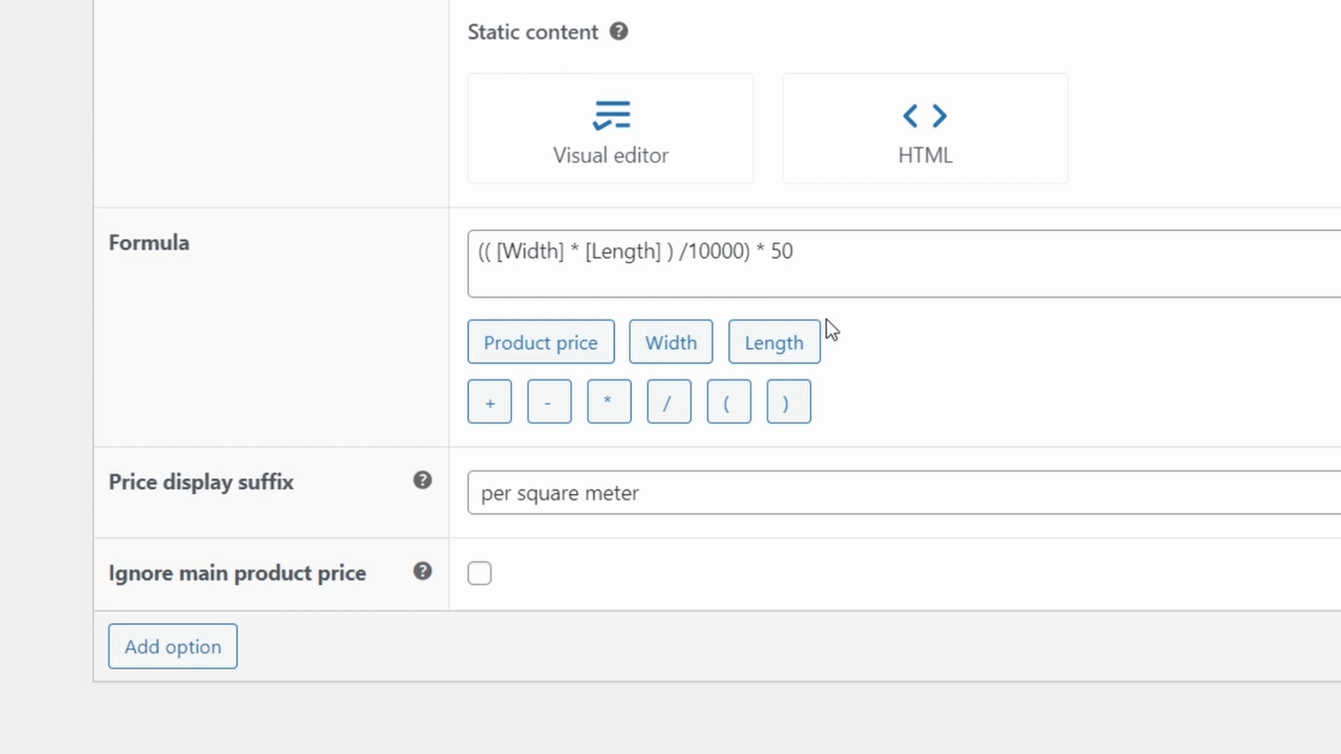
{"action": "mouse_move", "coordinate": [341, 676]}
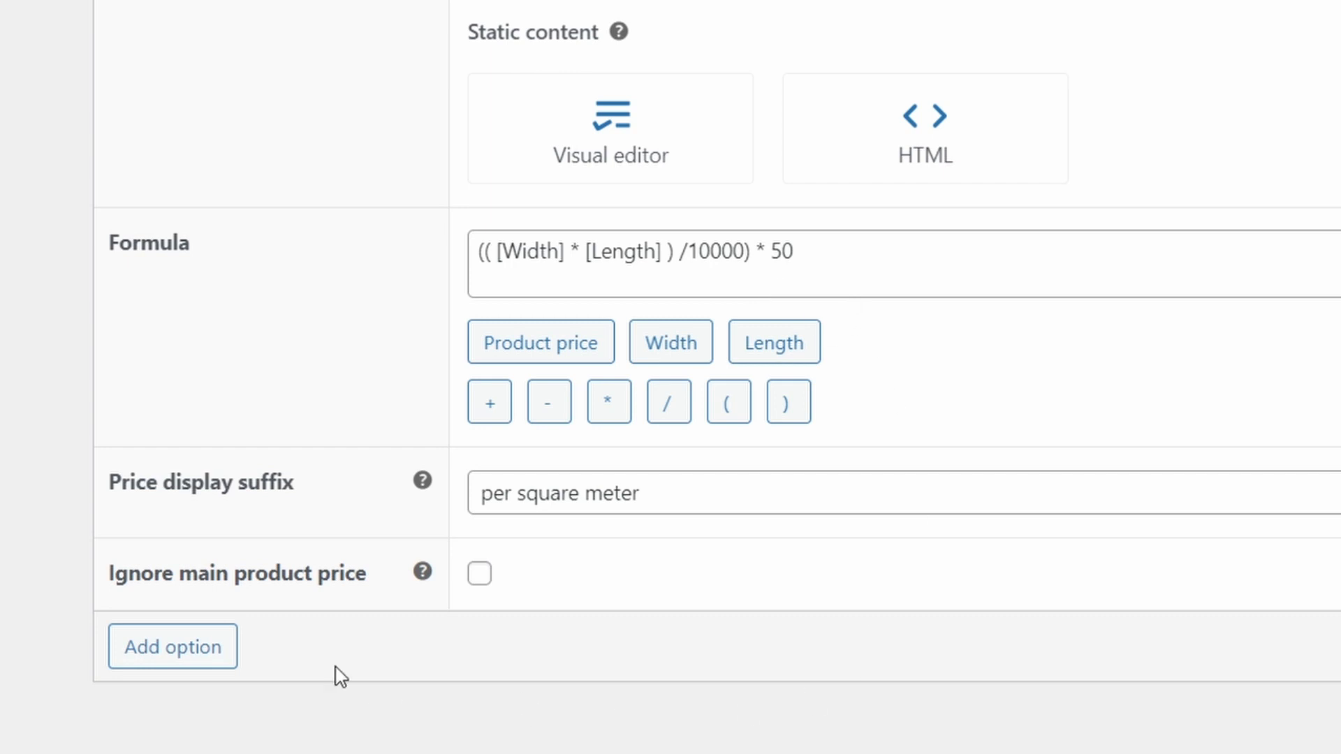
{"action": "mouse_move", "coordinate": [178, 494]}
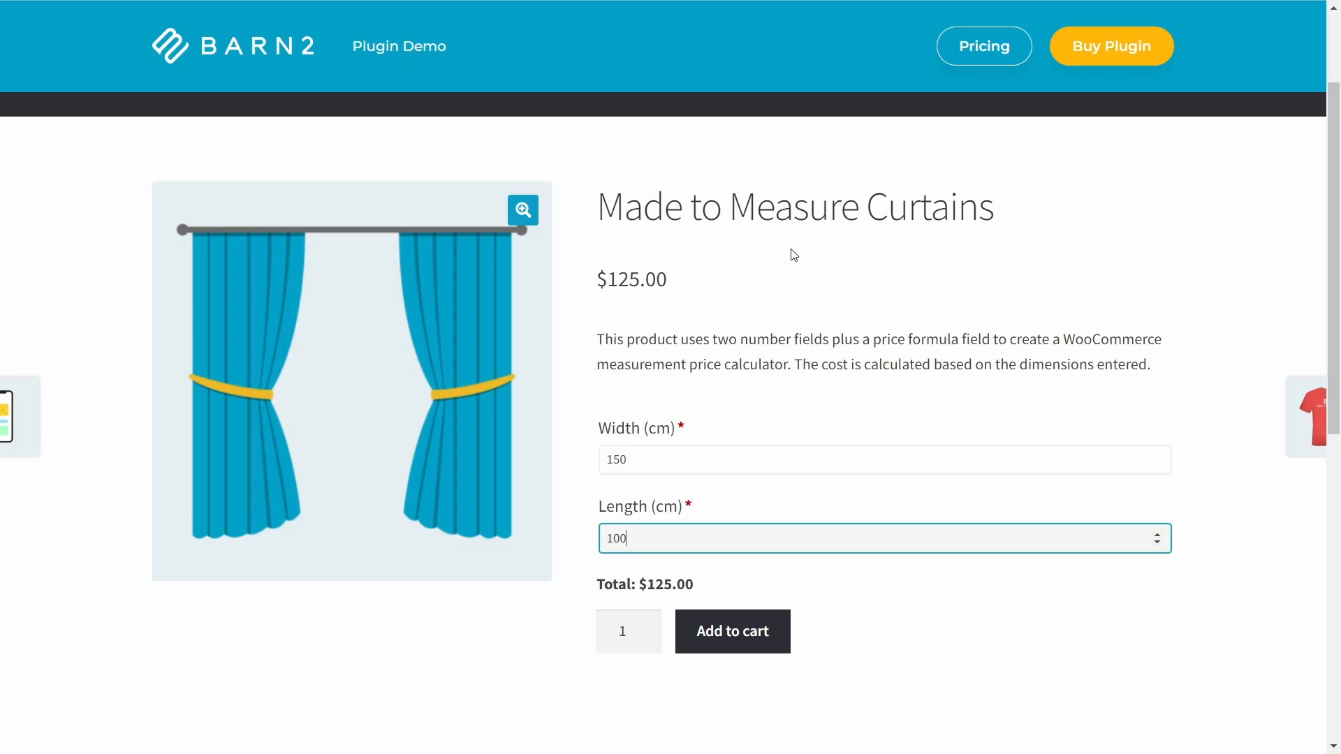
{"action": "mouse_move", "coordinate": [833, 211]}
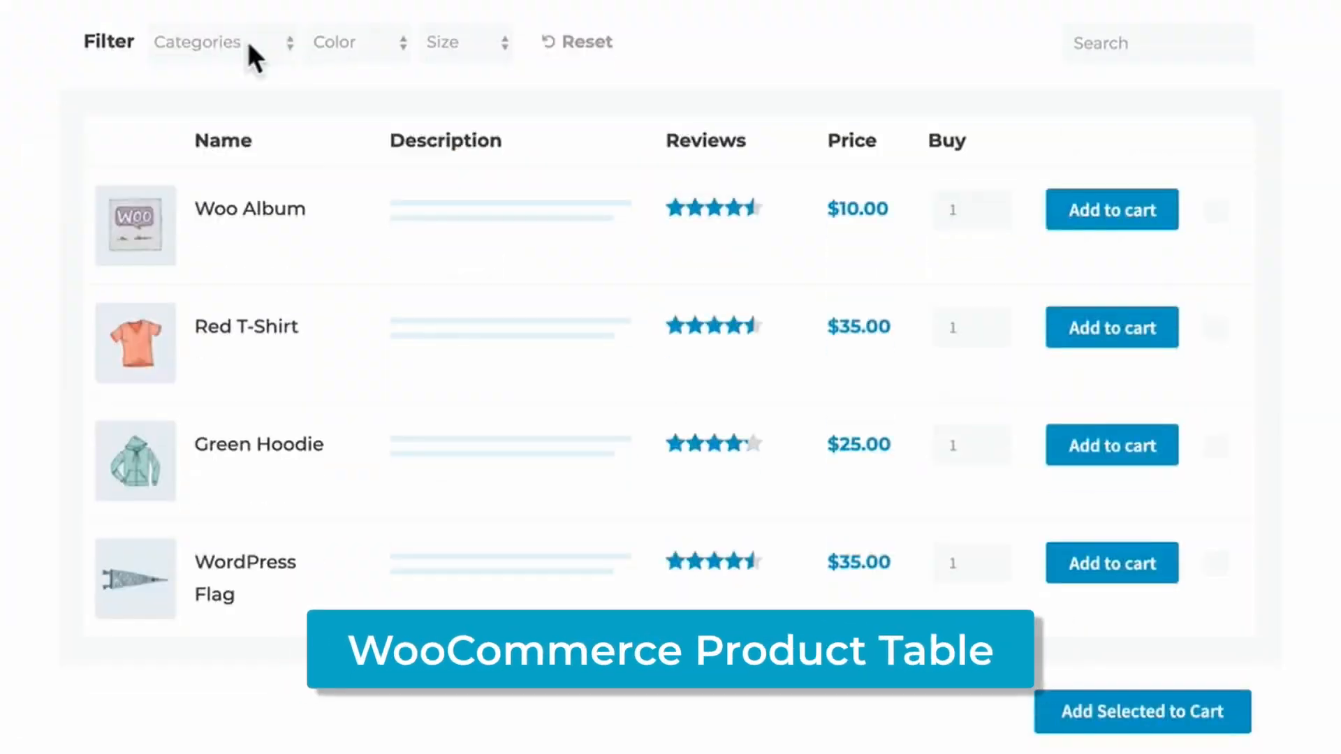
Play the WooCommerce Product Table promo filtering to T-Shirts and adding selected products to the cart
{"action": "left_click", "coordinate": [213, 43]}
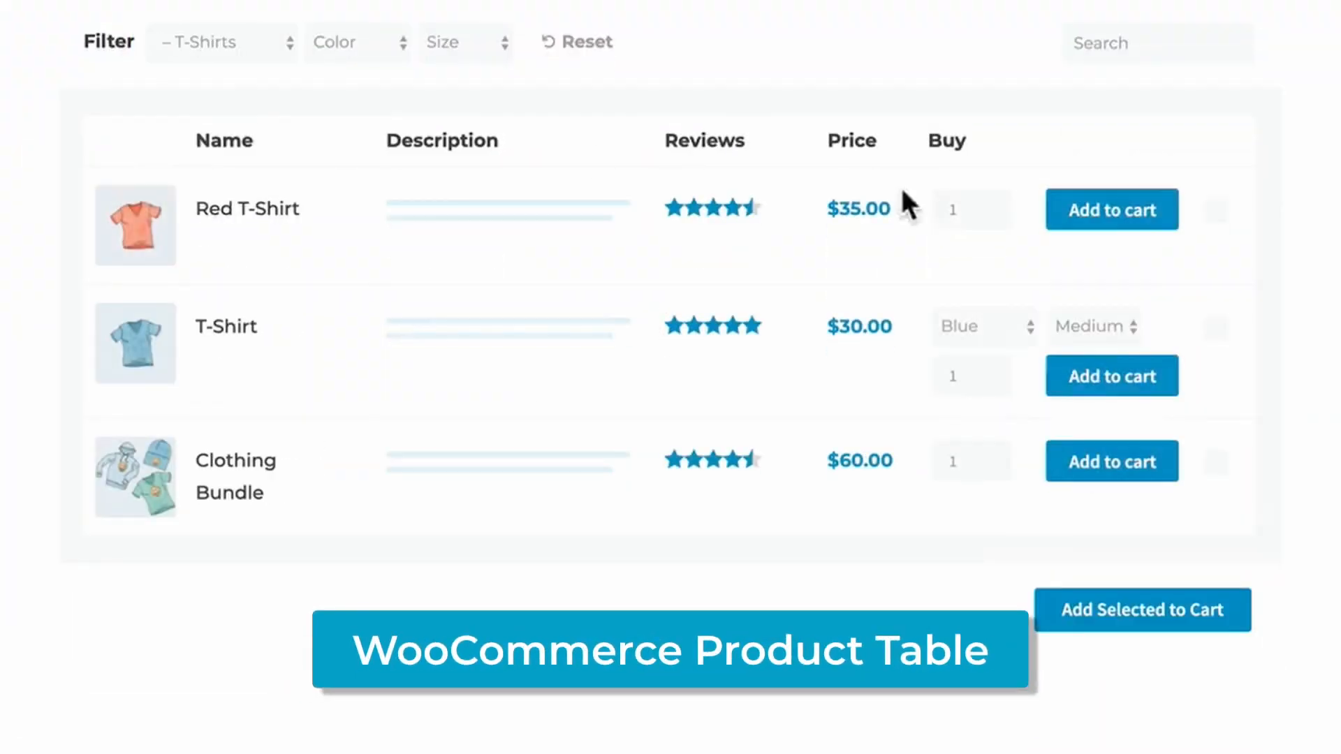
{"action": "left_click", "coordinate": [1216, 211]}
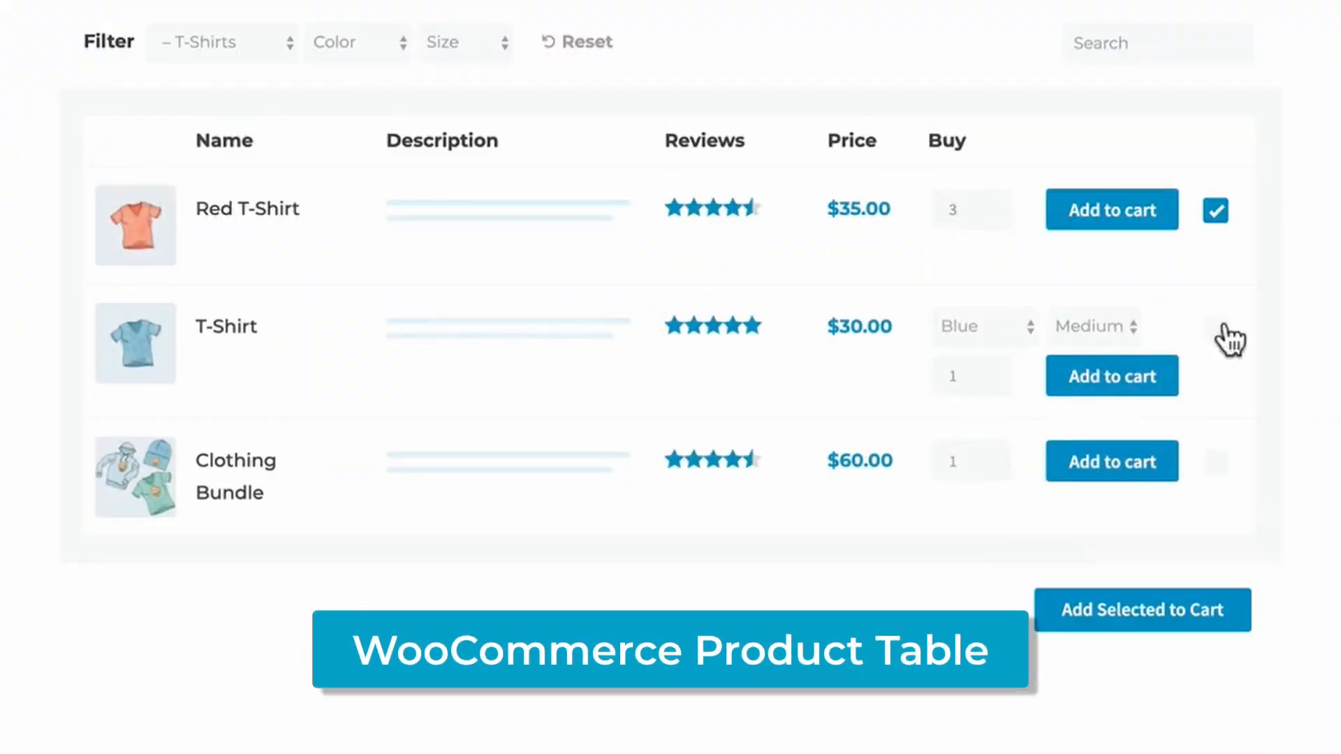
{"action": "left_click", "coordinate": [1141, 609]}
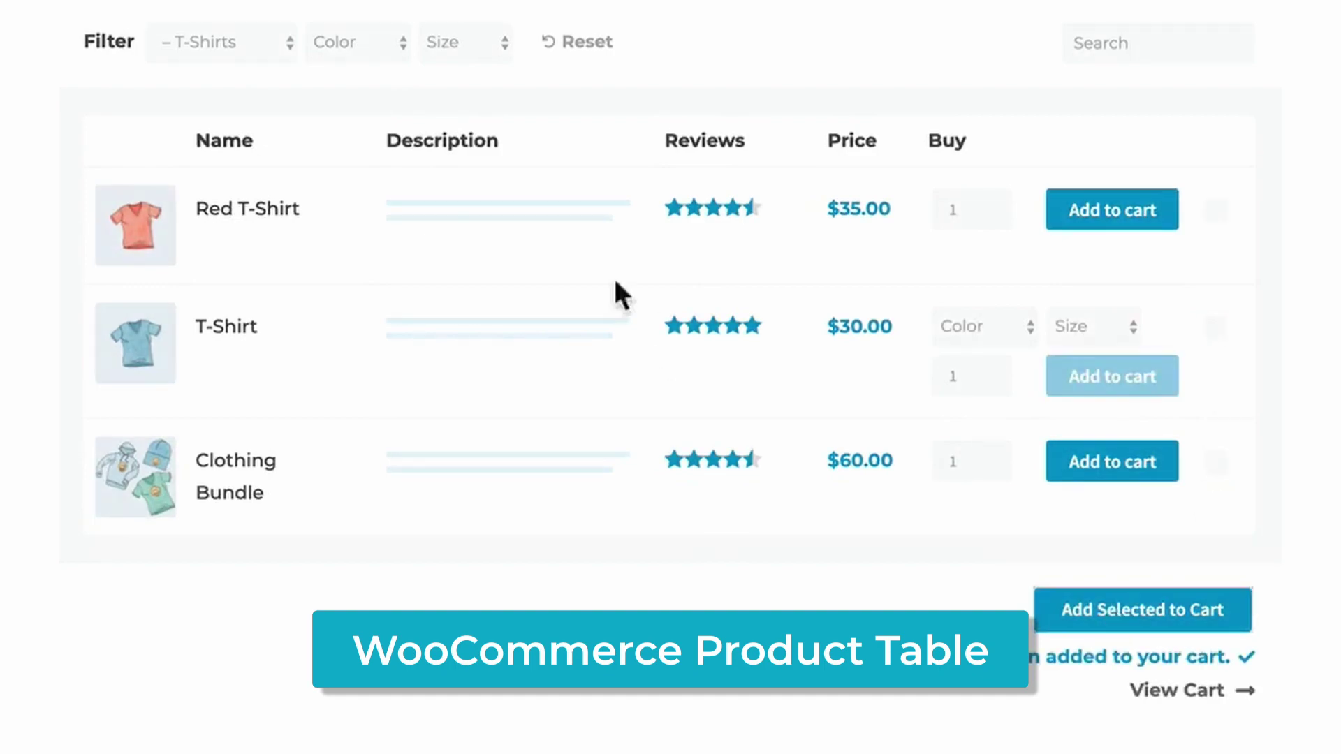